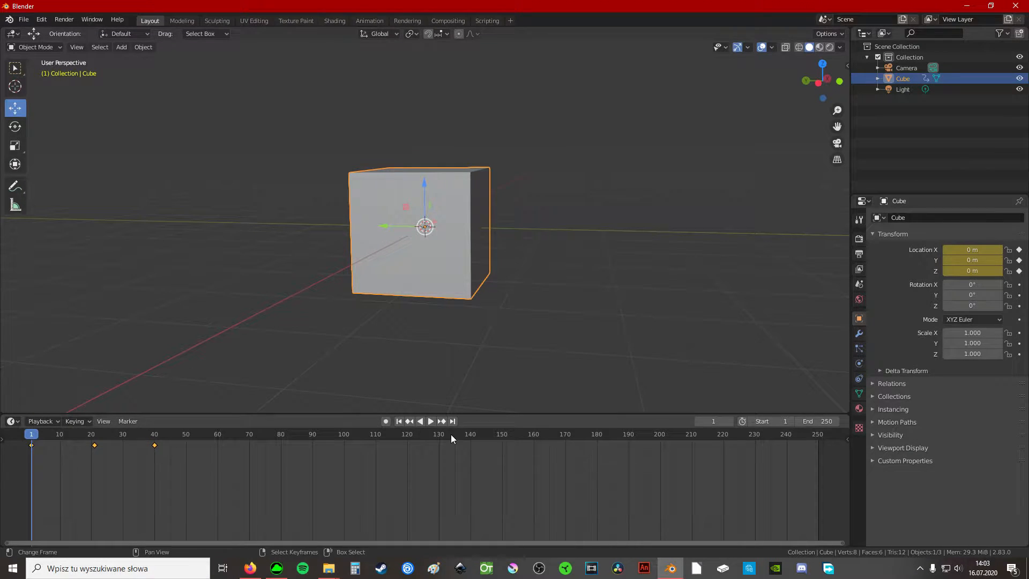
mouse_move(331, 322)
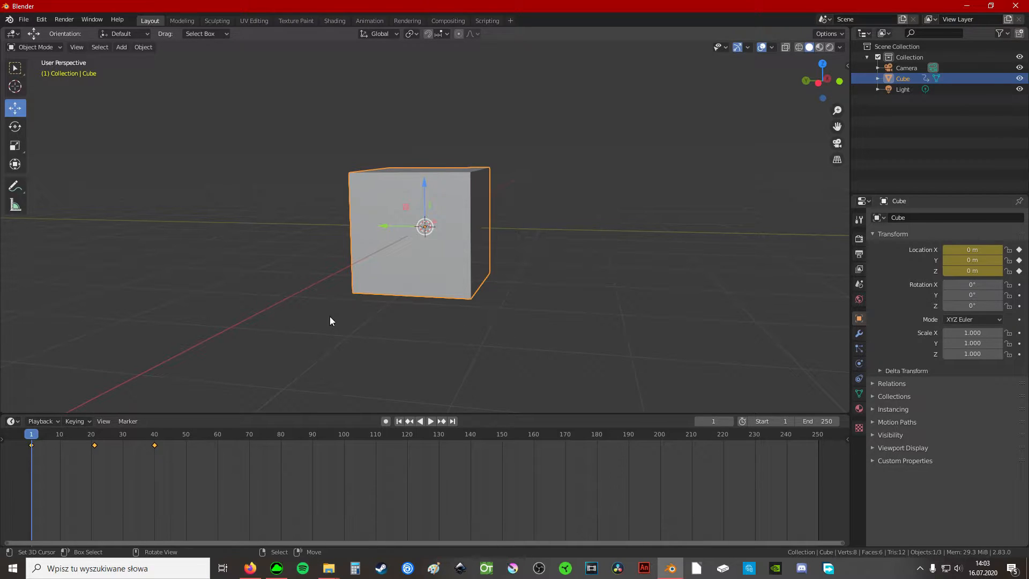
mouse_move(398, 349)
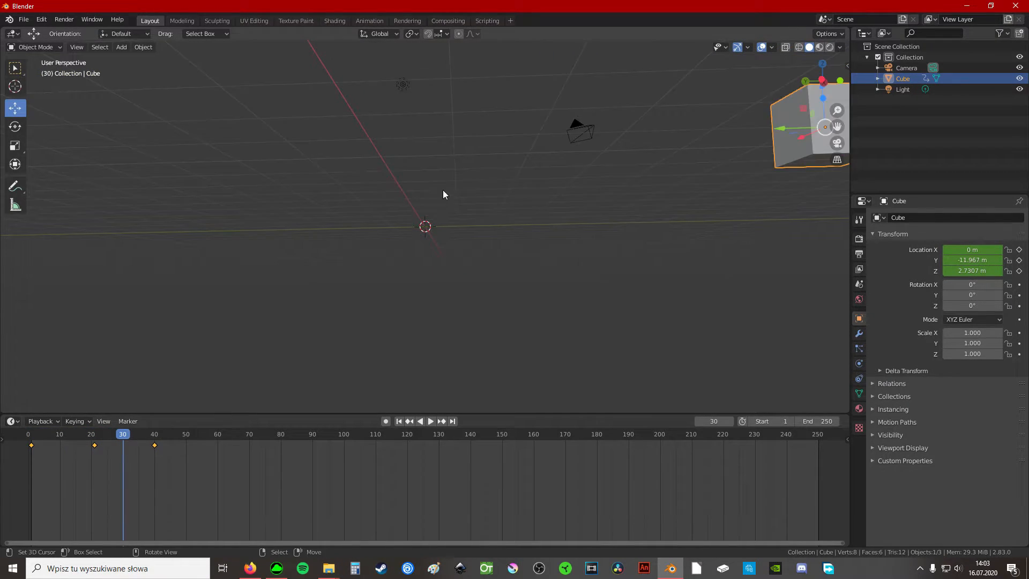
Pan and orbit the viewport to centre the cube in a three-quarter view
drag(443, 195, 452, 292)
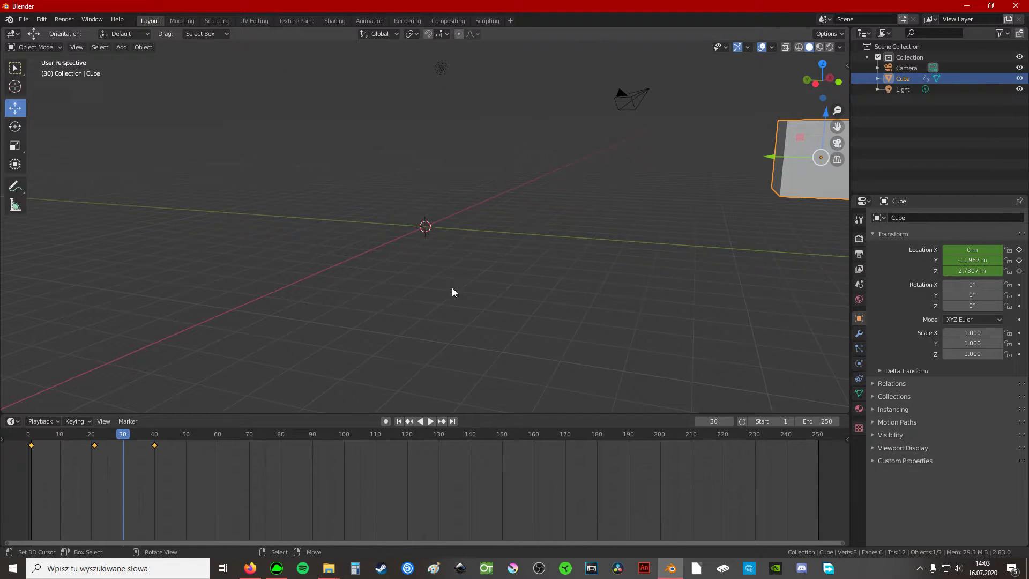
mouse_move(741, 235)
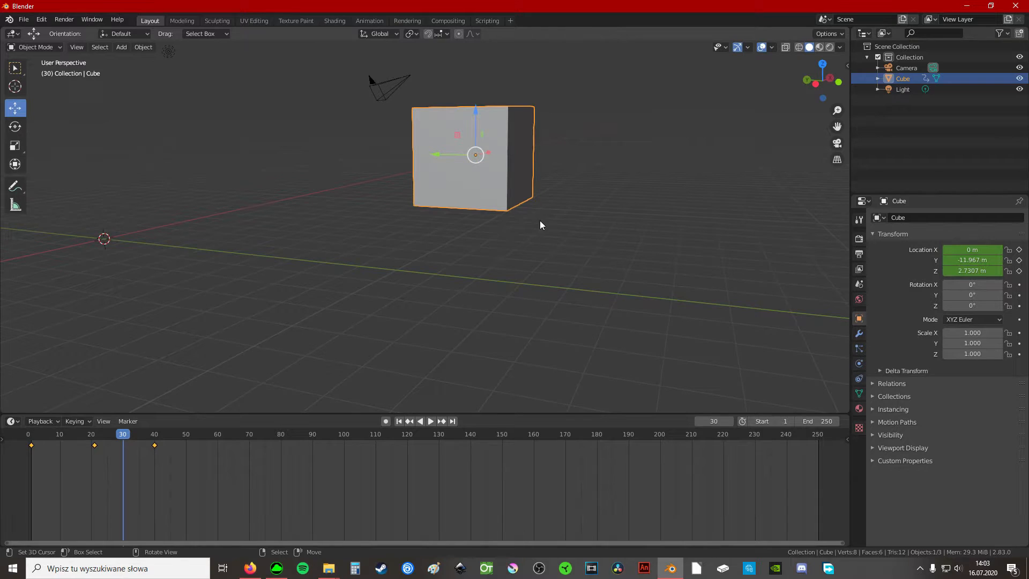
mouse_move(518, 234)
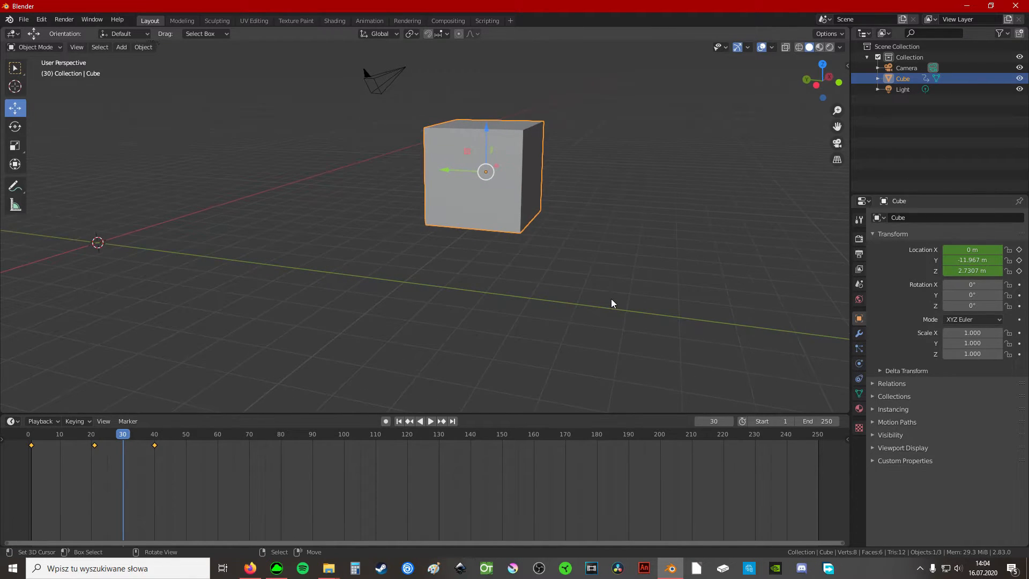
mouse_move(619, 298)
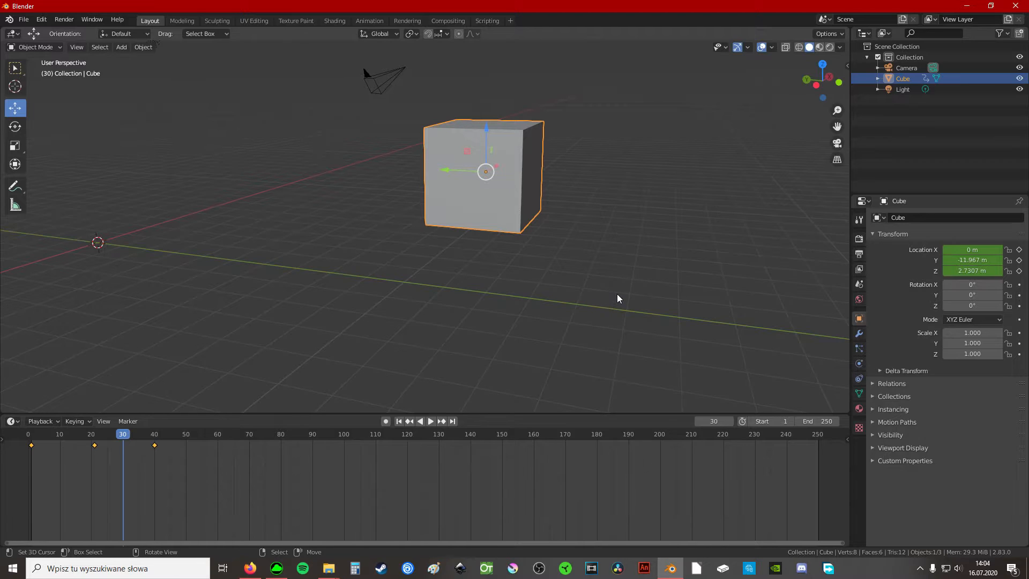
mouse_move(588, 302)
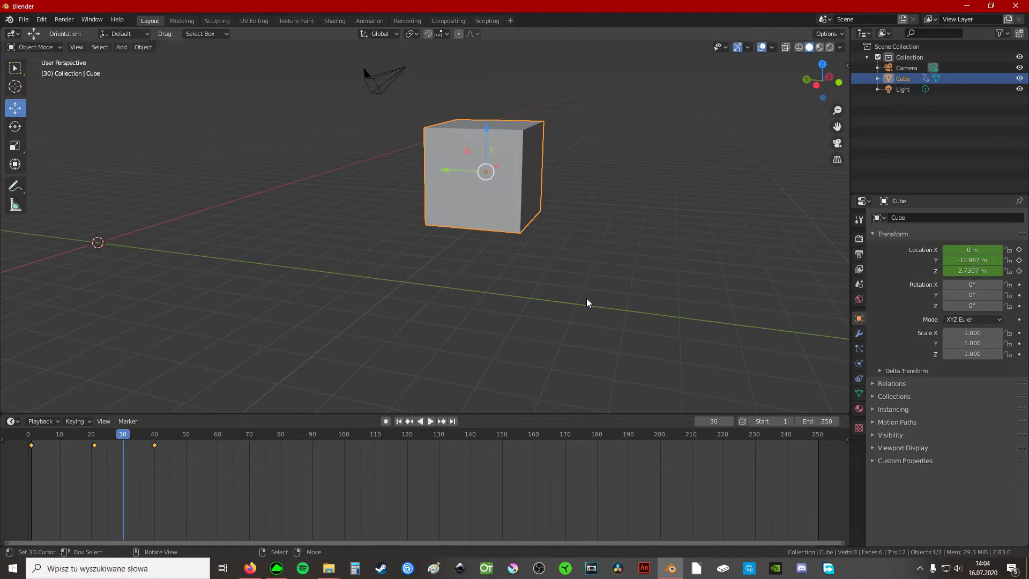
mouse_move(577, 273)
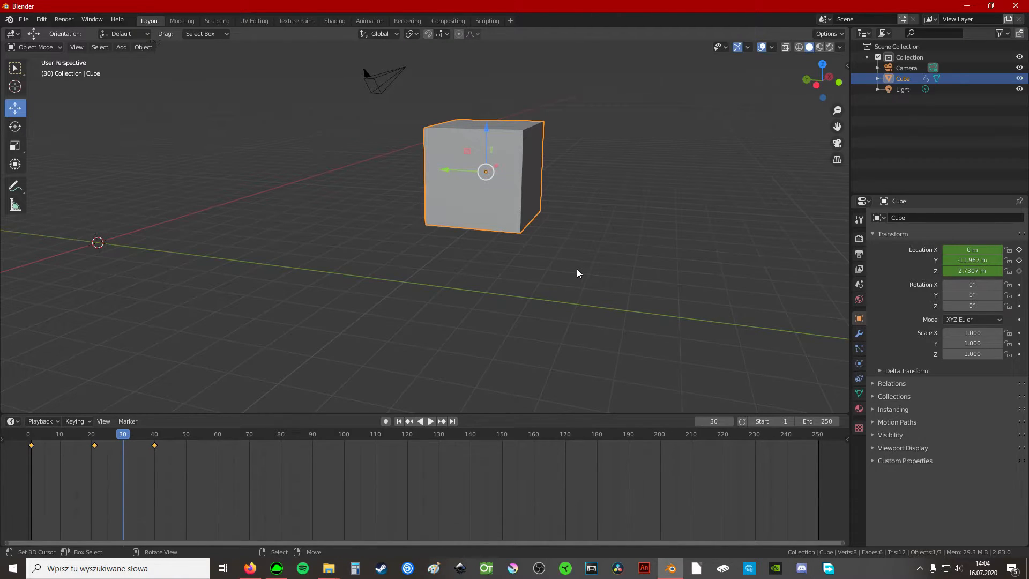
drag(578, 274, 548, 277)
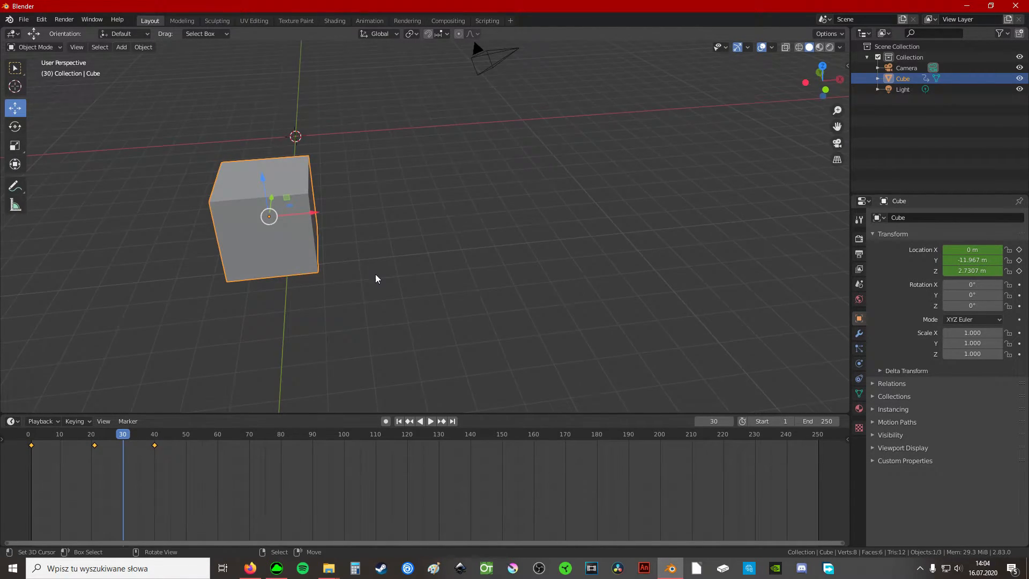
drag(377, 279, 755, 335)
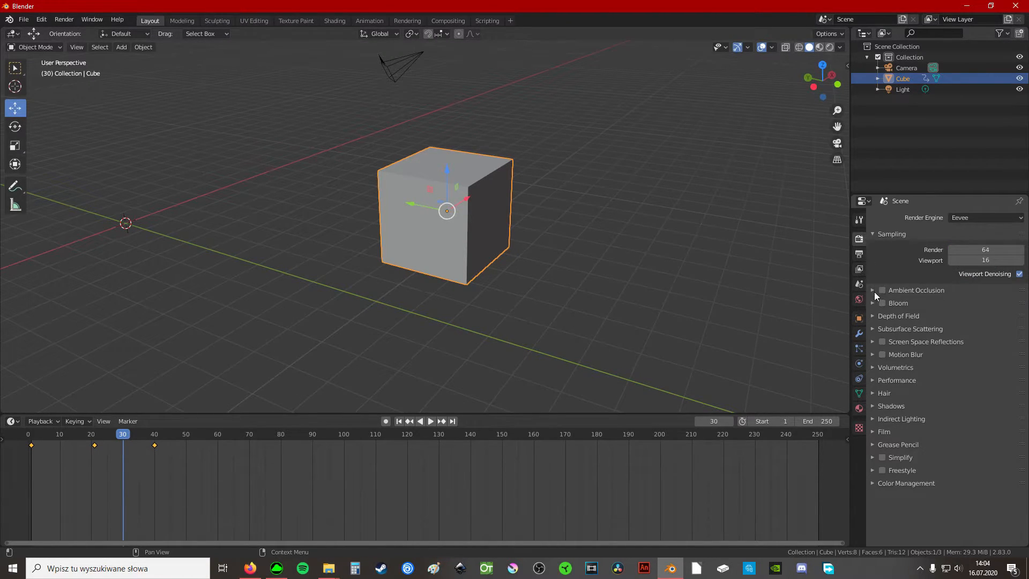
Browse the Scene, Output and World settings, then return to the cube's Object transform properties
click(859, 283)
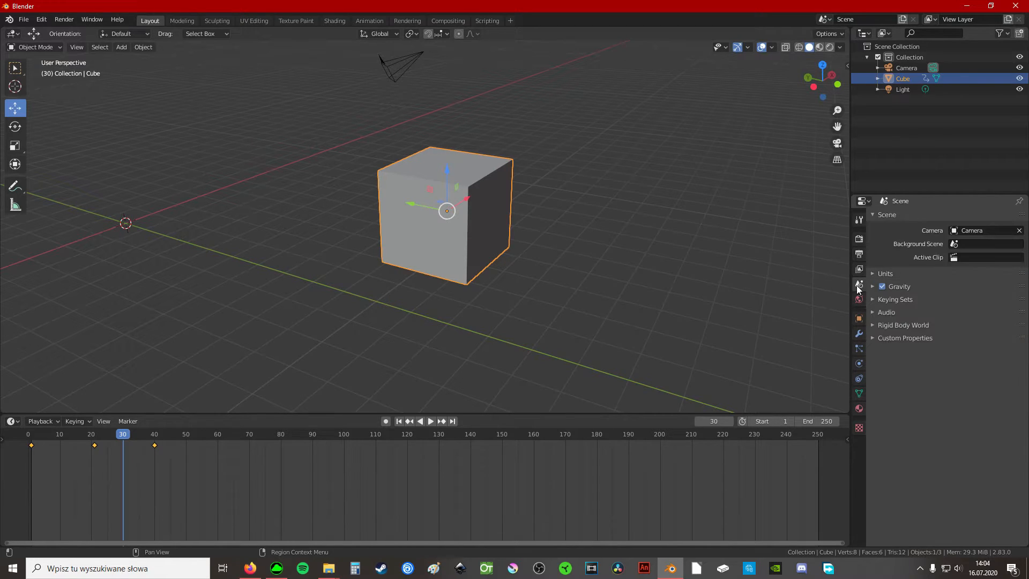
click(859, 238)
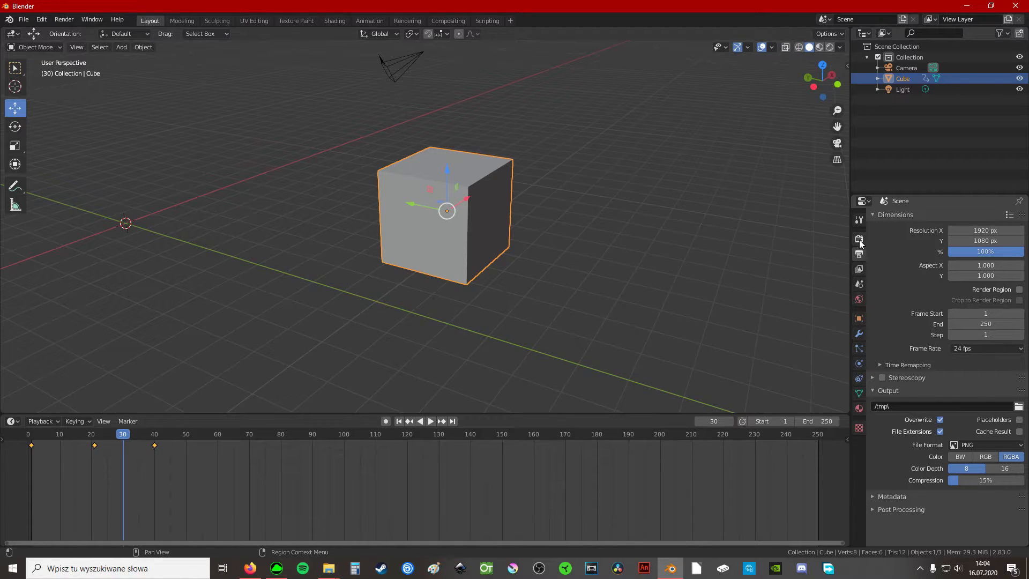
mouse_move(858, 221)
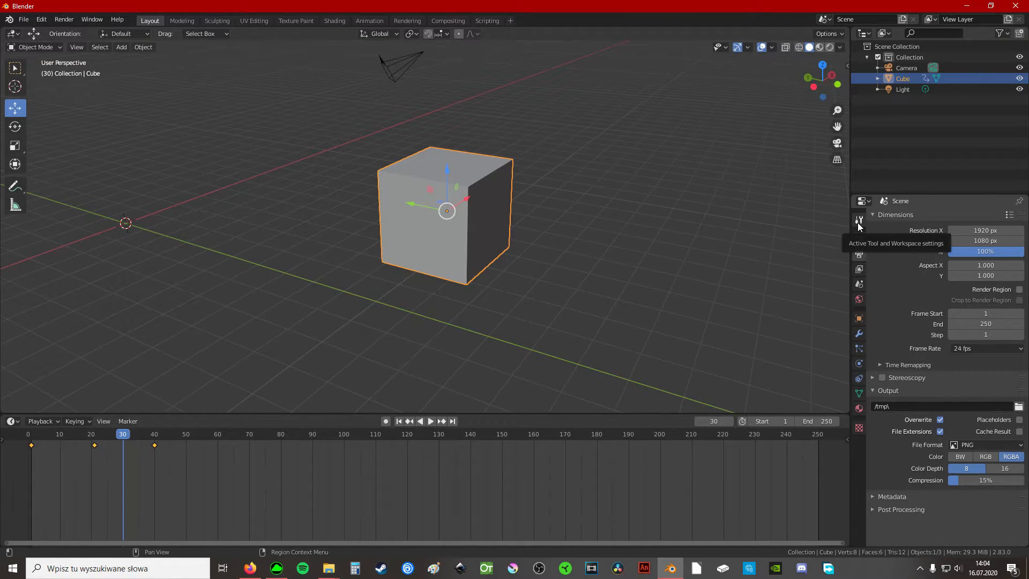
click(858, 254)
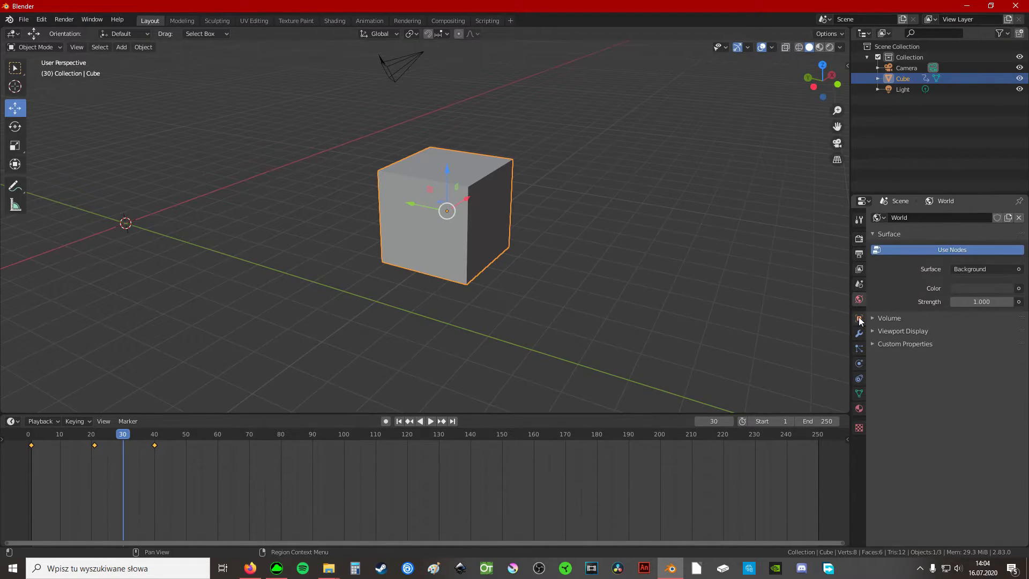
click(858, 318)
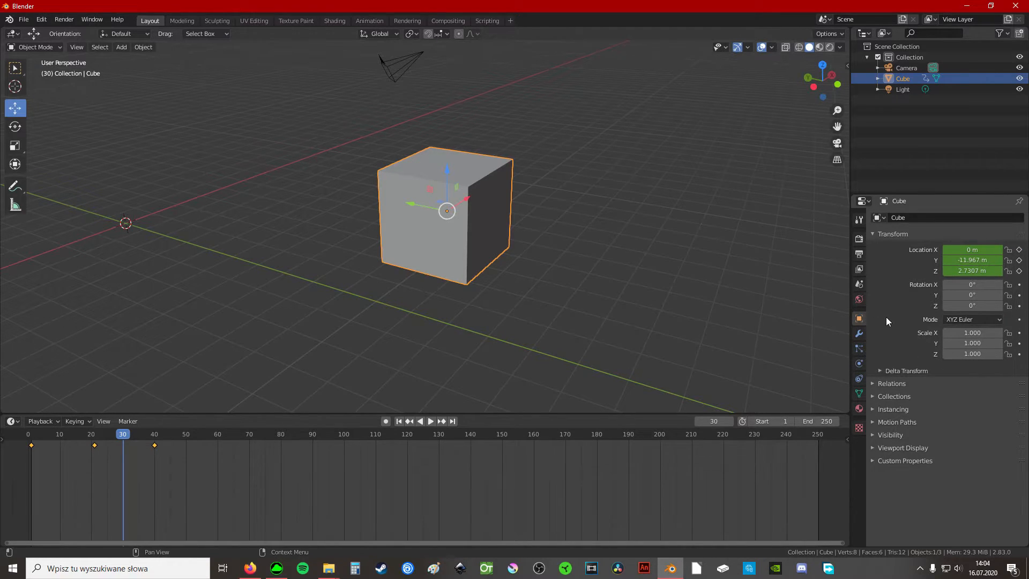
mouse_move(557, 298)
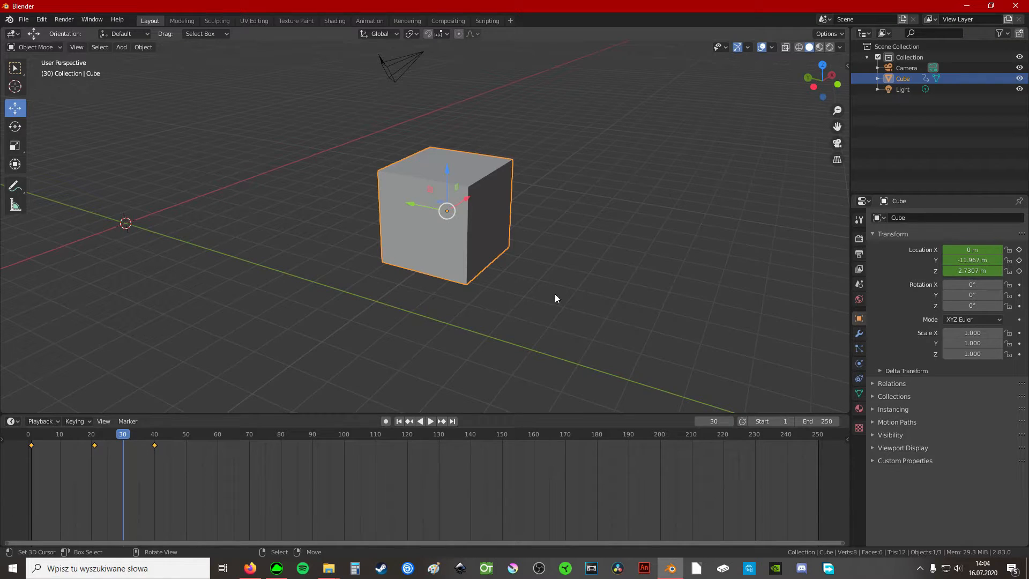
mouse_move(496, 282)
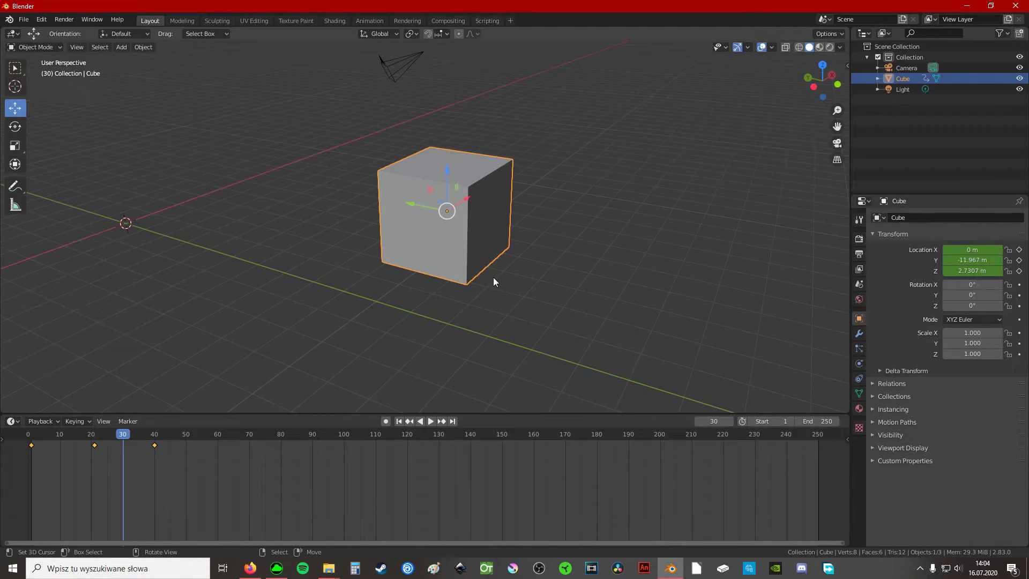
mouse_move(562, 277)
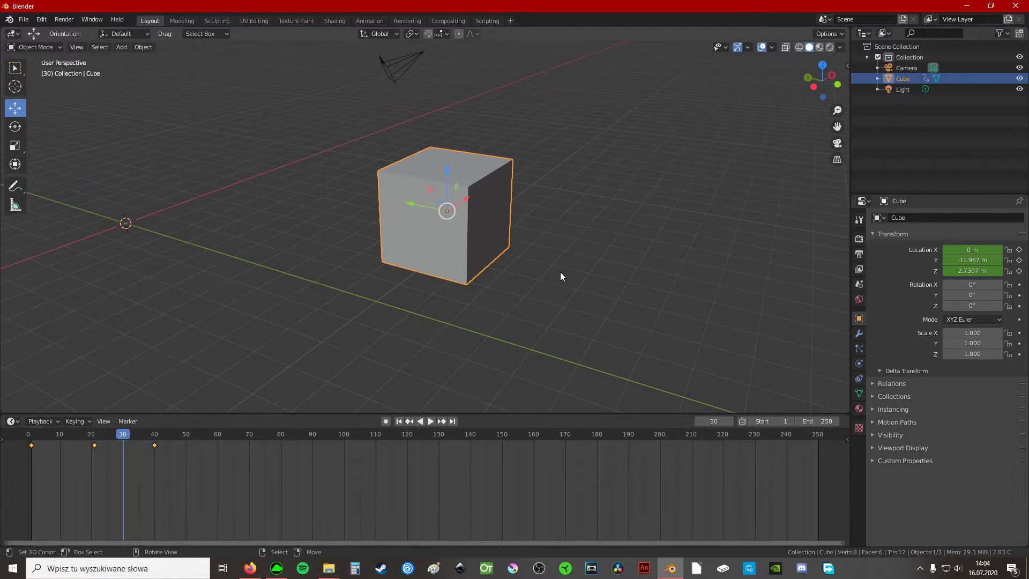
mouse_move(699, 352)
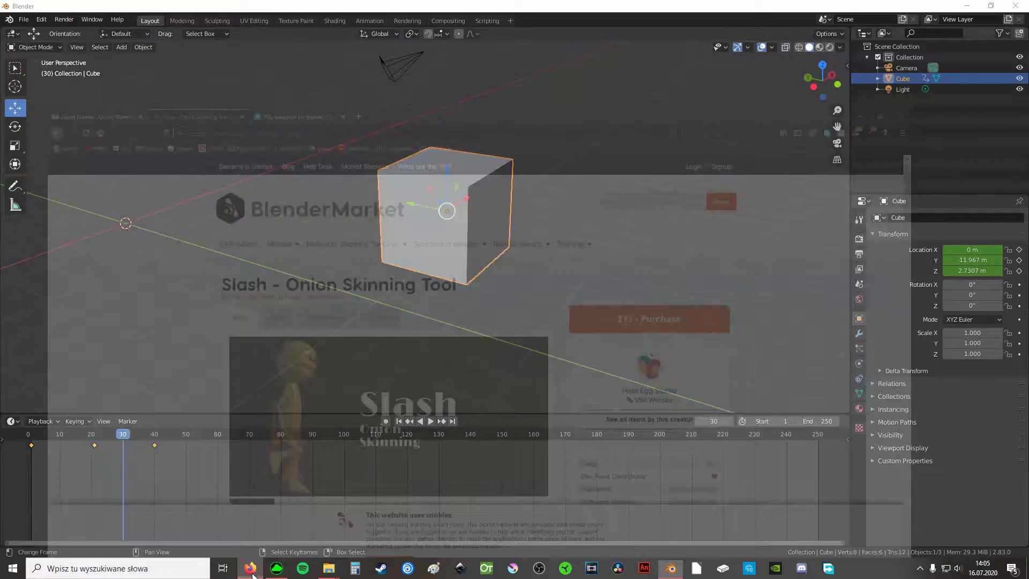
Switch to Firefox and scroll the Slash Onion Skinning Tool product page to its description
click(248, 568)
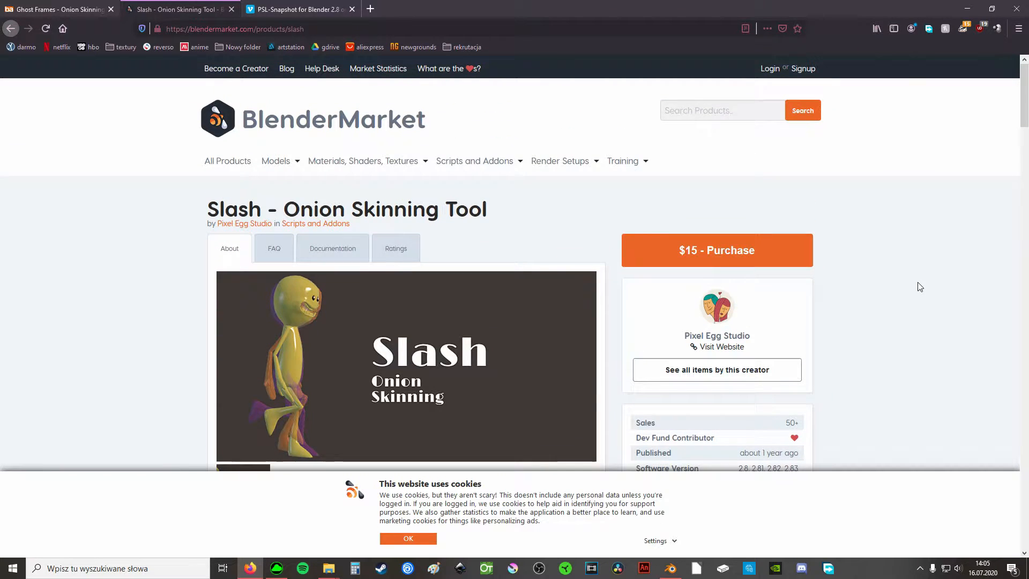
mouse_move(518, 277)
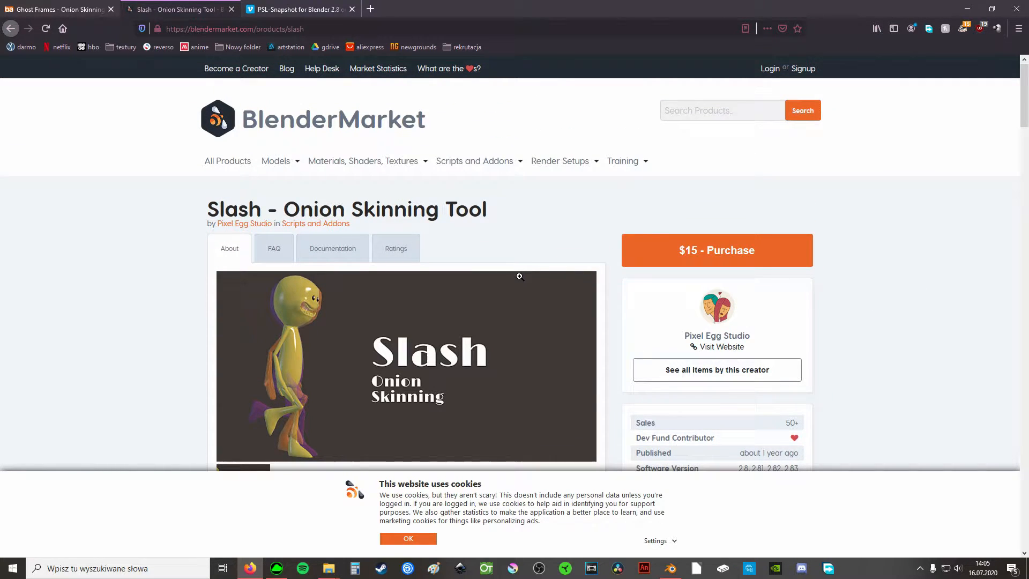
mouse_move(446, 241)
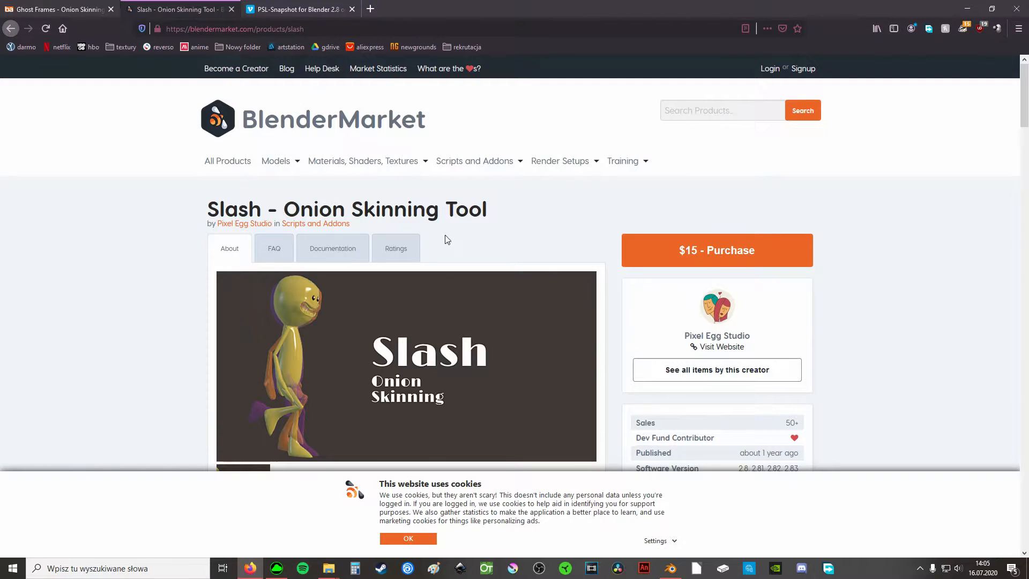
scroll(down, 3)
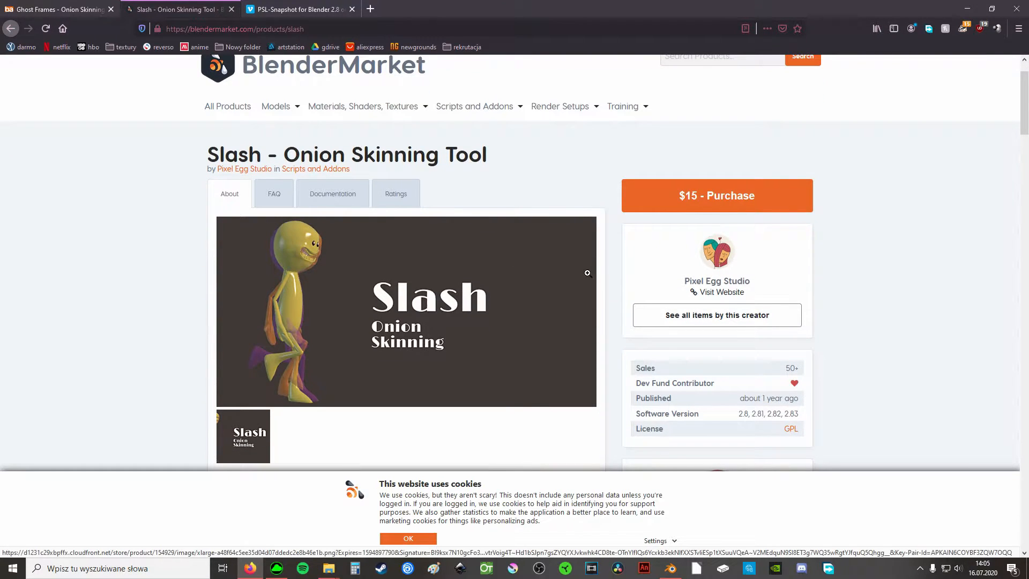
scroll(down, 3)
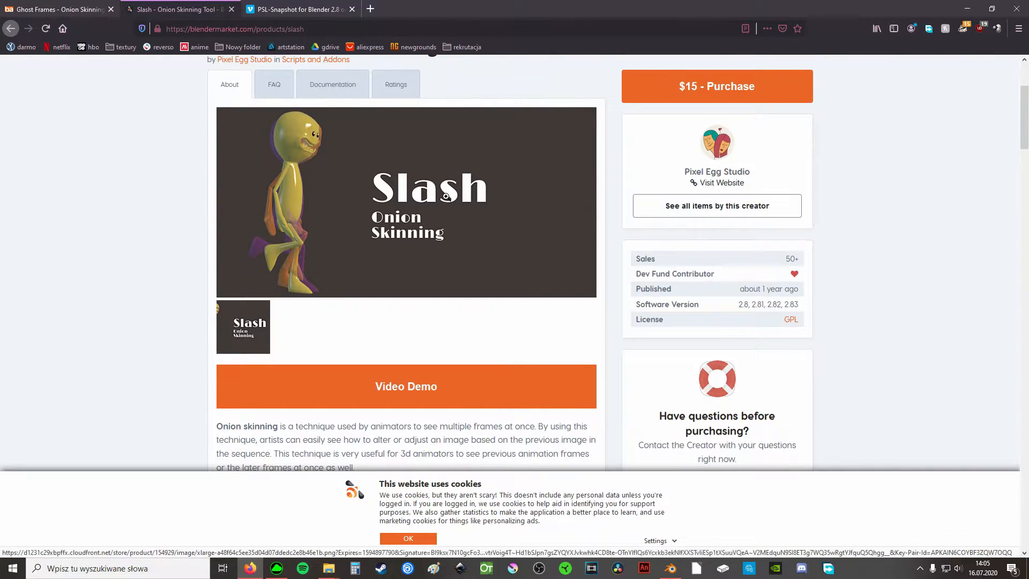
mouse_move(432, 247)
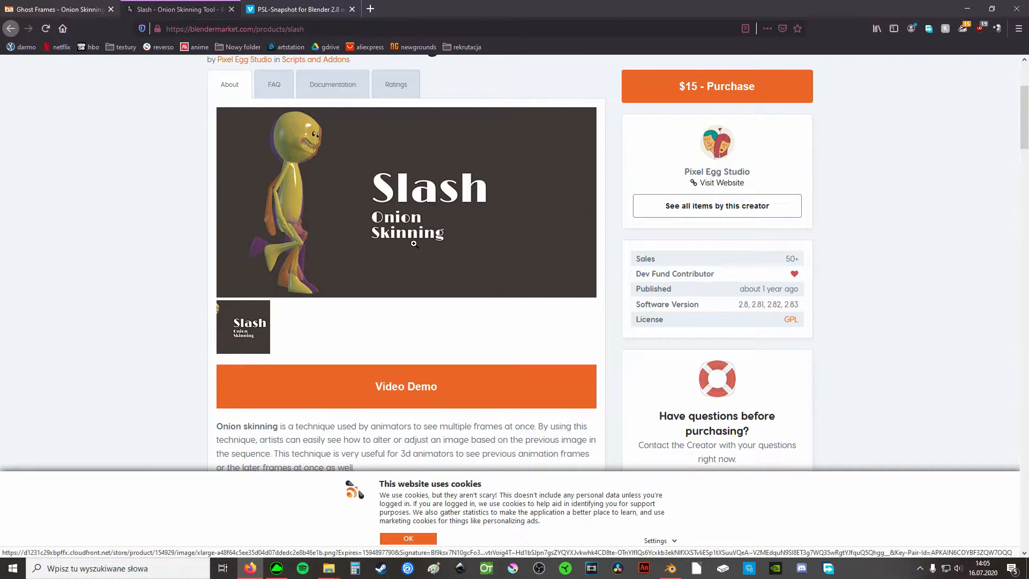
mouse_move(444, 221)
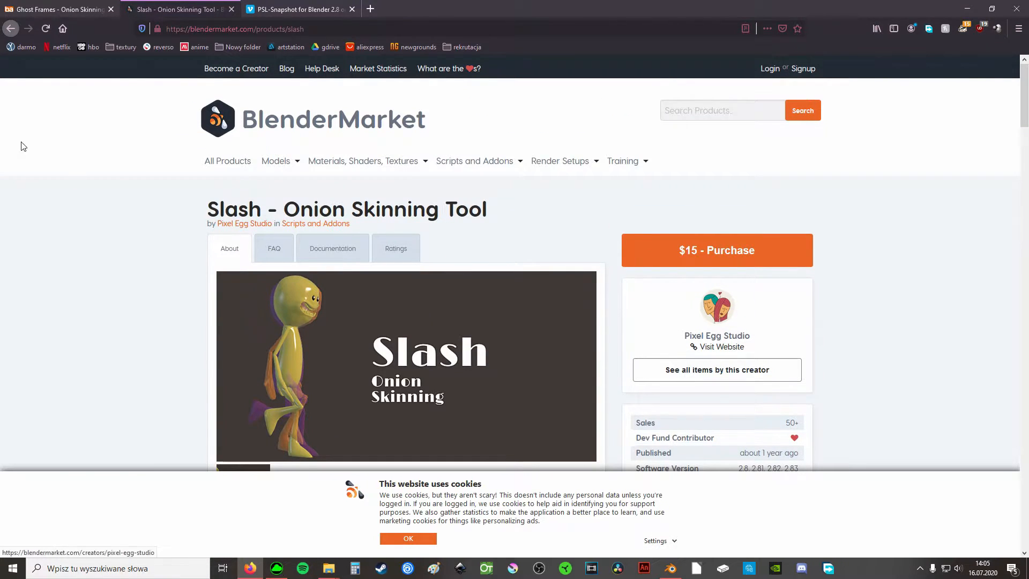
mouse_move(180, 231)
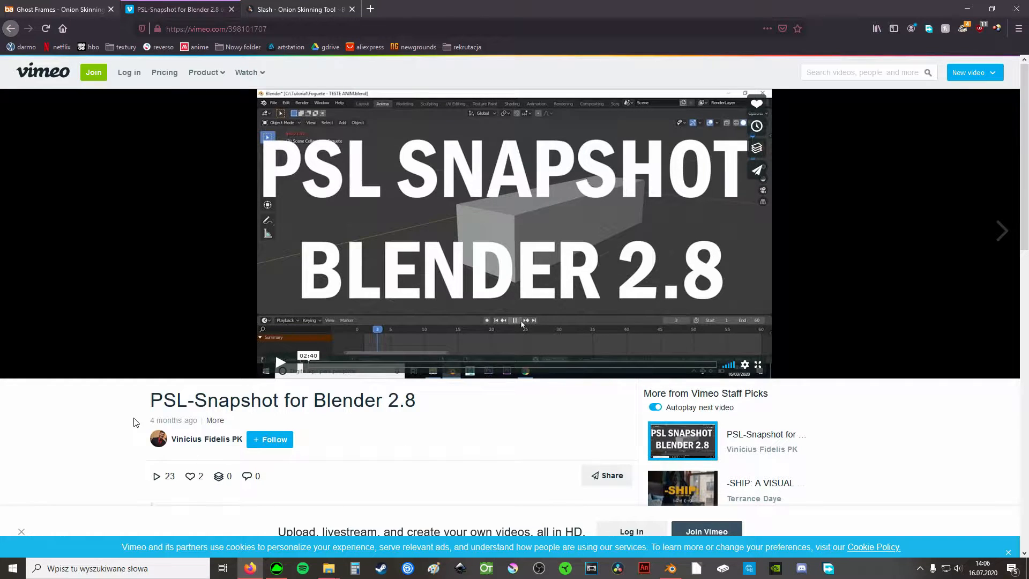
scroll(down, 3)
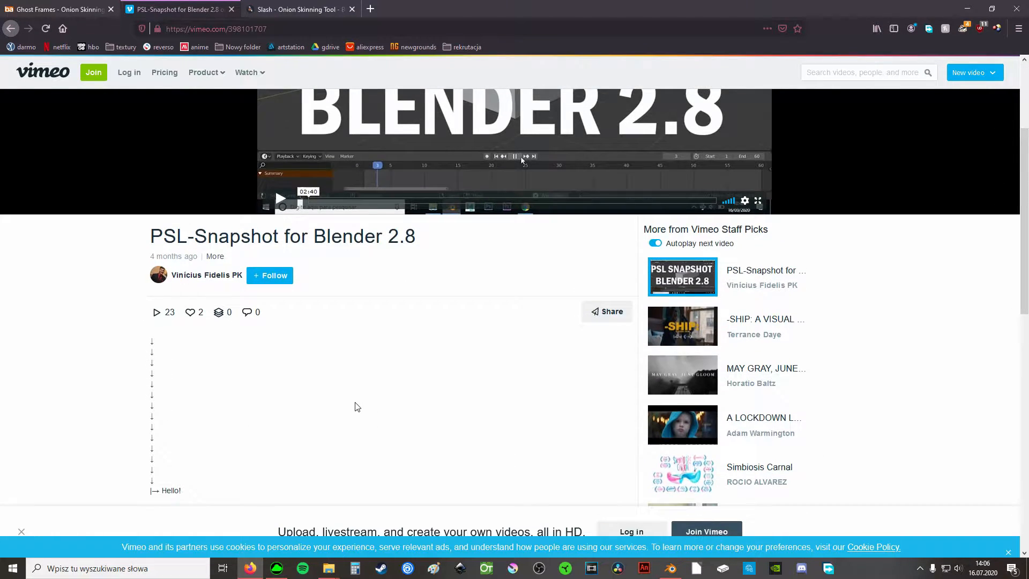
scroll(down, 3)
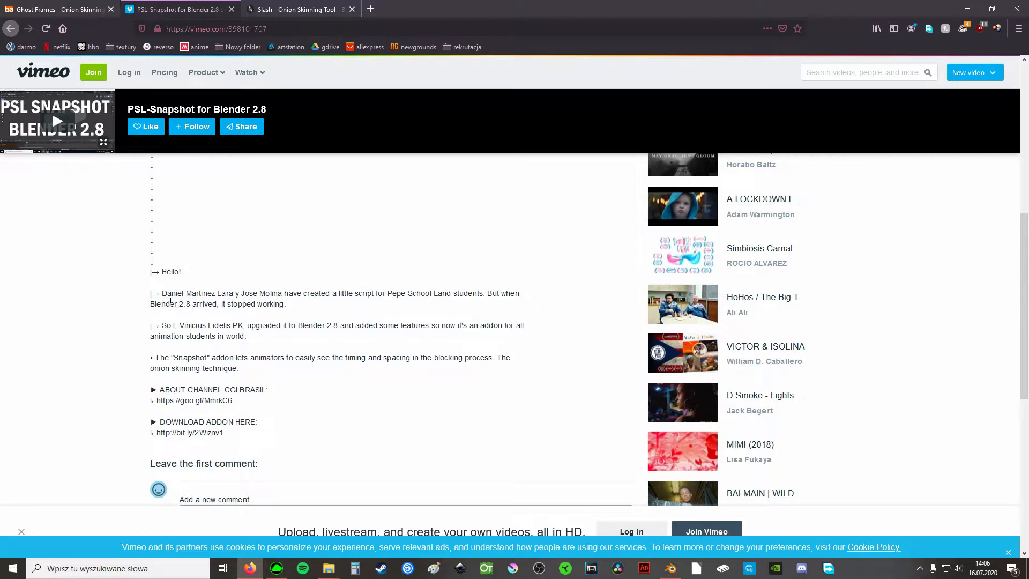
drag(162, 293, 283, 293)
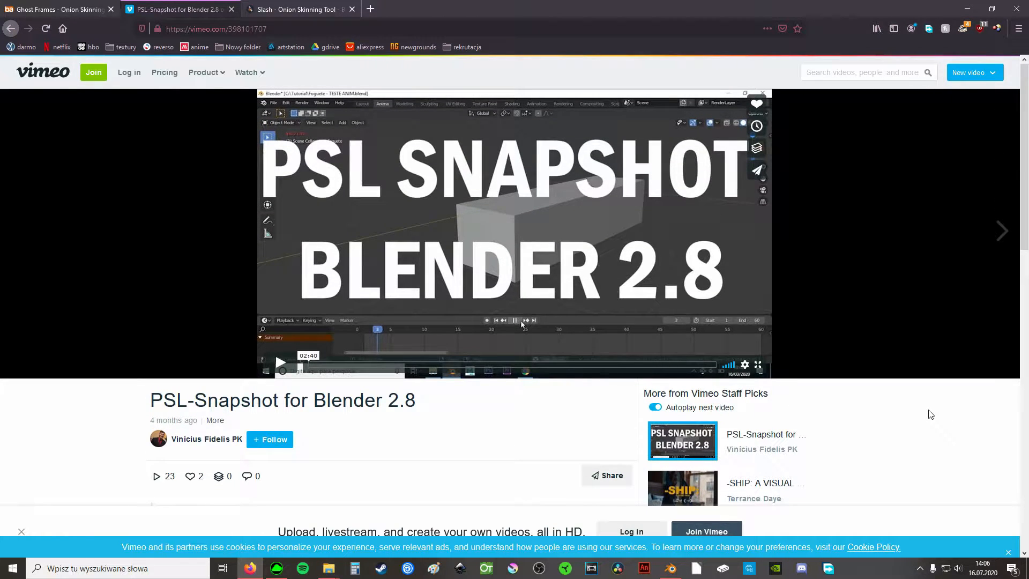
mouse_move(534, 423)
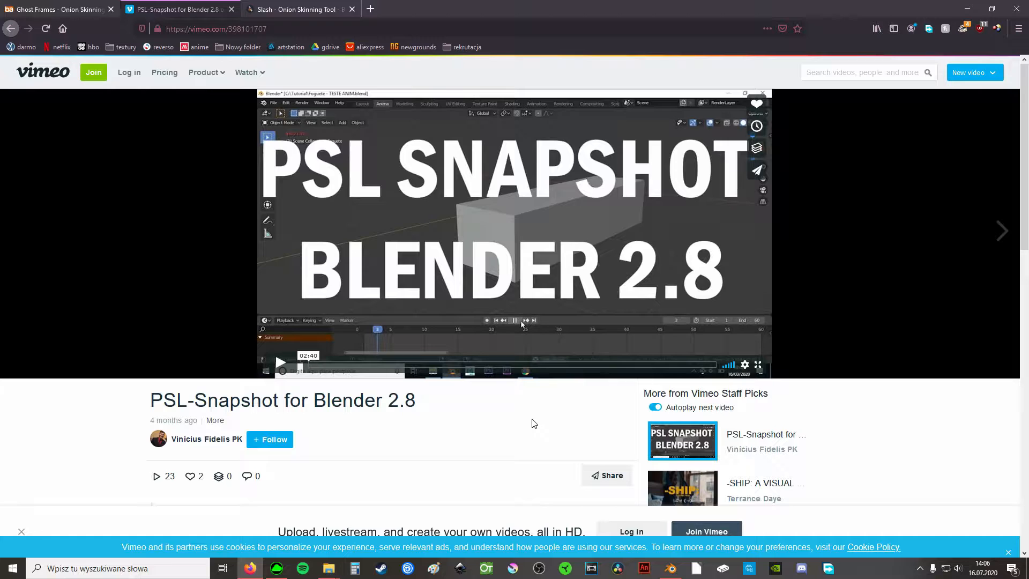
mouse_move(452, 420)
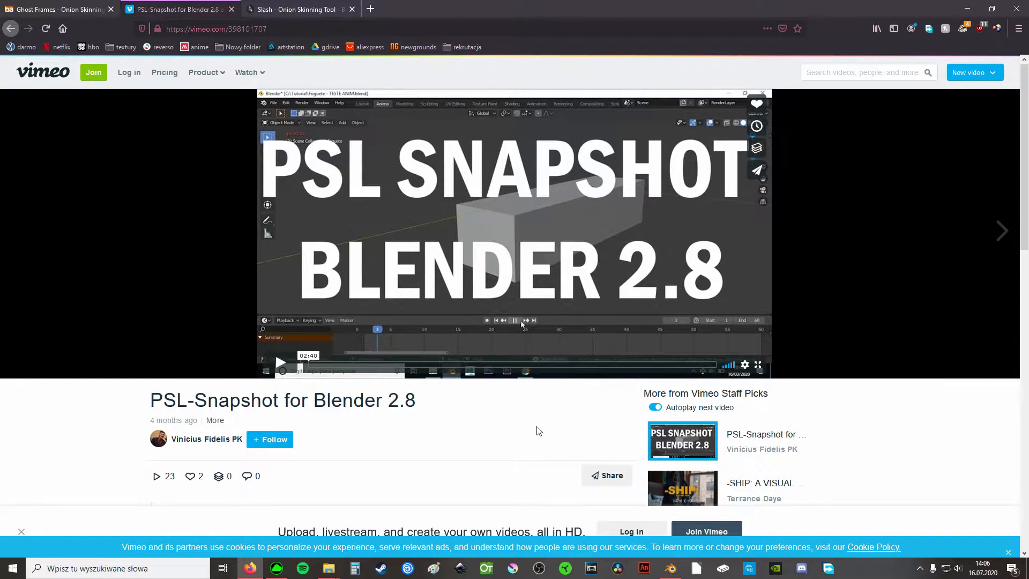
scroll(down, 3)
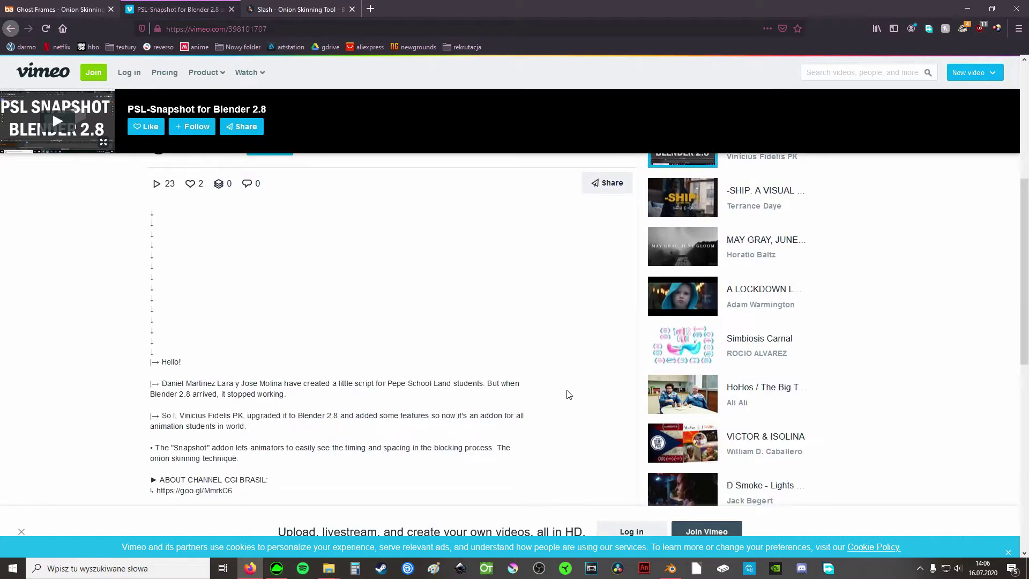
scroll(down, 3)
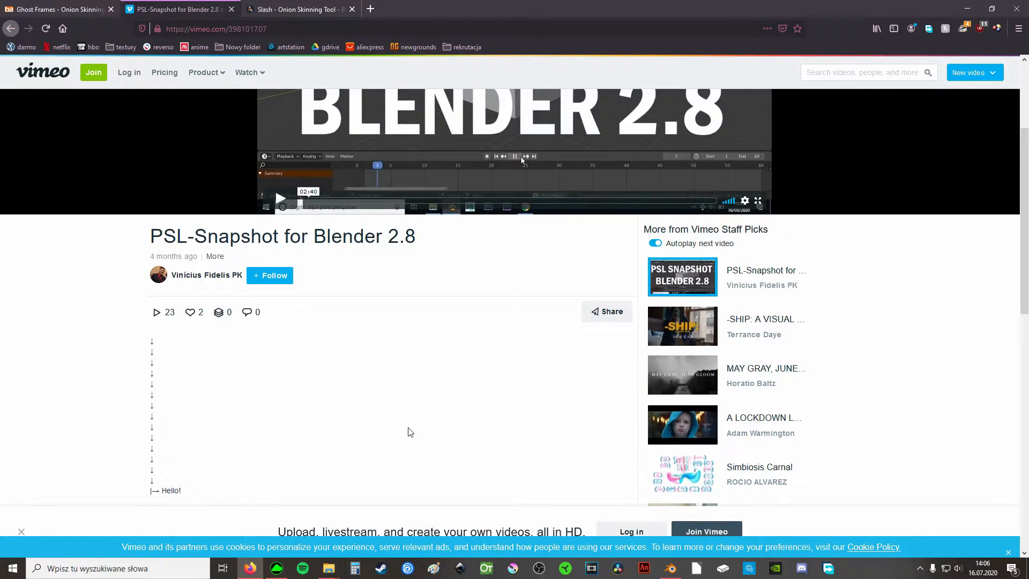
scroll(down, 3)
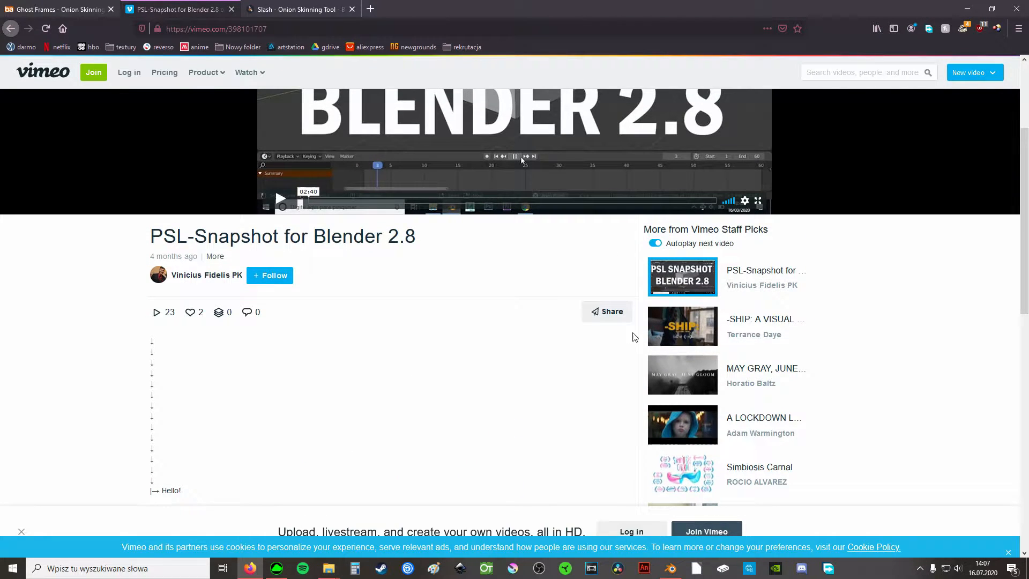
scroll(down, 3)
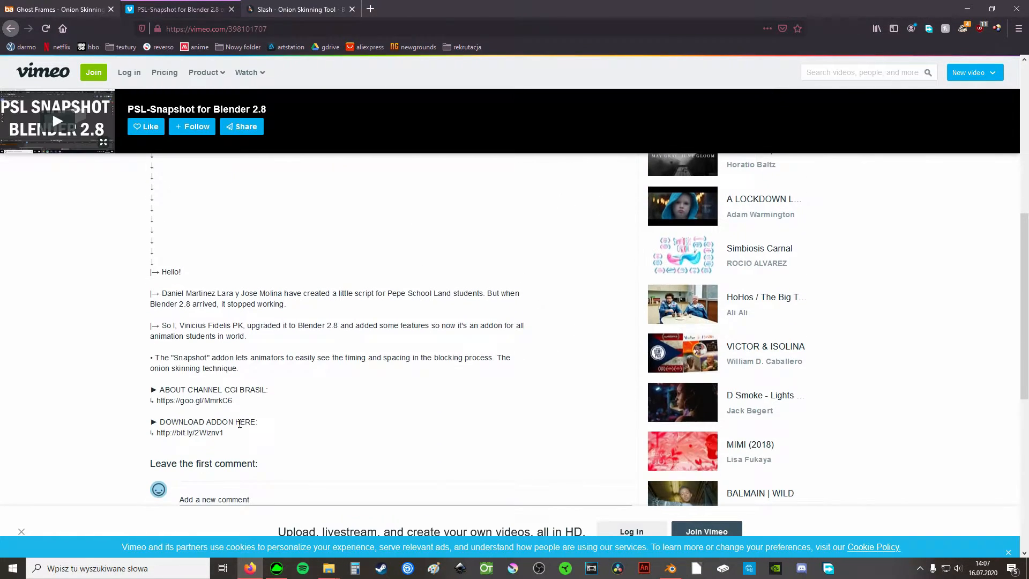
scroll(down, 3)
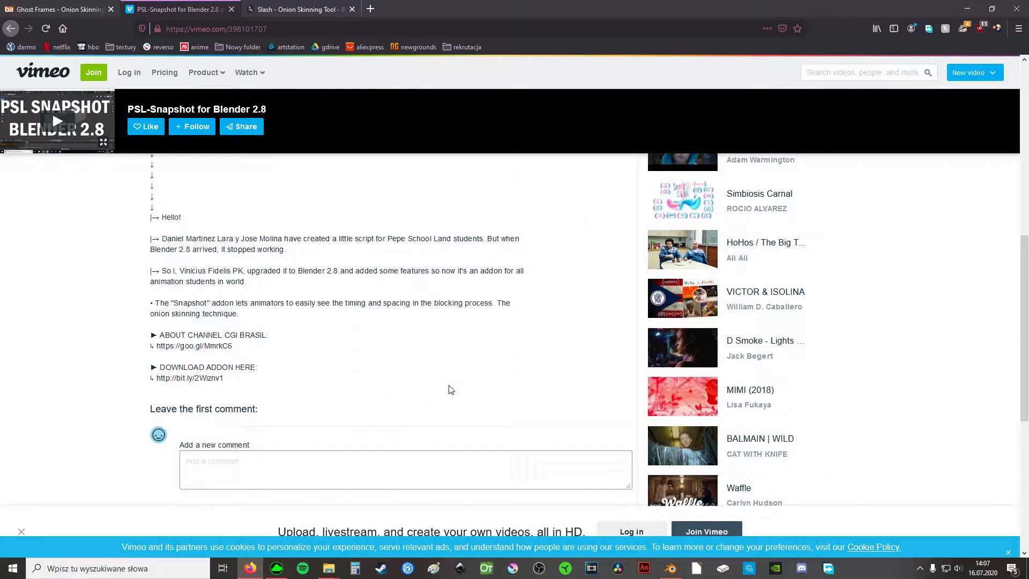
mouse_move(498, 391)
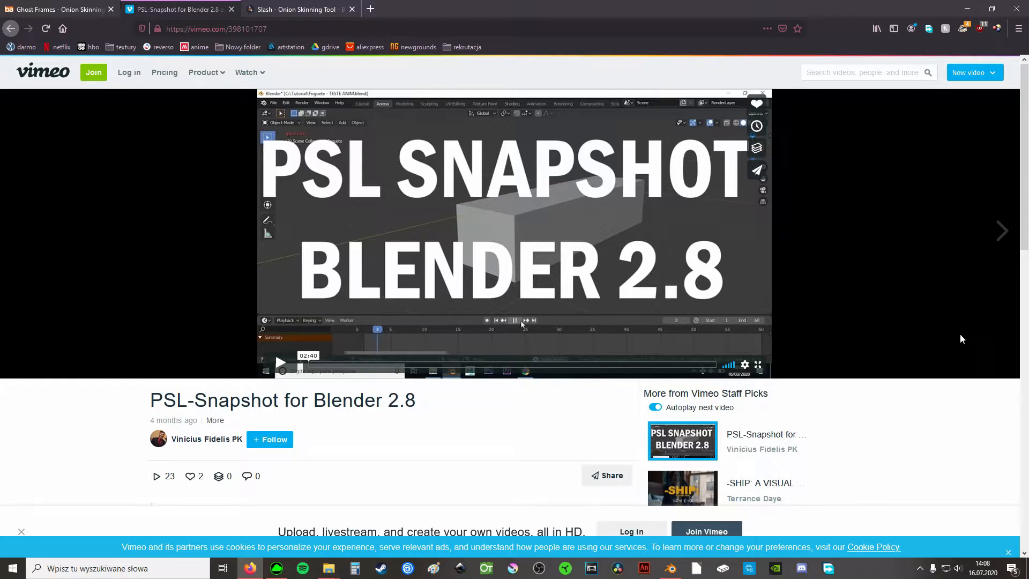
mouse_move(16, 473)
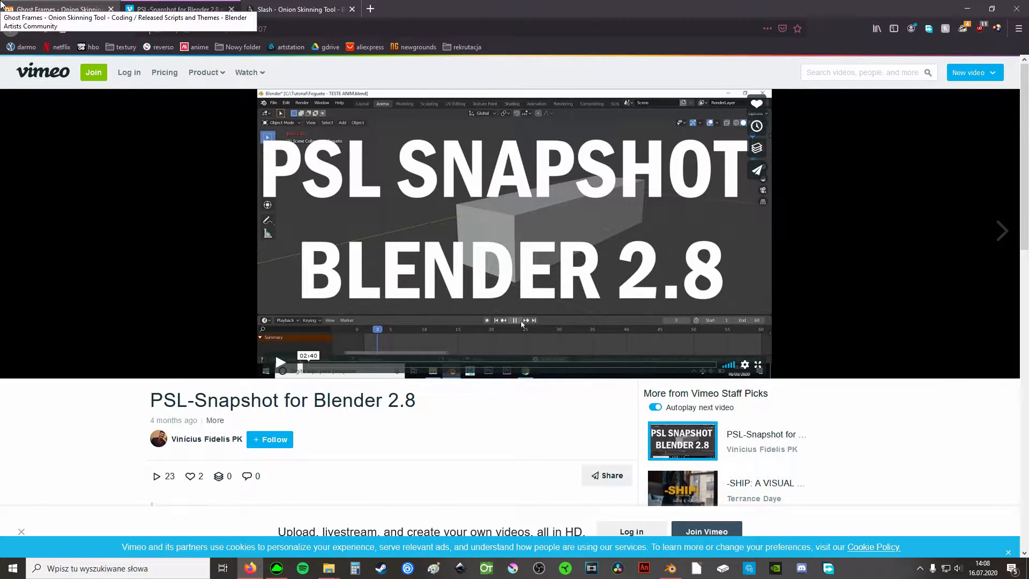
Scroll the Ghost Frames forum thread down to the Blender 2.81 ghost_frames.py download post
click(53, 8)
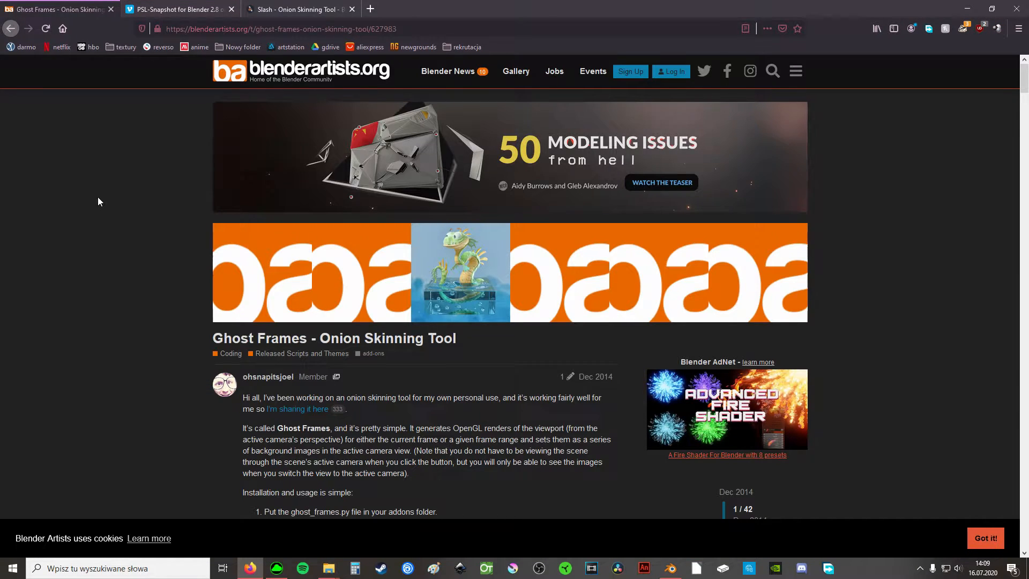
scroll(down, 3)
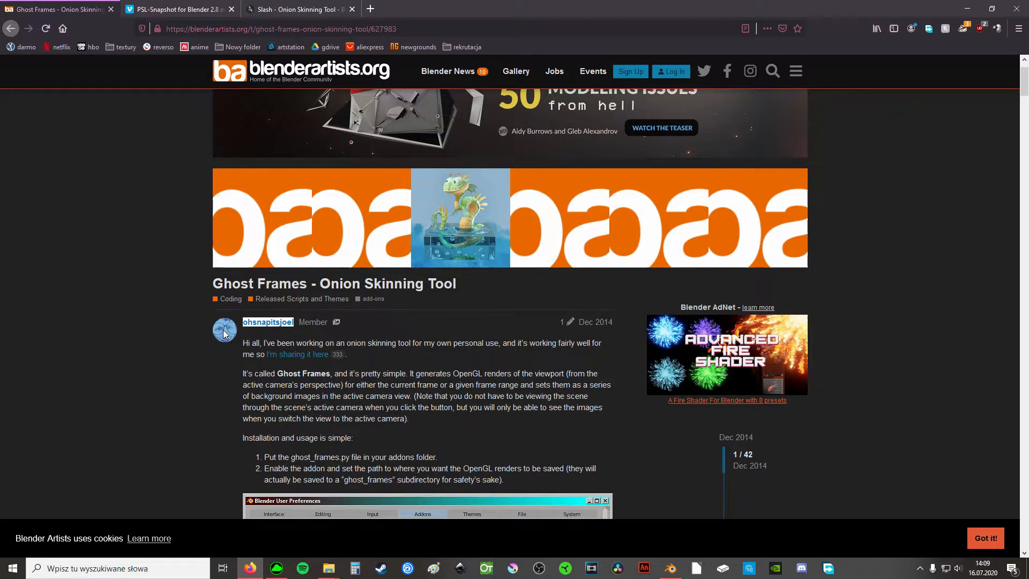
scroll(down, 3)
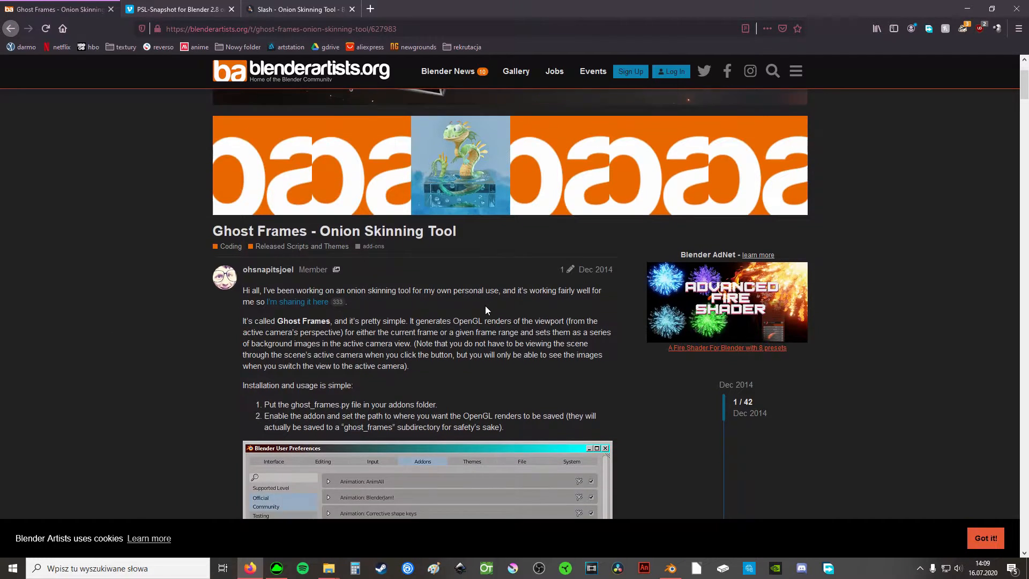
scroll(down, 3)
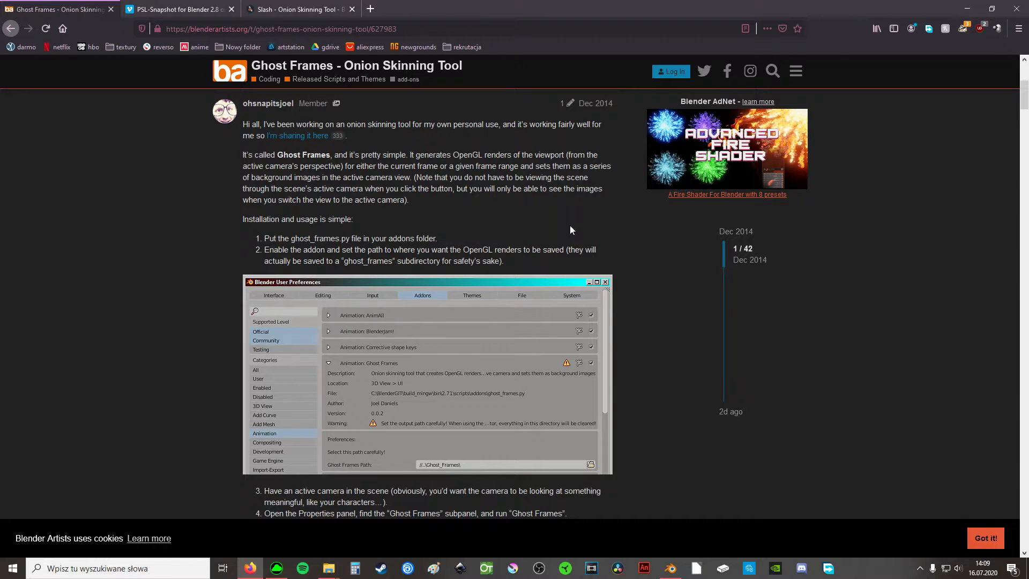
scroll(down, 3)
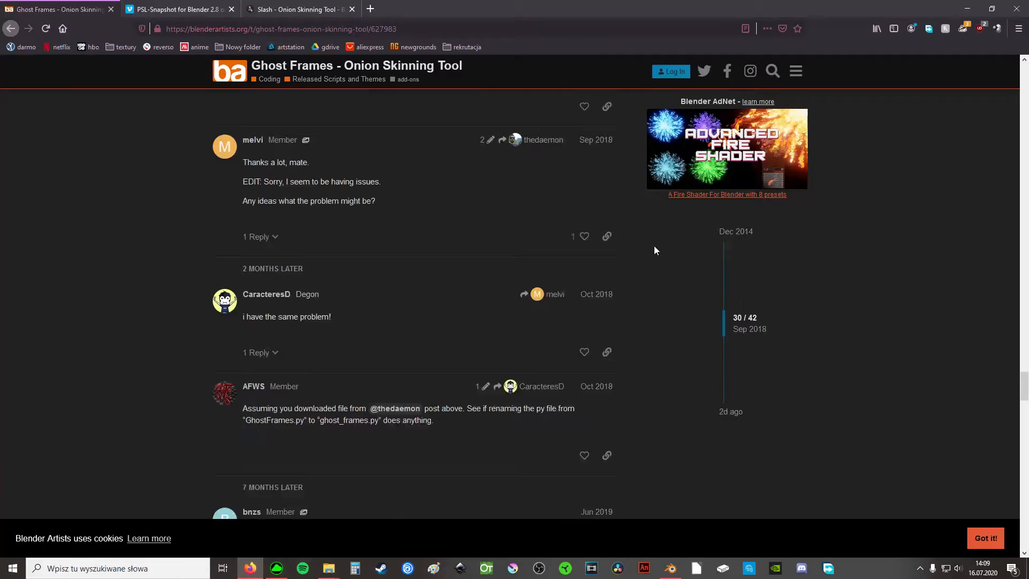
scroll(down, 3)
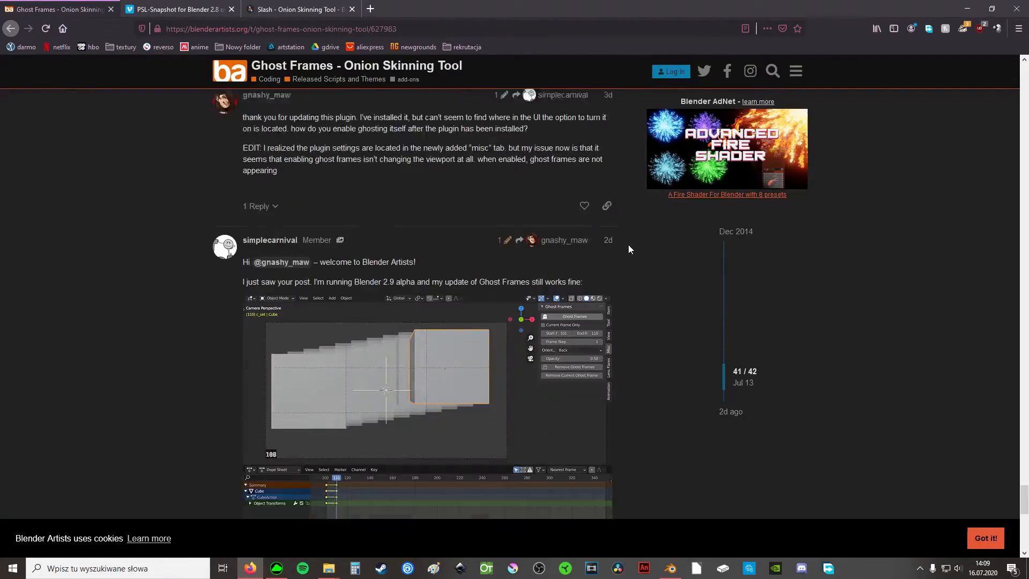
scroll(up, 3)
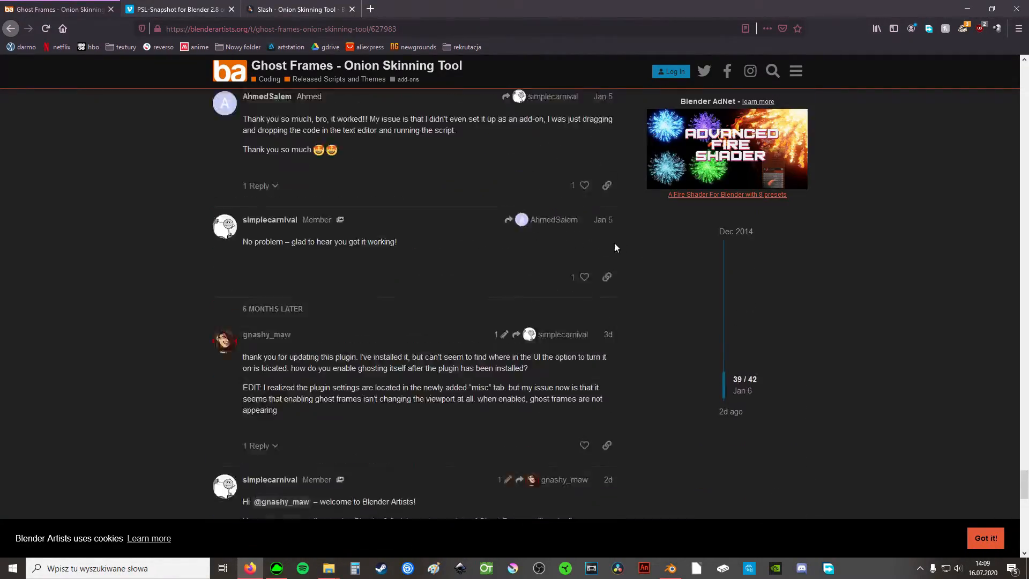
scroll(down, 3)
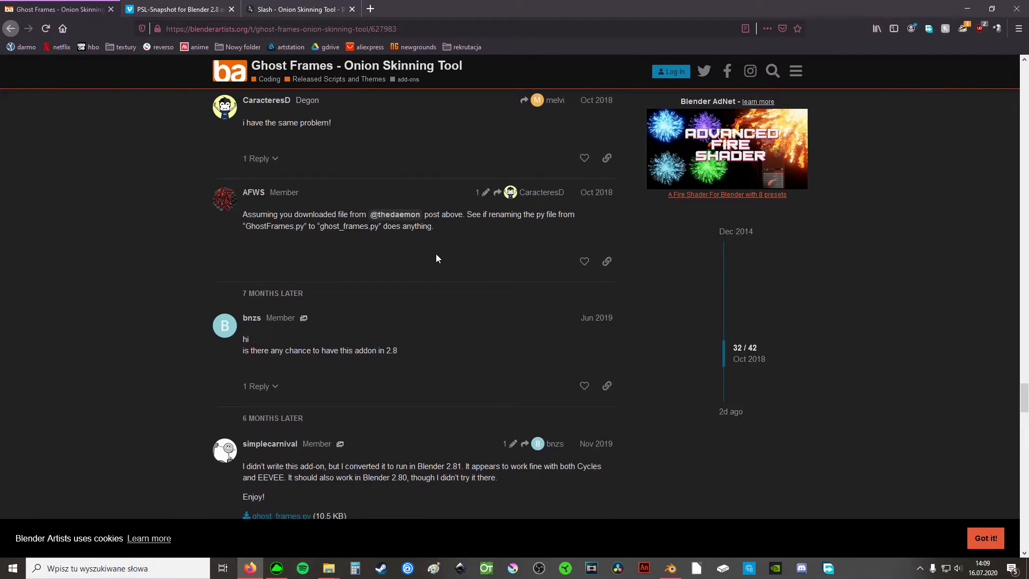
scroll(down, 3)
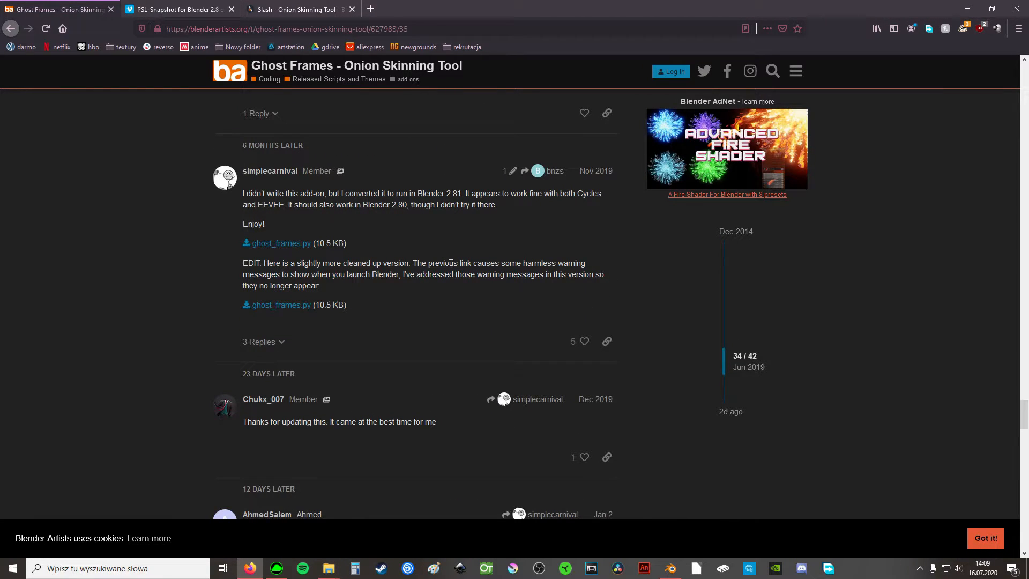
mouse_move(526, 318)
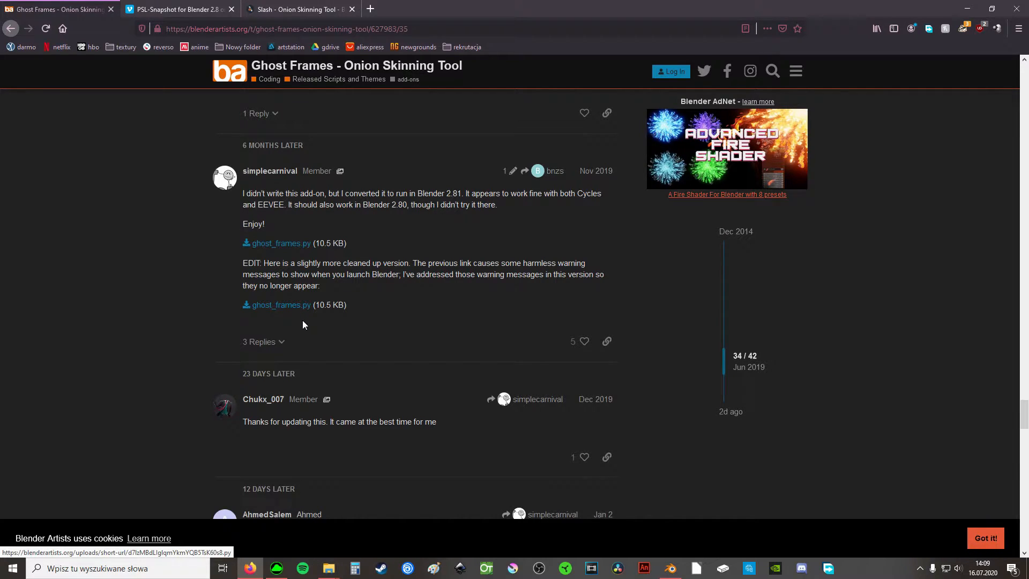
mouse_move(328, 373)
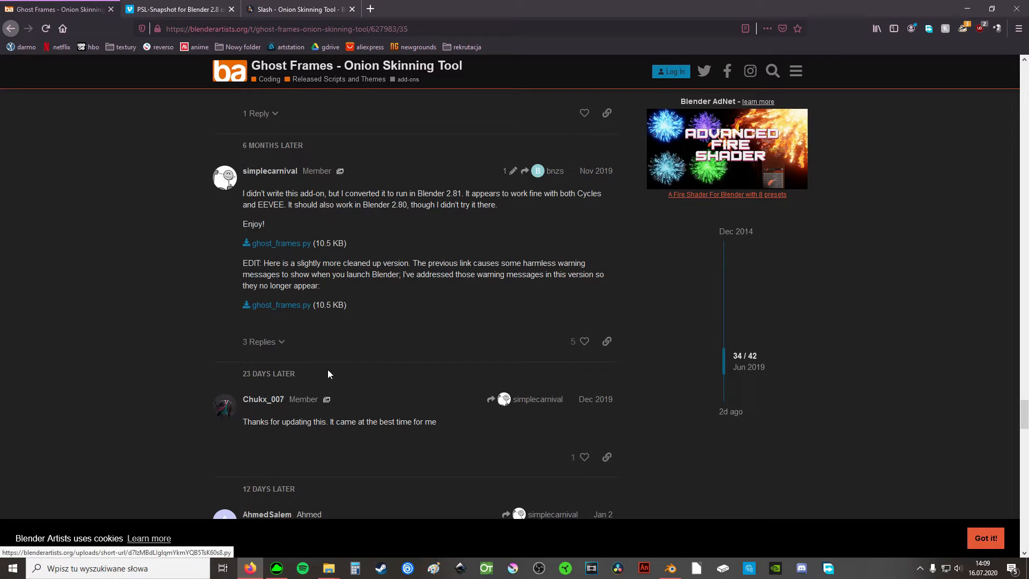
mouse_move(365, 361)
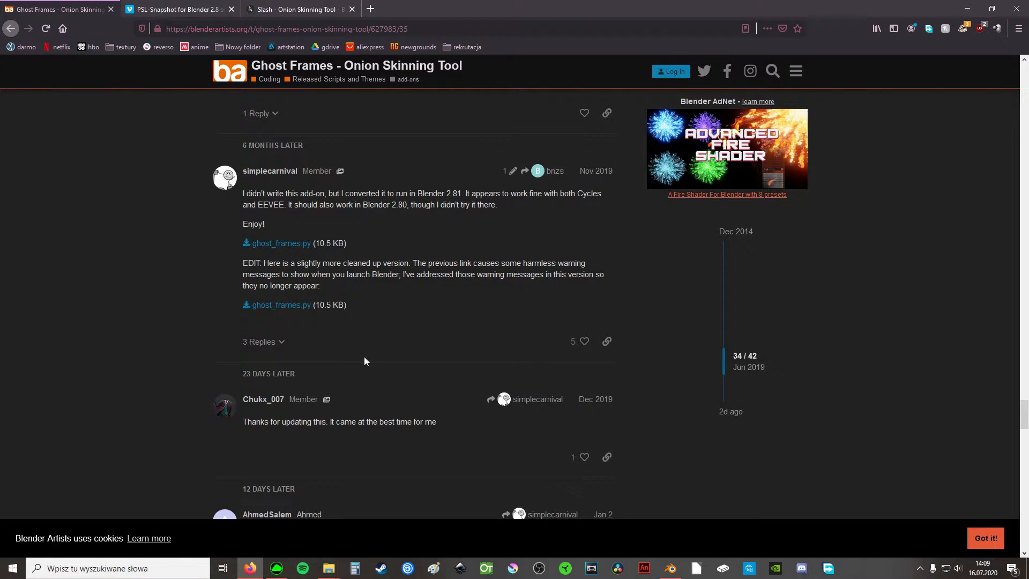
mouse_move(705, 352)
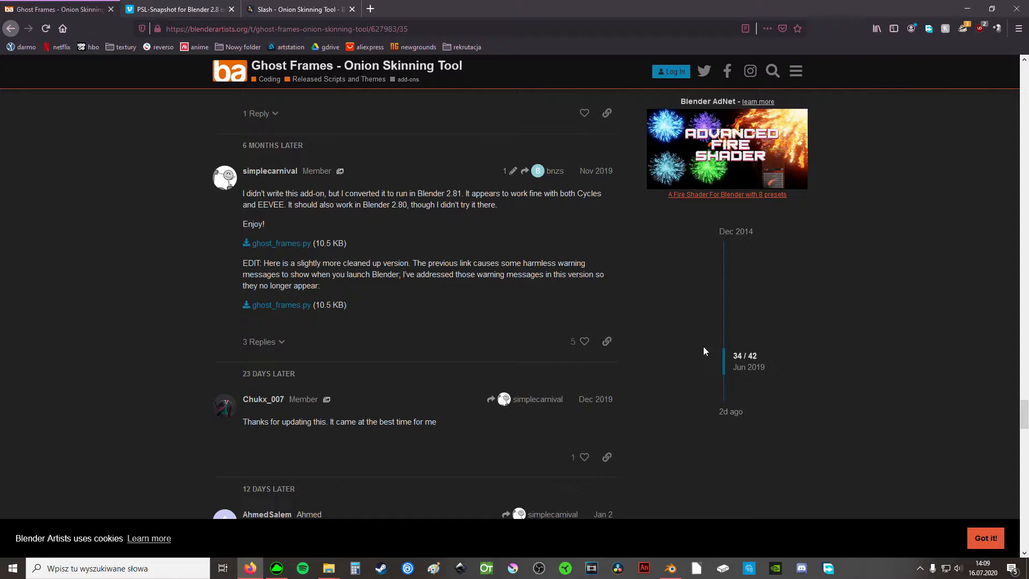
mouse_move(660, 341)
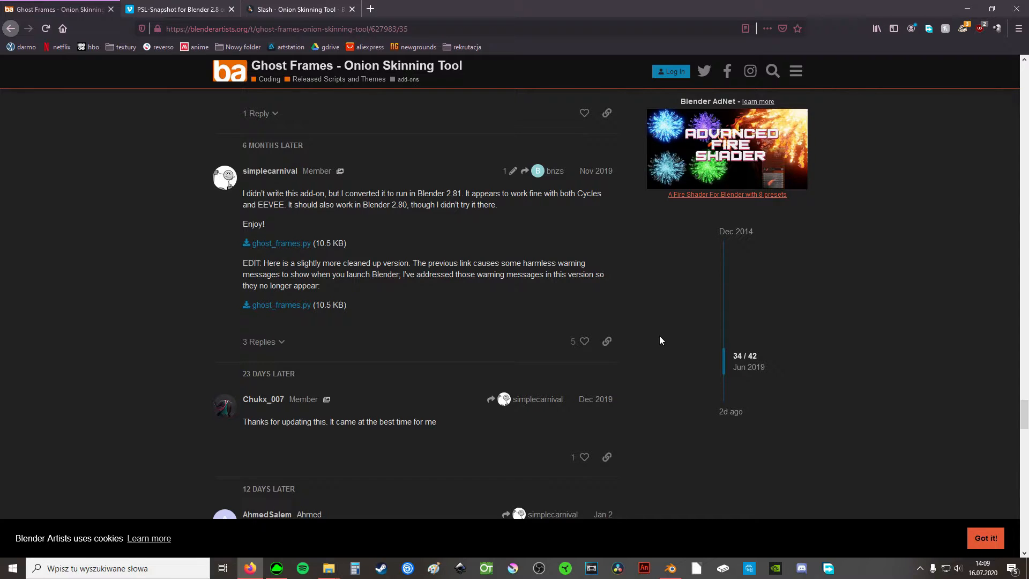
Return to Blender and start installing an add-on from file via Edit > Preferences
click(669, 568)
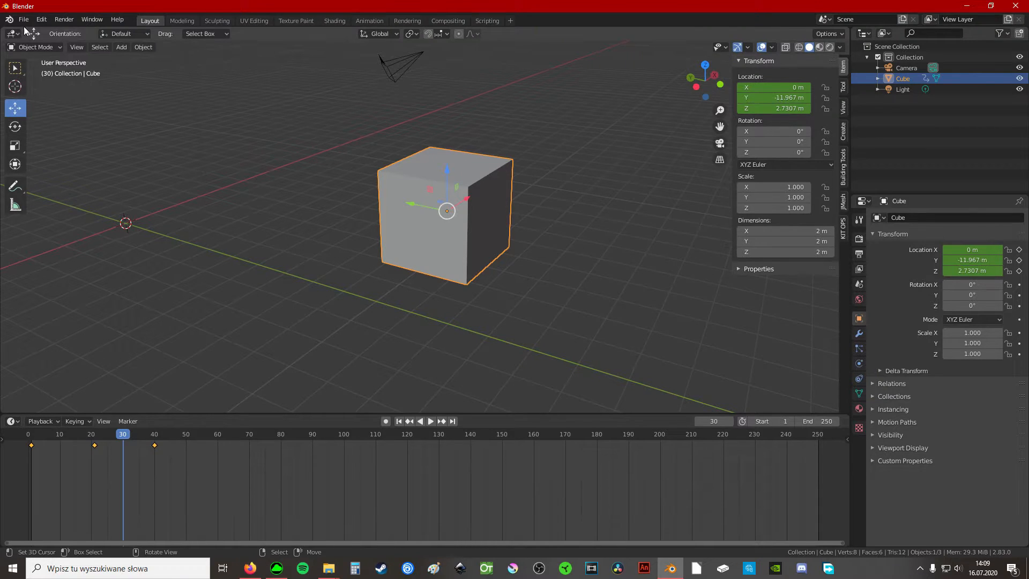
click(41, 19)
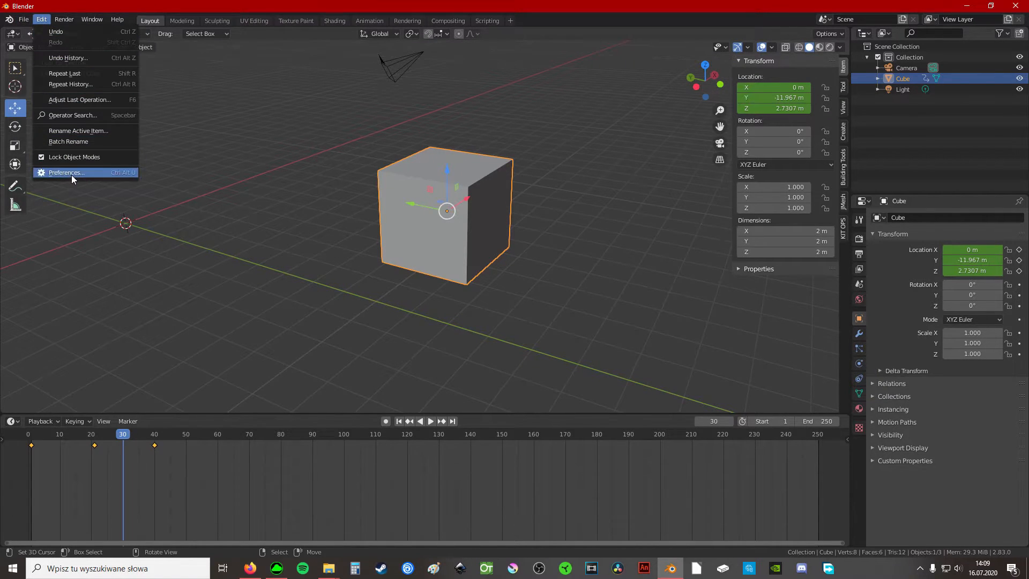
click(67, 172)
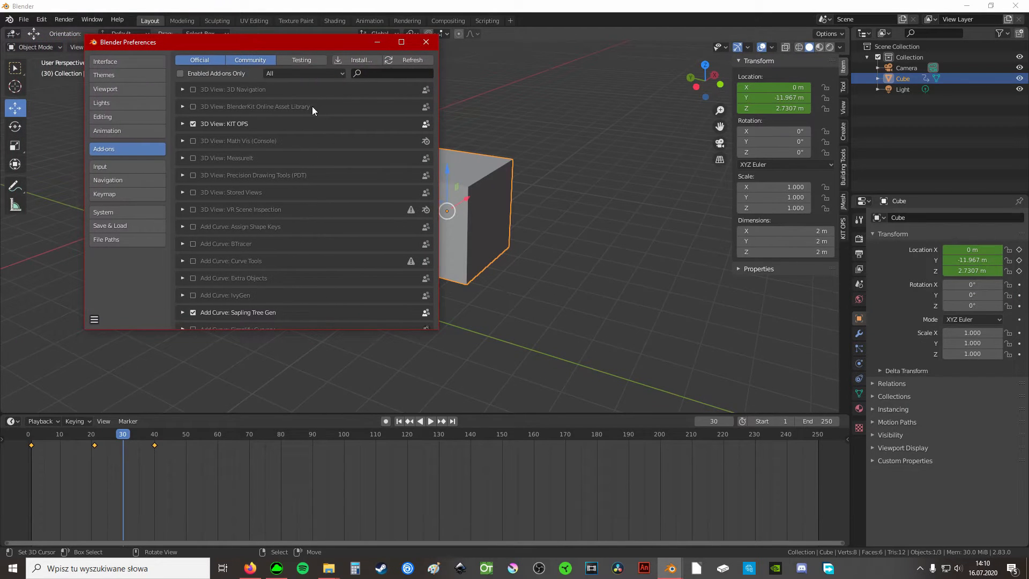
click(356, 60)
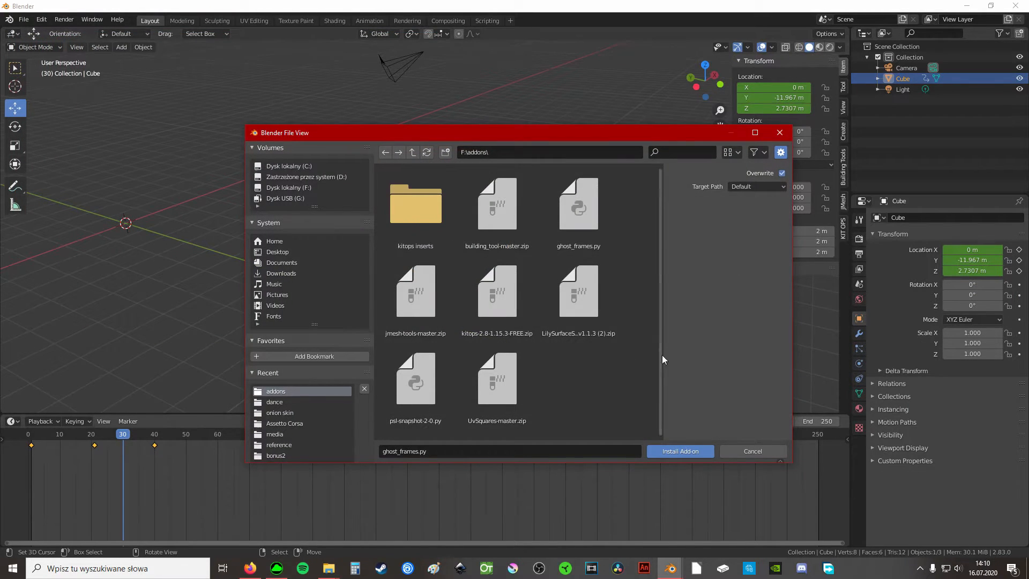
Choose ghost_frames.py from the addons folder and install it
click(578, 207)
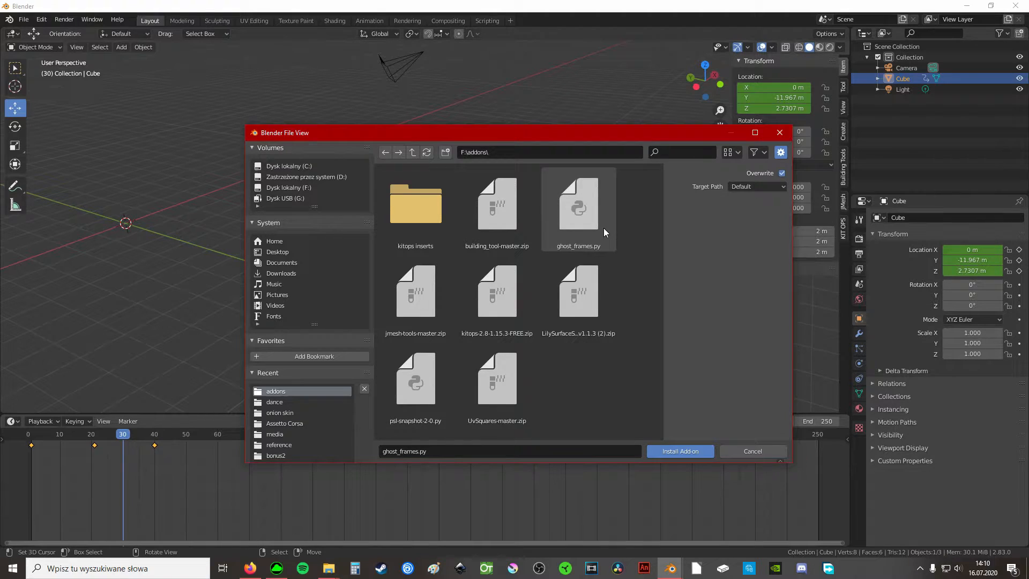
click(578, 206)
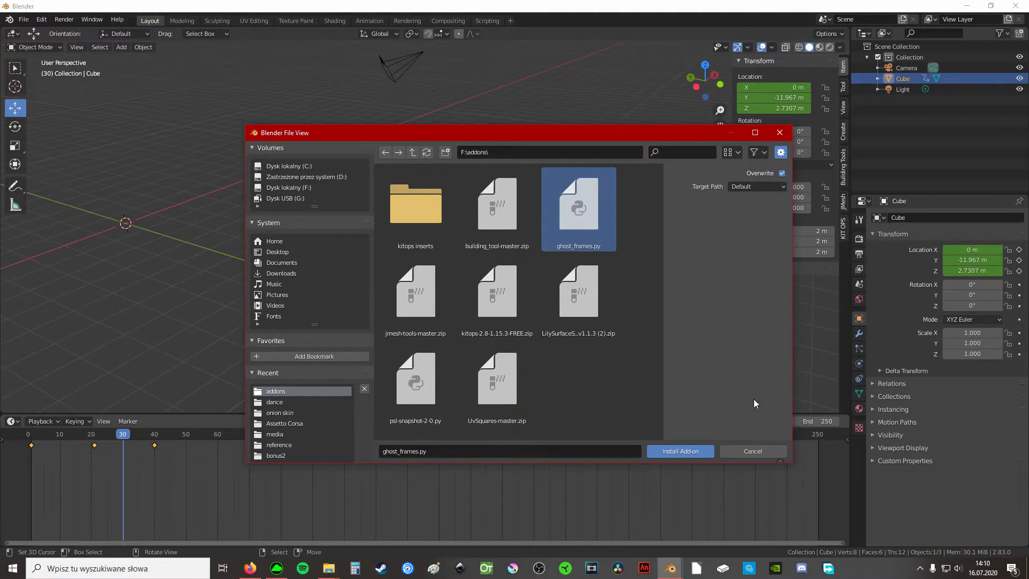
click(680, 452)
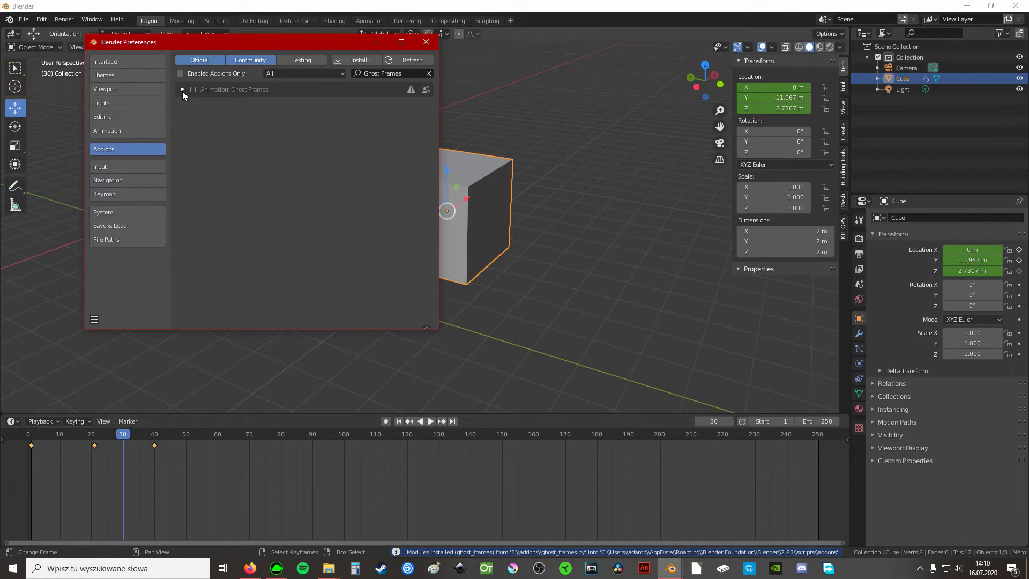
Expand the Animation: Ghost Frames entry and enable the add-on
click(182, 90)
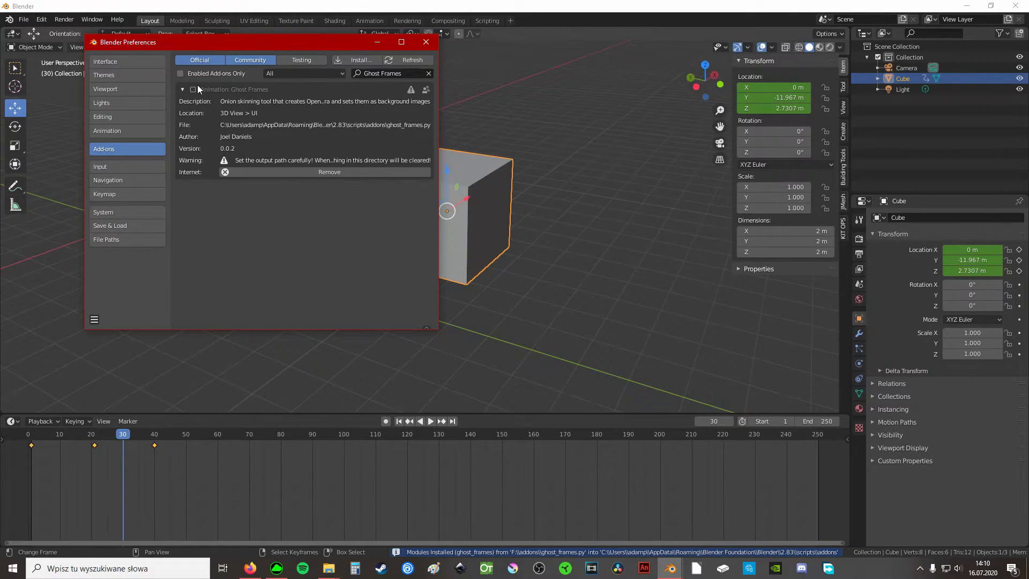
mouse_move(193, 90)
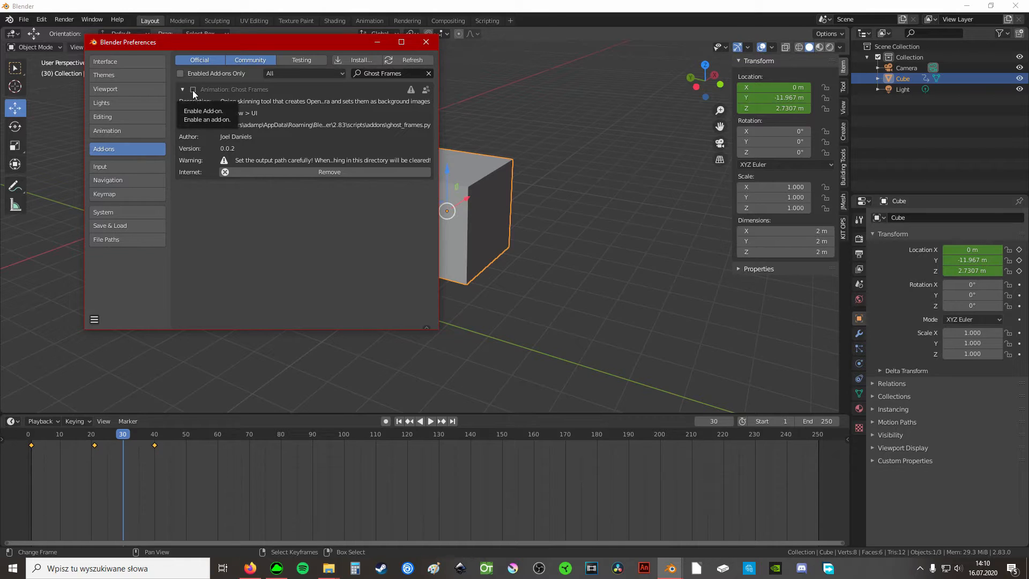
click(193, 89)
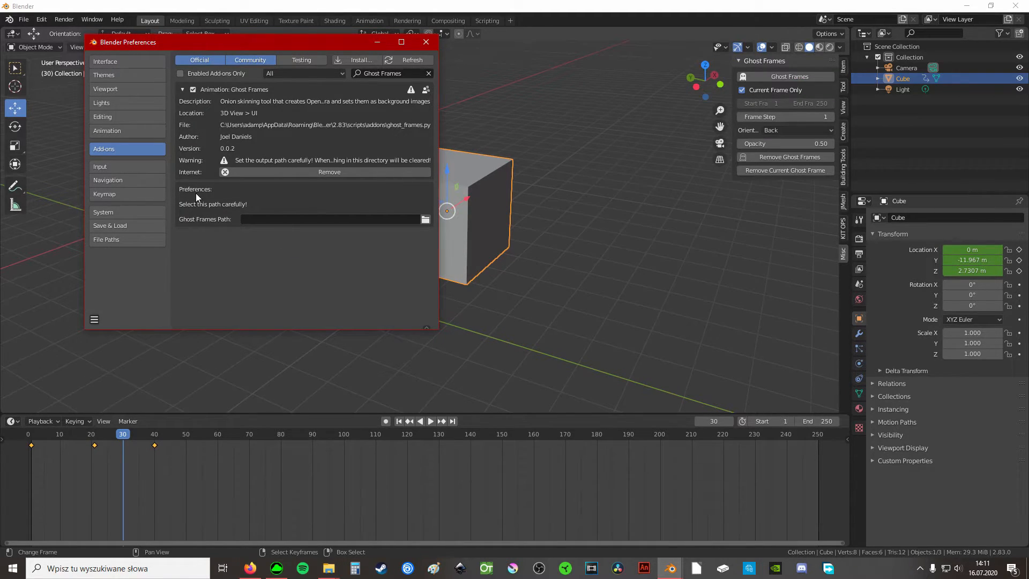
mouse_move(215, 299)
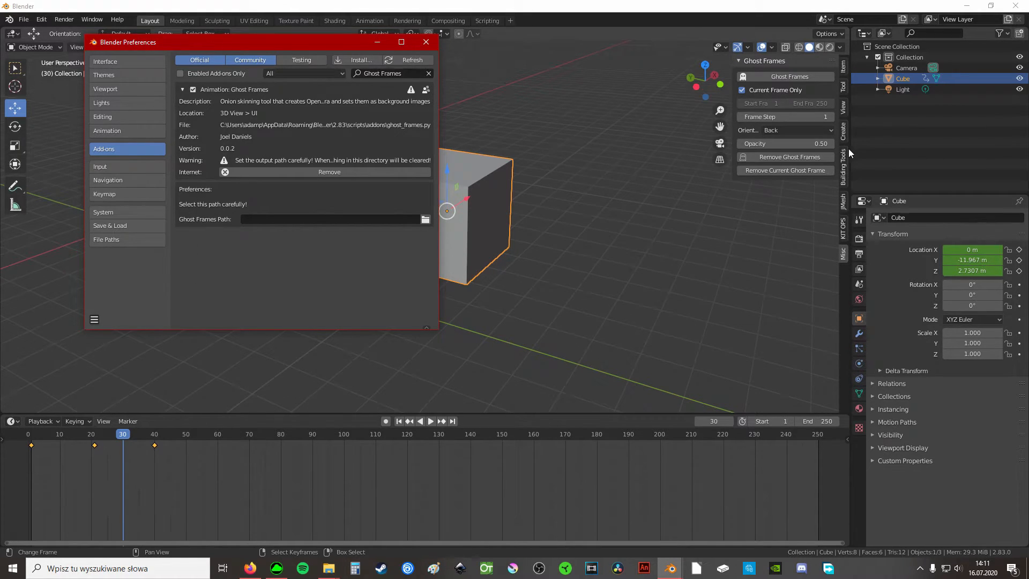
mouse_move(808, 103)
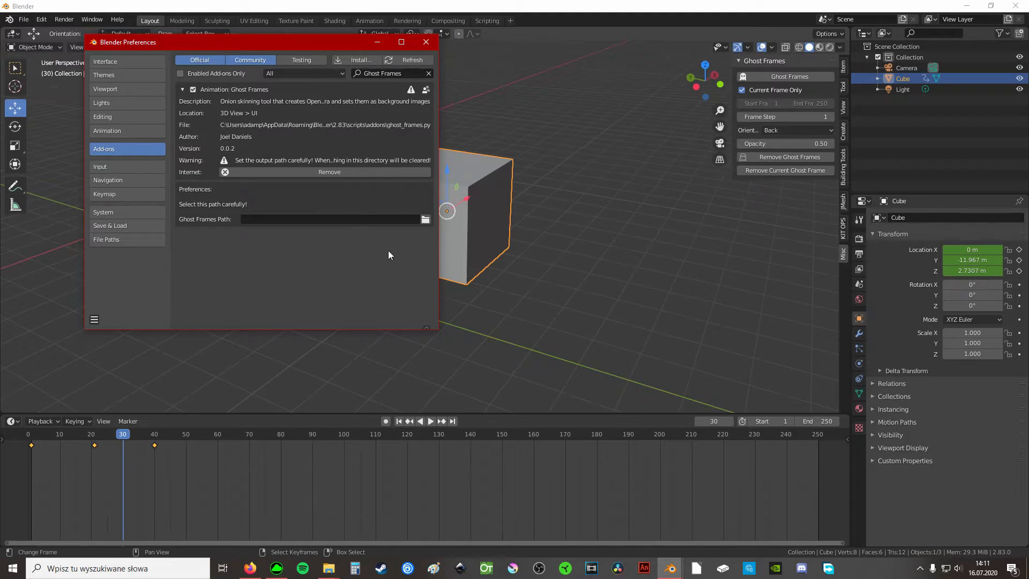
mouse_move(418, 274)
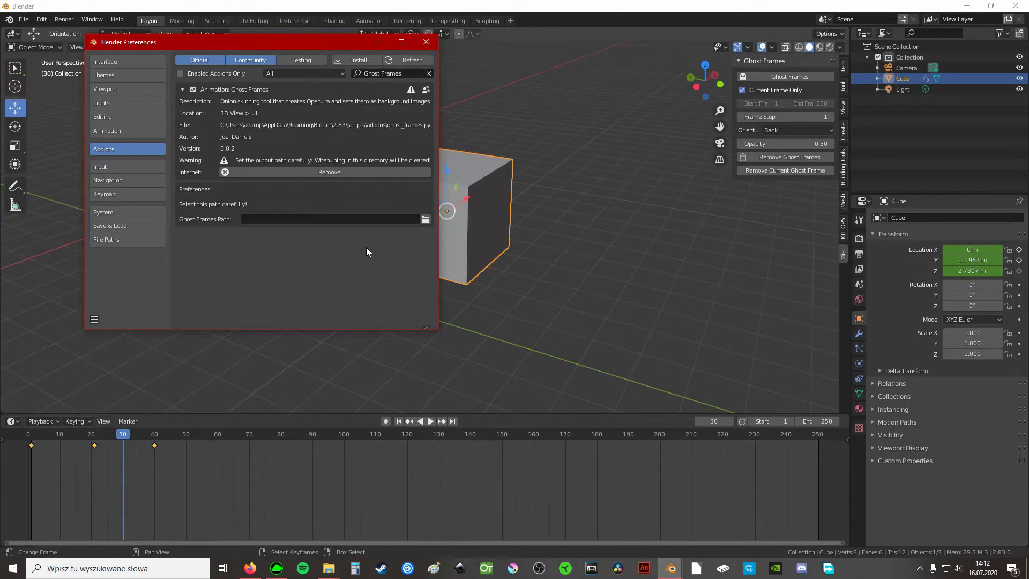
mouse_move(425, 219)
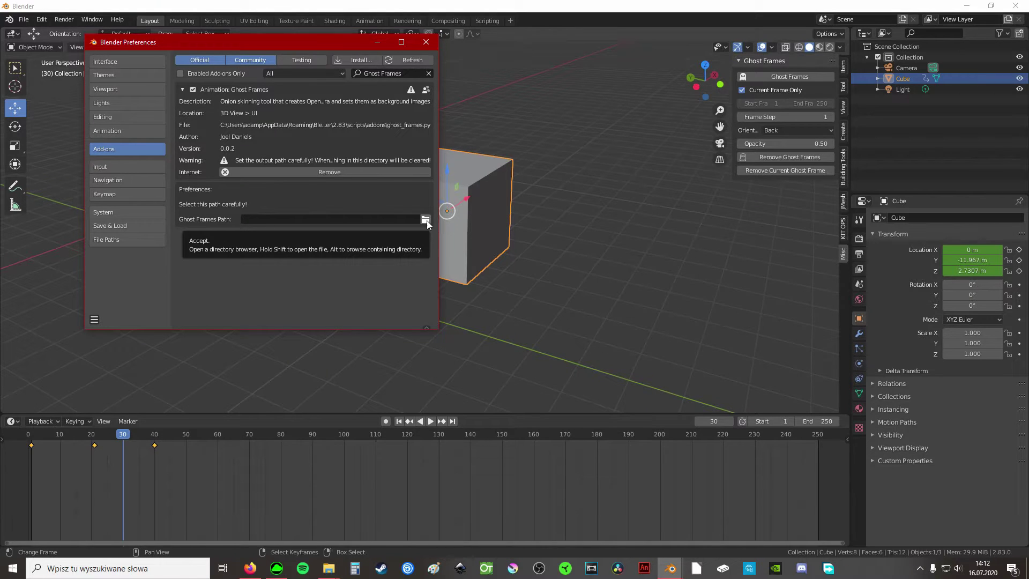
click(426, 220)
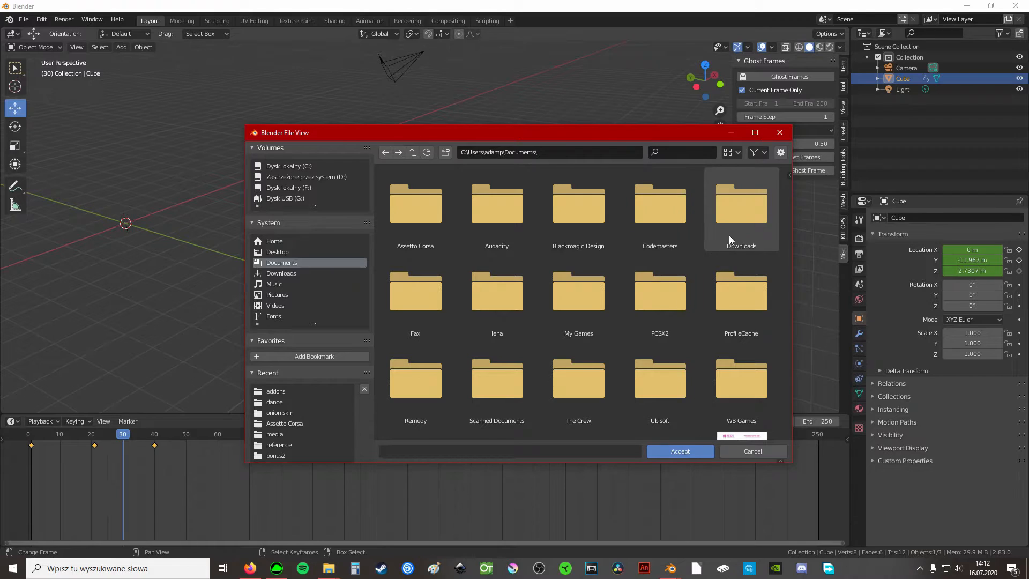
mouse_move(771, 240)
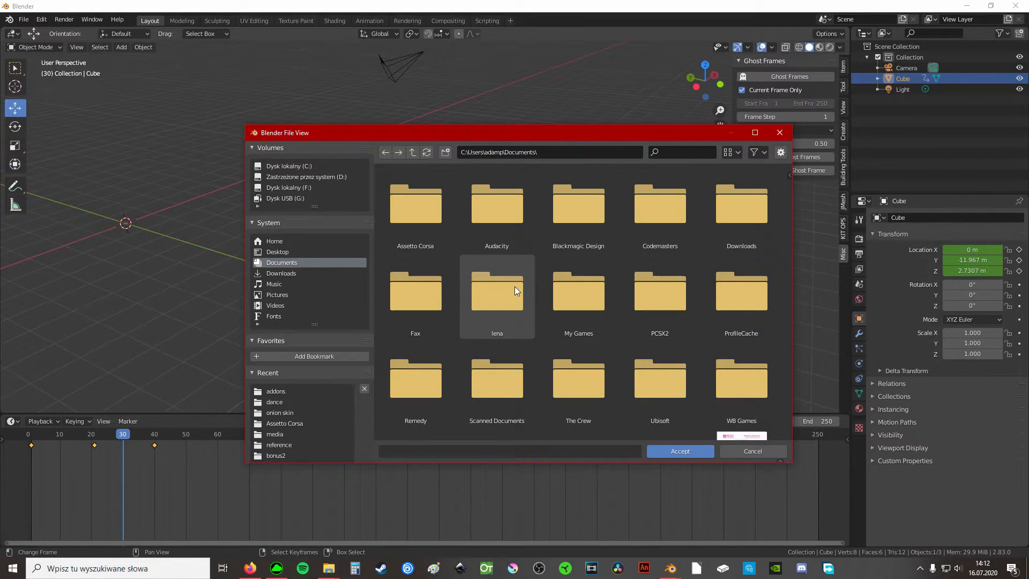
mouse_move(527, 281)
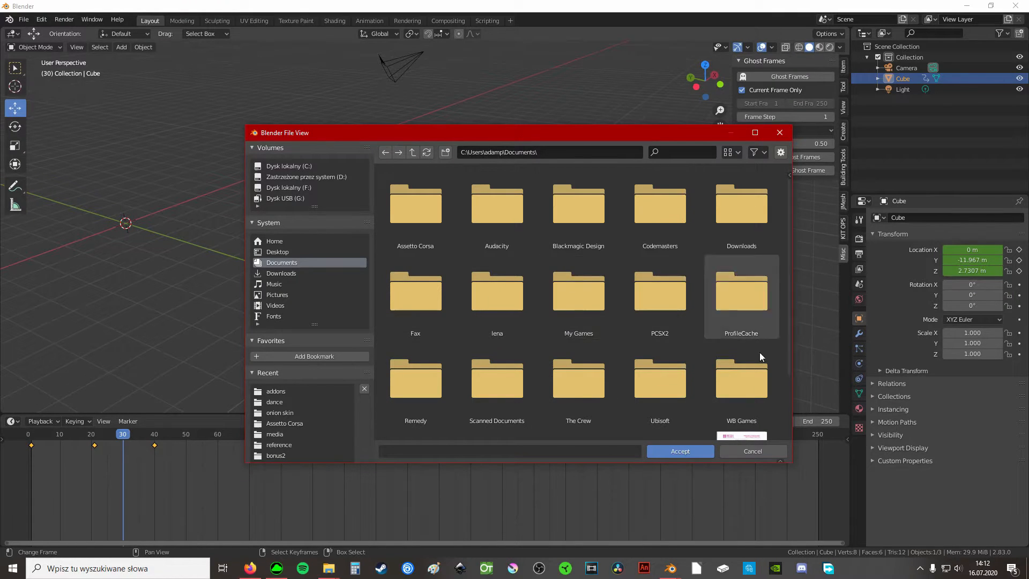
mouse_move(714, 227)
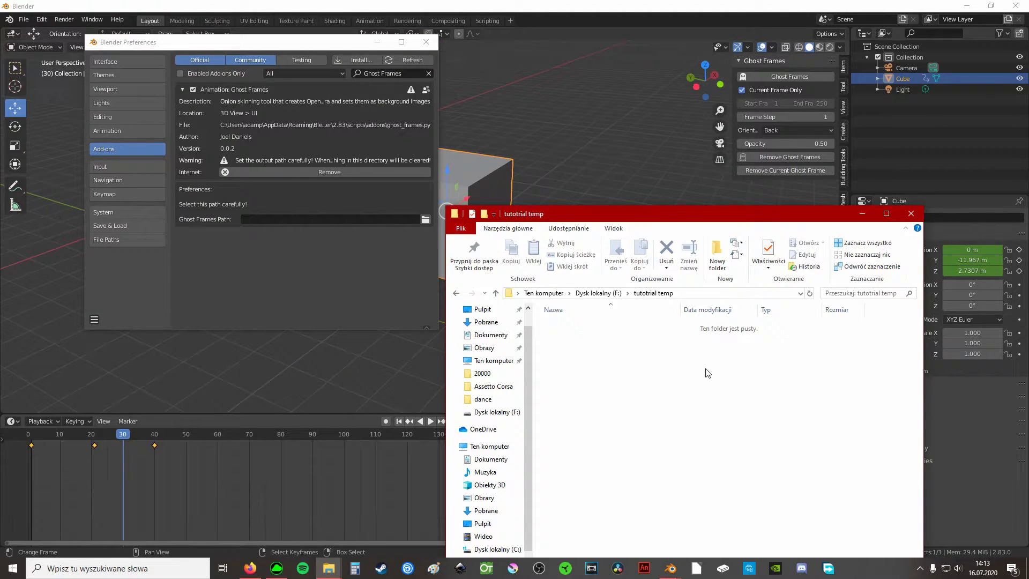
mouse_move(754, 220)
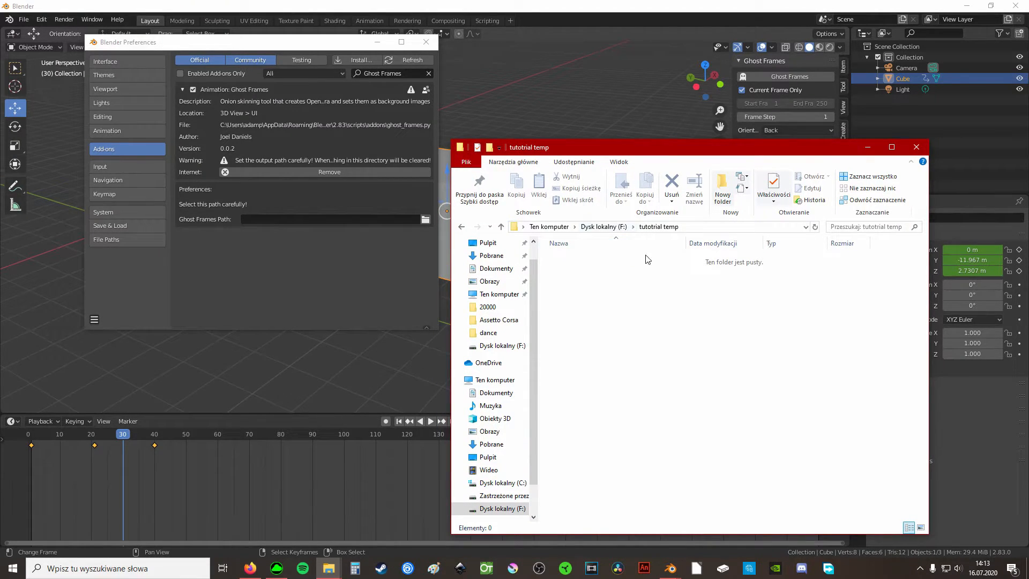
mouse_move(769, 232)
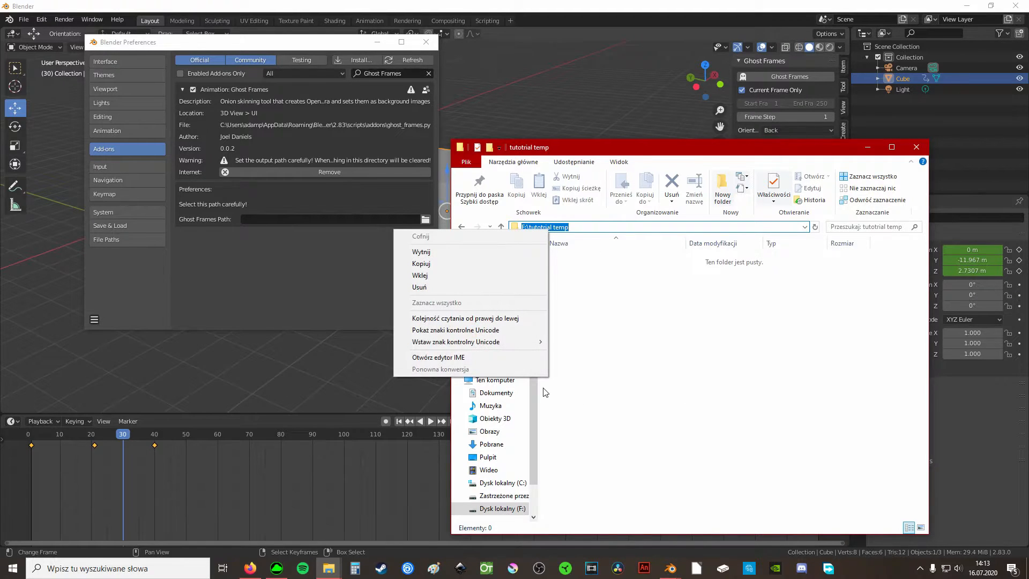
mouse_move(435, 264)
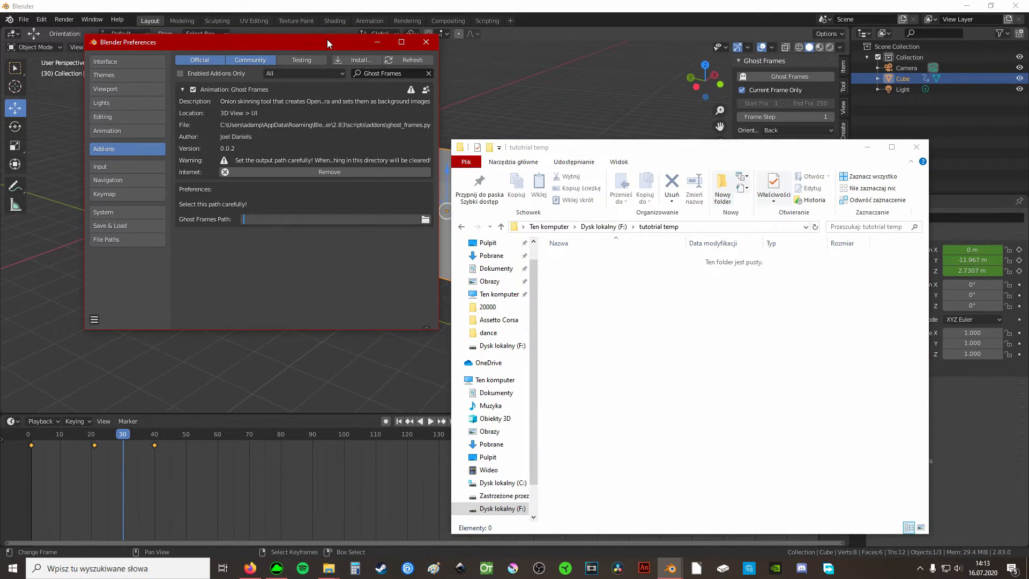
Set the Ghost Frames output path to F:\tutotrial temp
text(F:\tutotrial temp)
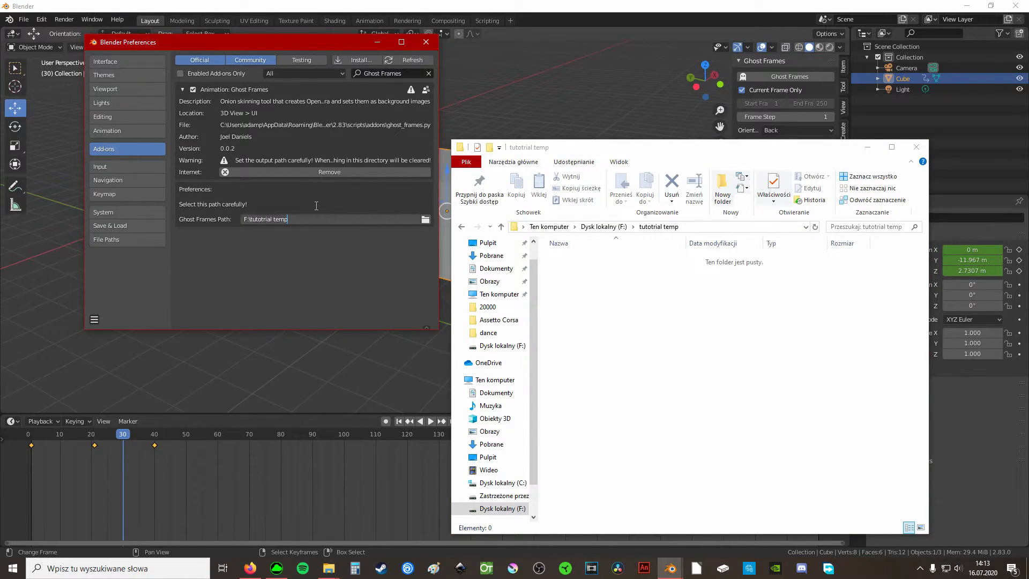
mouse_move(322, 255)
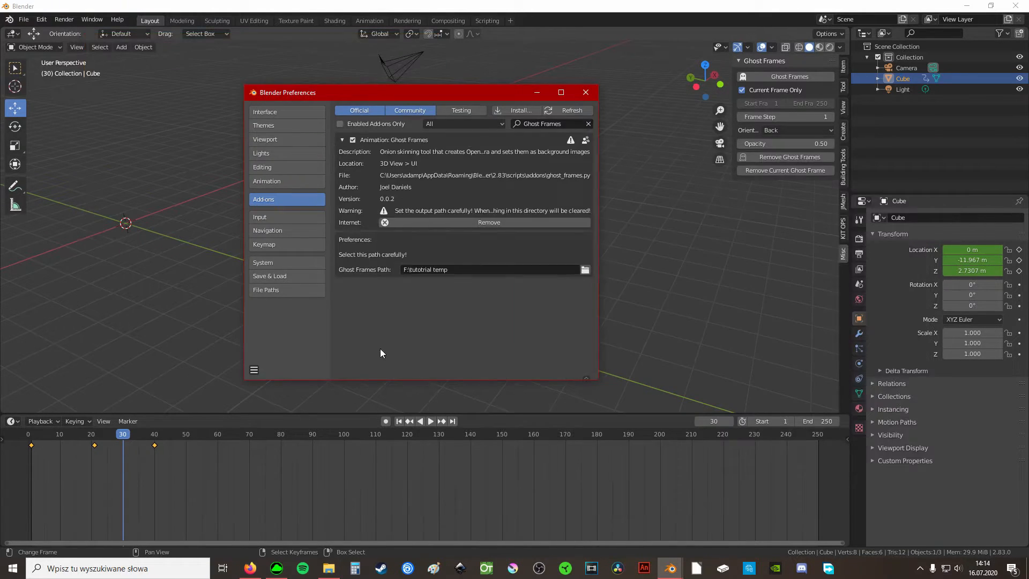
Save the preferences from the Preferences hamburger menu
click(253, 370)
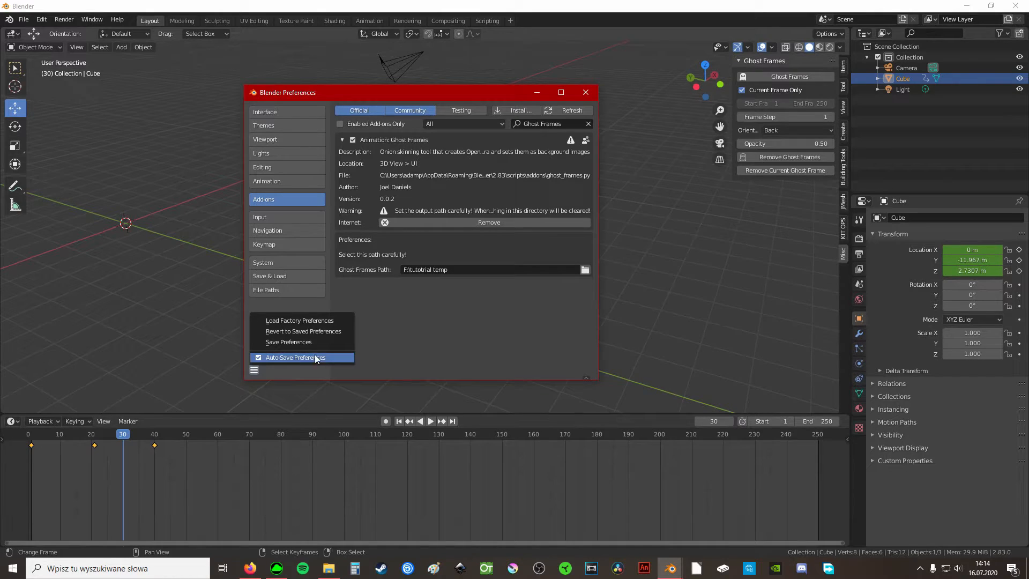
mouse_move(307, 347)
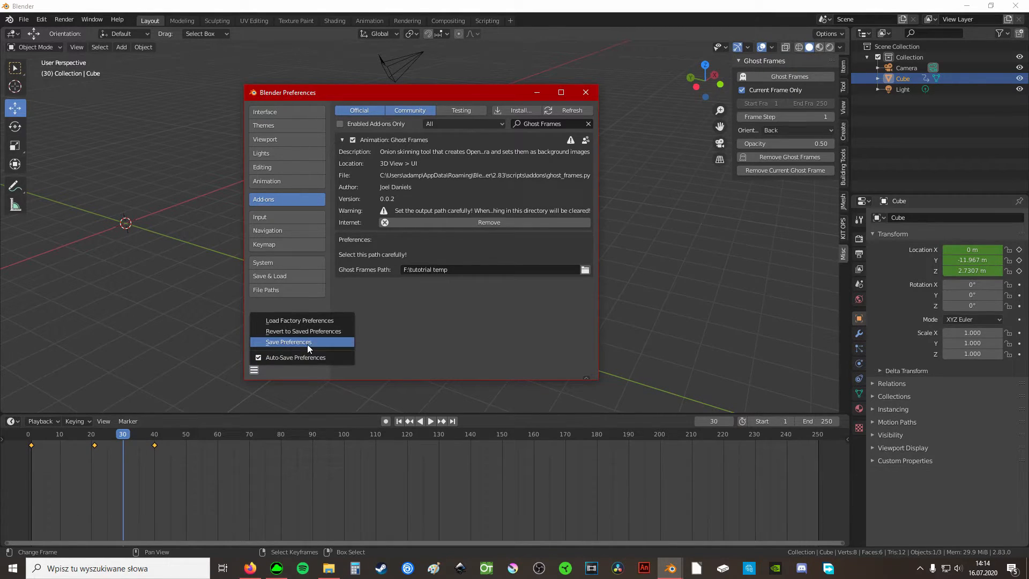
click(289, 342)
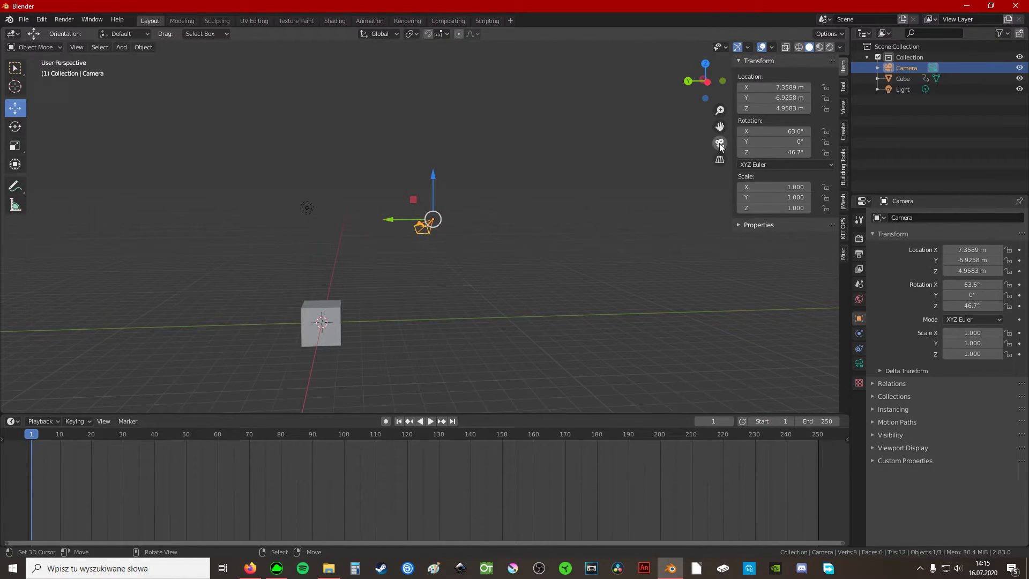
Reset the camera's location to 0 and move it out to the cube's side
click(720, 144)
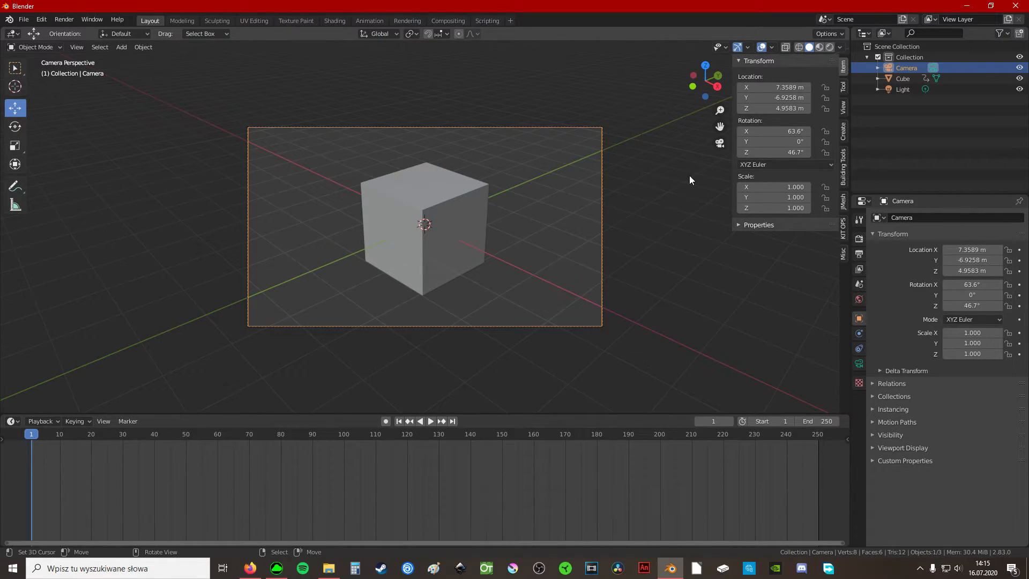
mouse_move(621, 308)
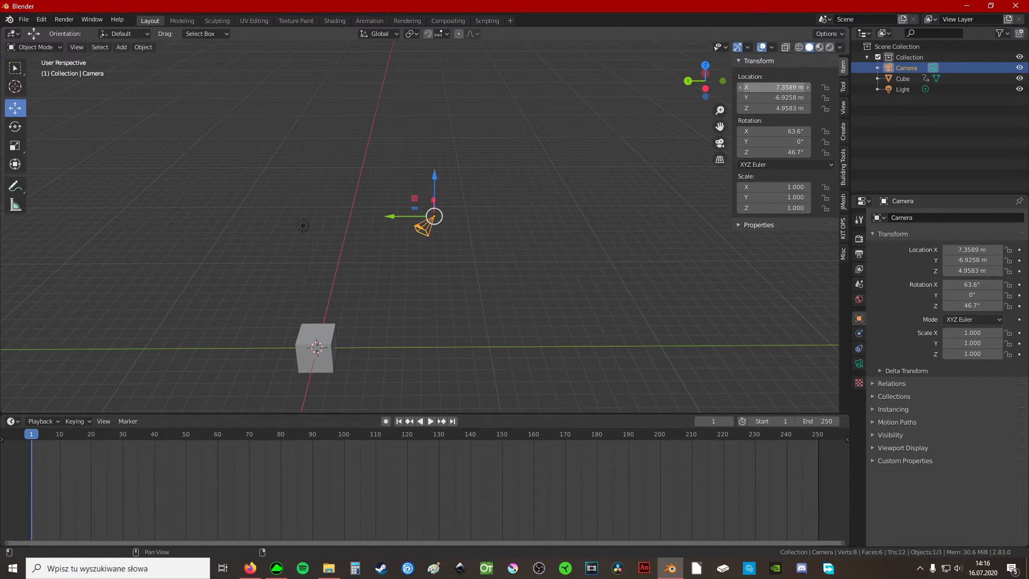
double_click(774, 86)
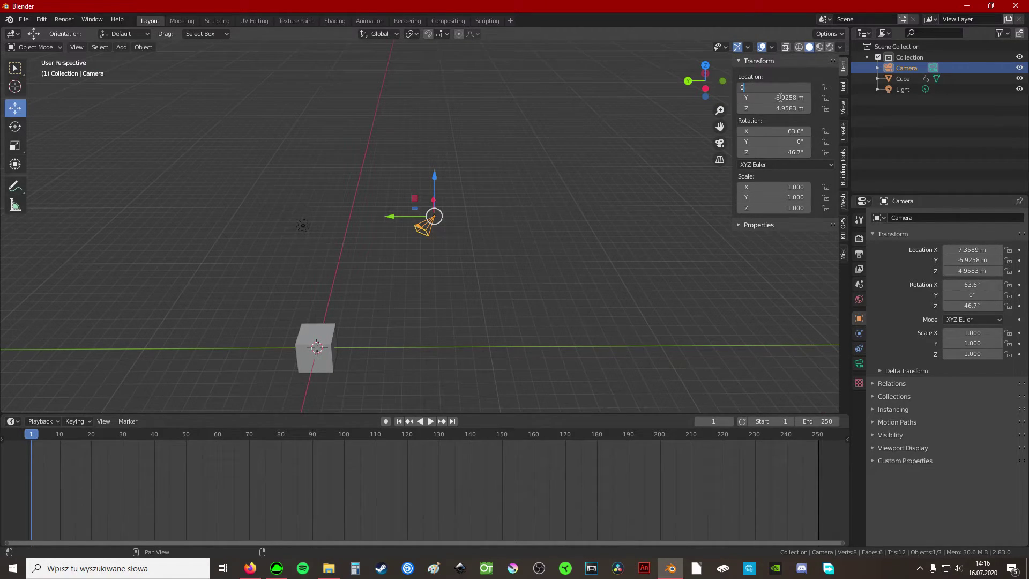
text(0 m)
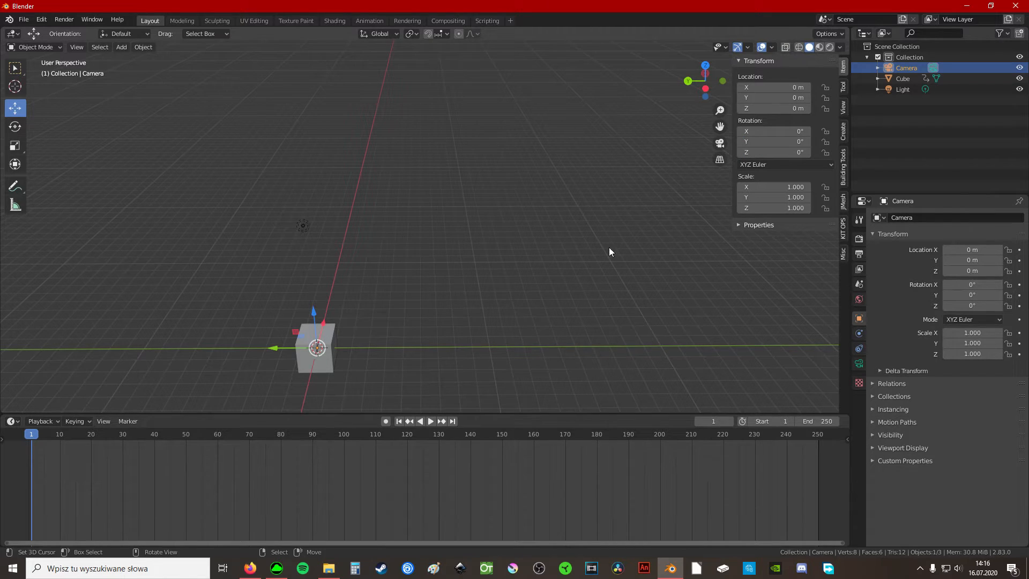
drag(315, 347, 427, 347)
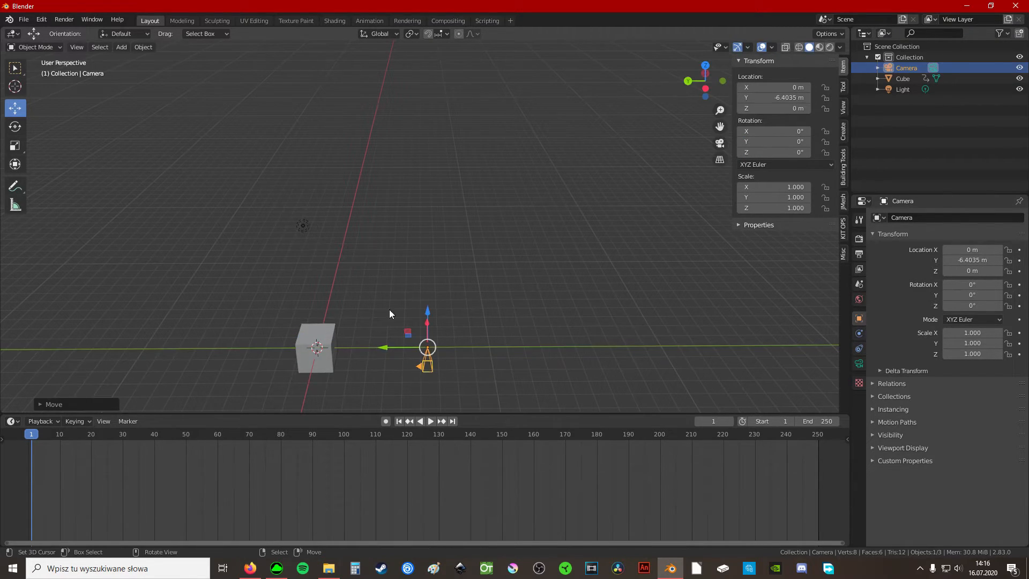
drag(390, 314, 420, 268)
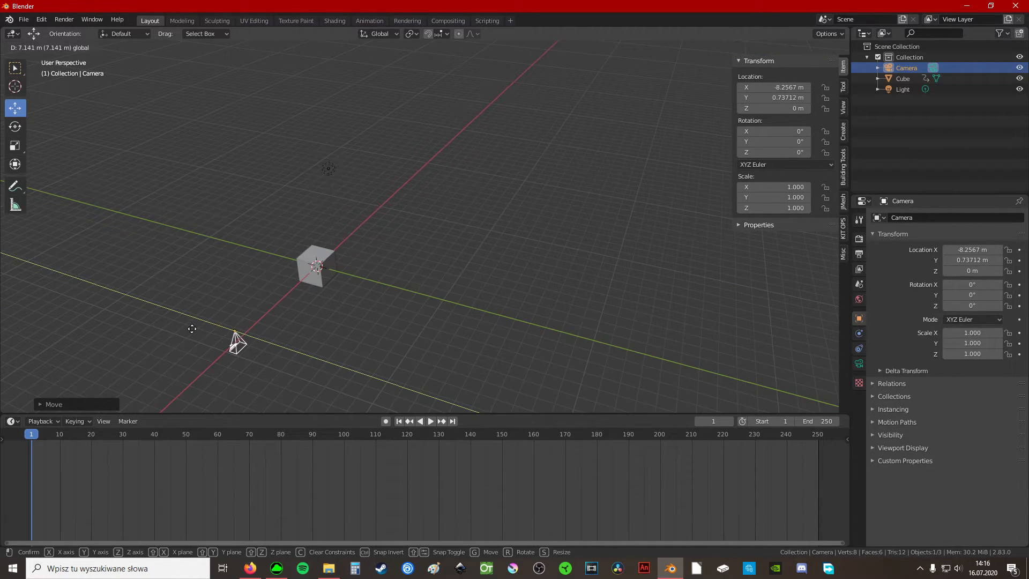
click(319, 322)
text(90)
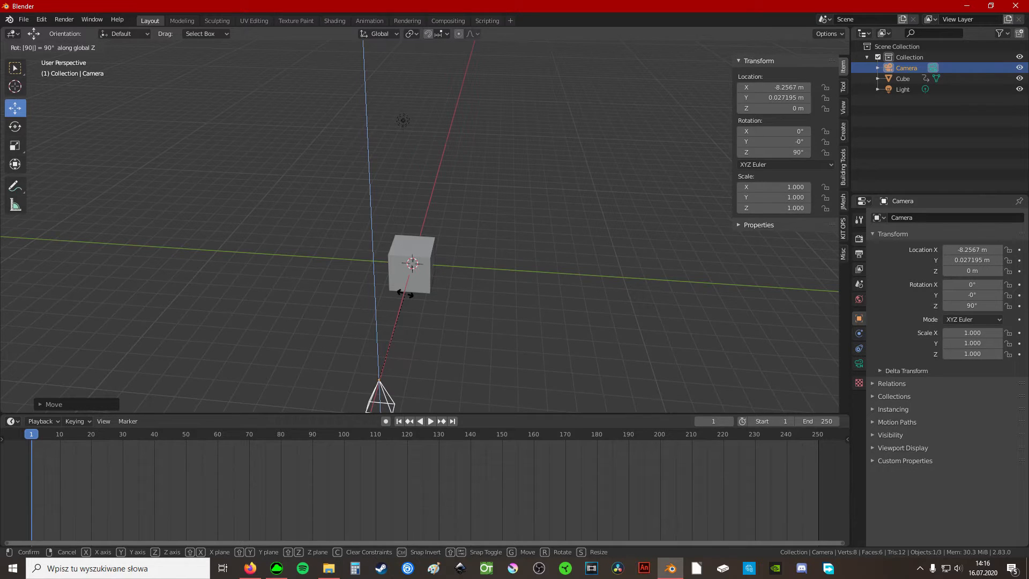
Rotate the camera 90° around Z to face the cube and push it back to about X -19.8 m
click(406, 298)
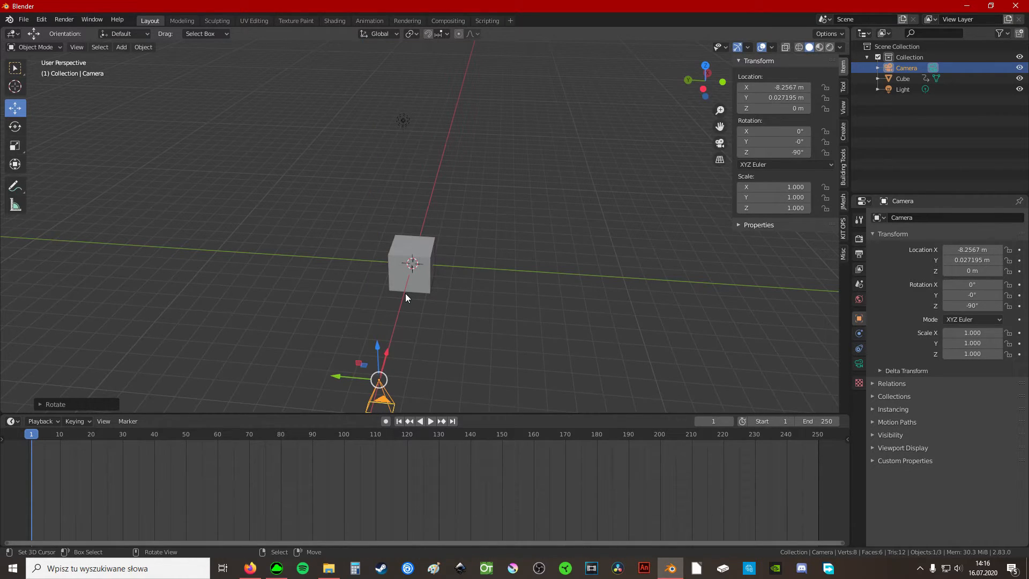
drag(405, 297, 285, 291)
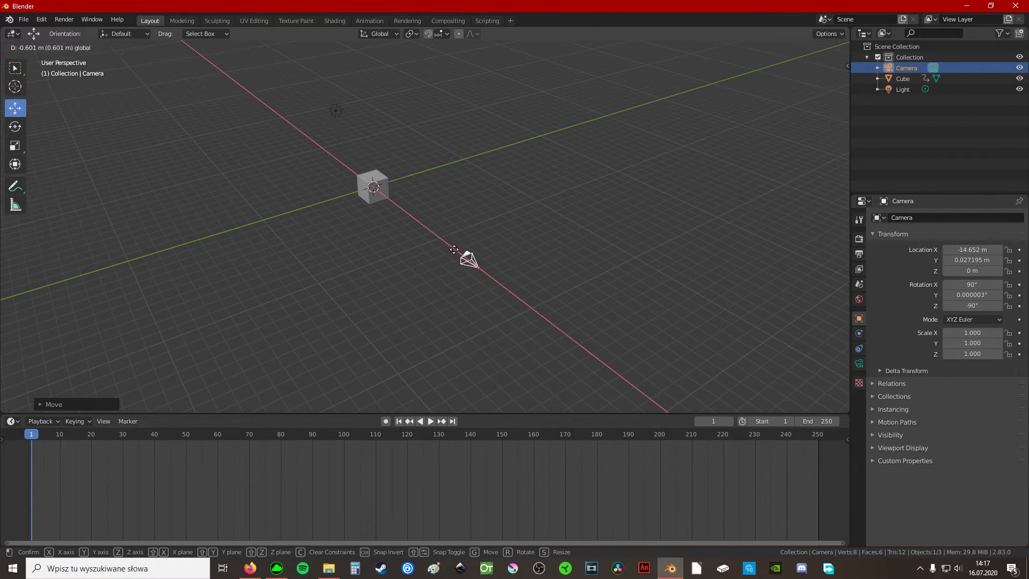
click(461, 257)
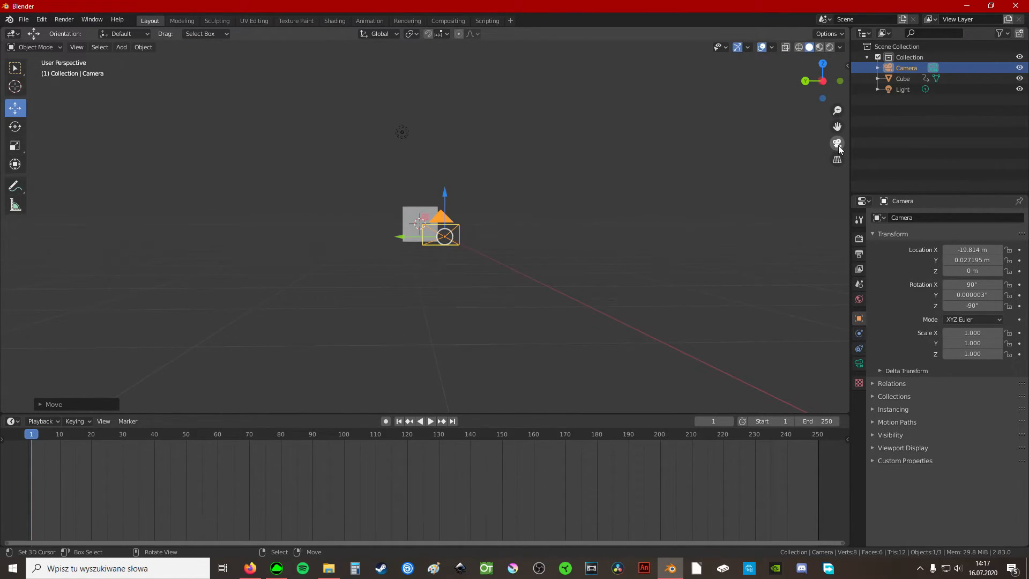
Pull the camera back to X -27.771 m and widen its sensor size to 79 mm
click(836, 143)
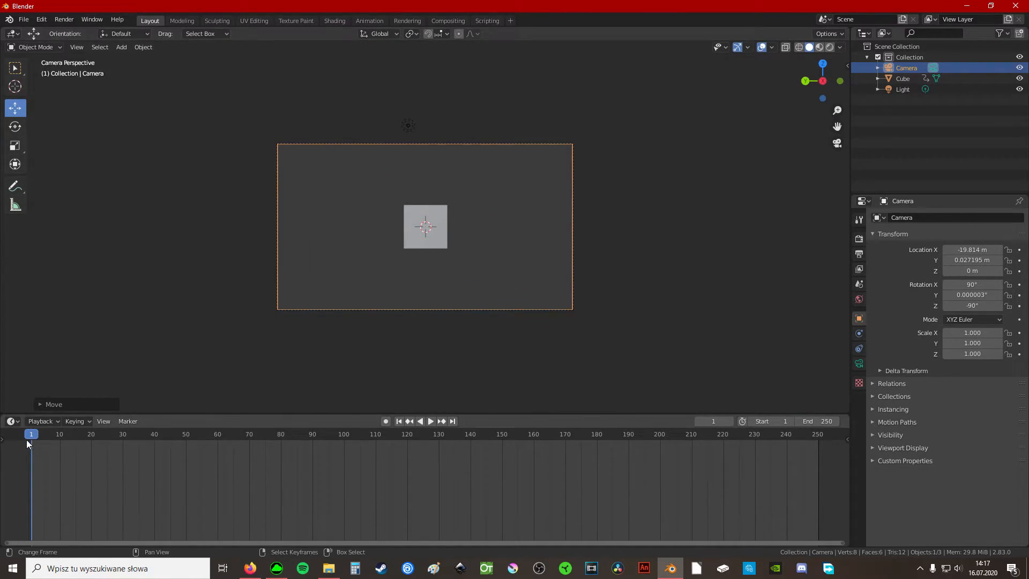
click(431, 421)
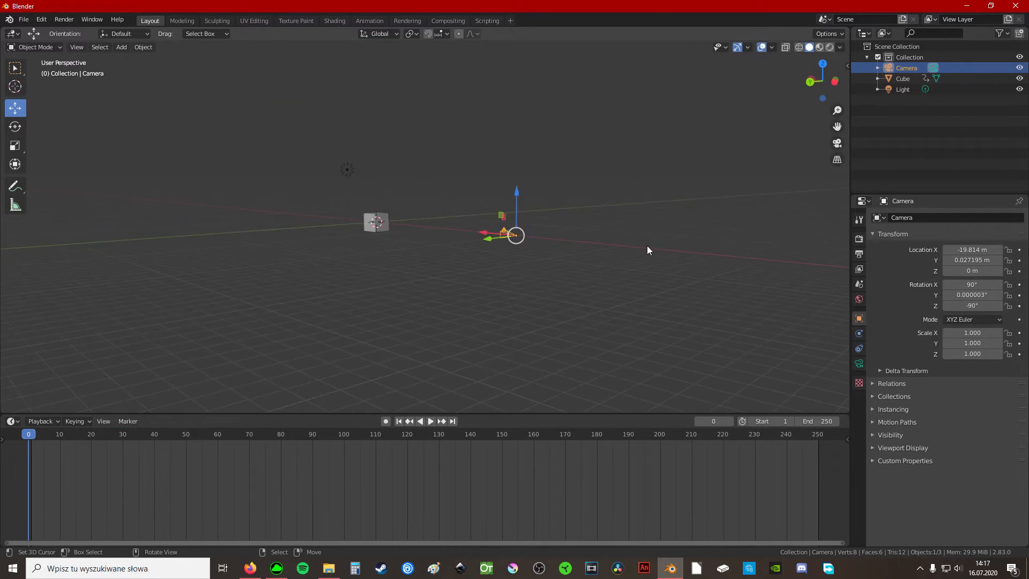
drag(516, 234, 807, 264)
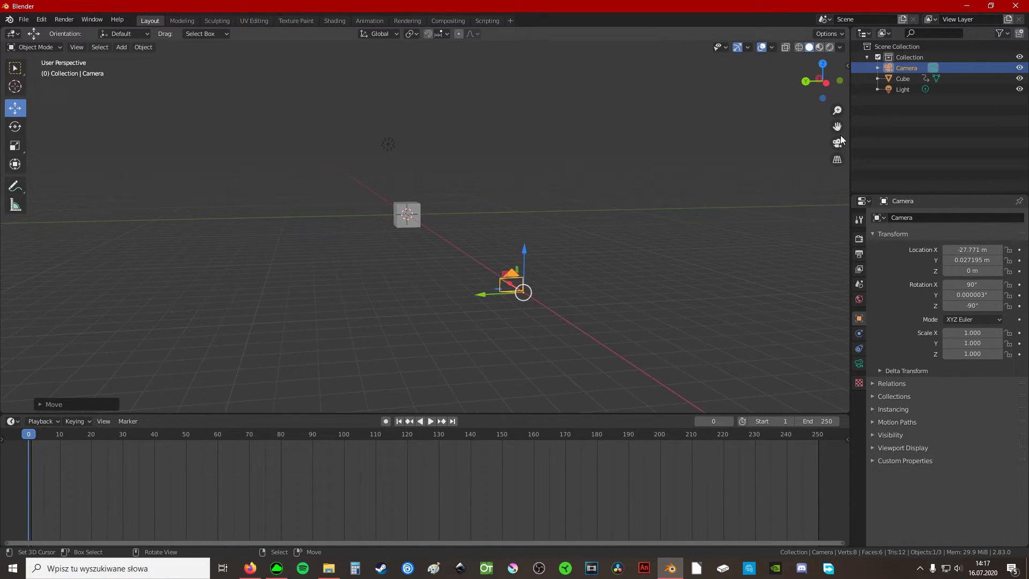
click(431, 420)
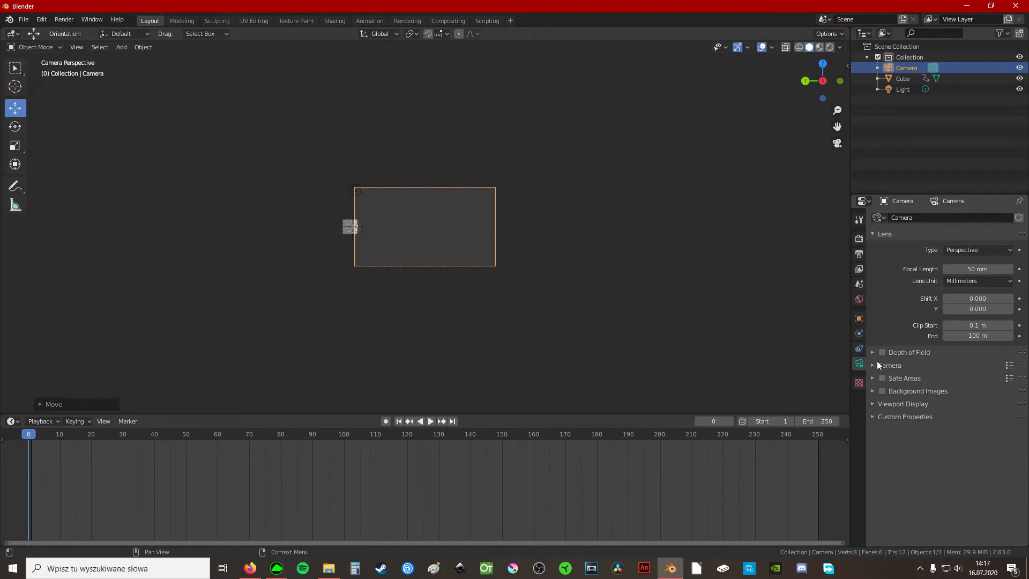
click(872, 365)
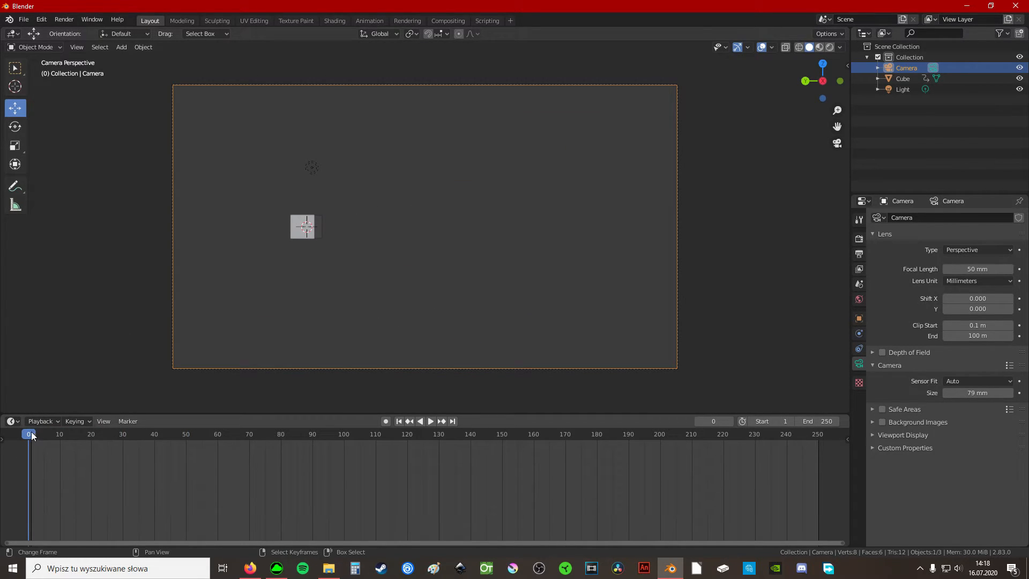
click(431, 420)
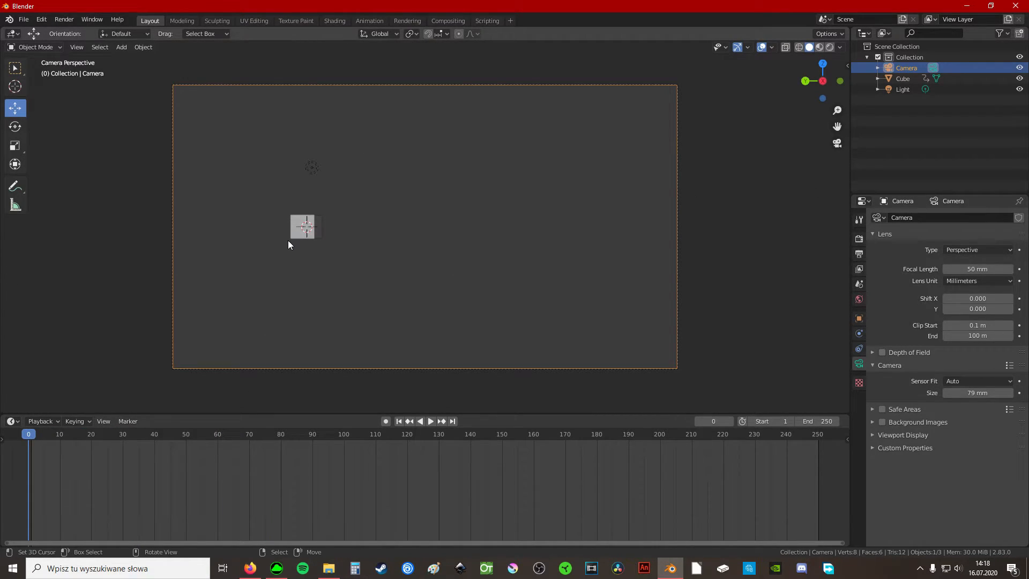
Select the cube and park the timeline on frame 1 for a current-frame-only ghost
click(307, 227)
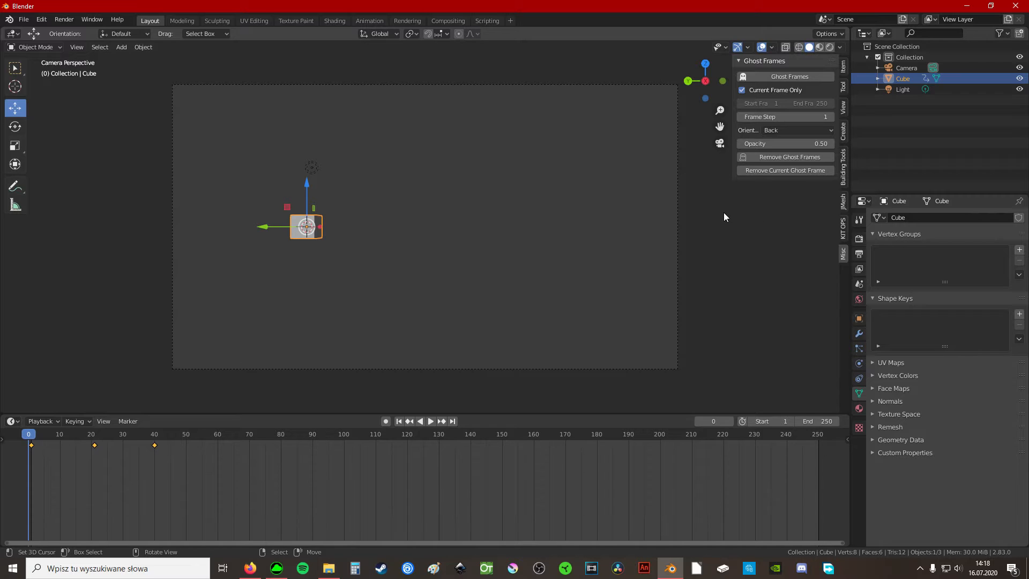
click(431, 421)
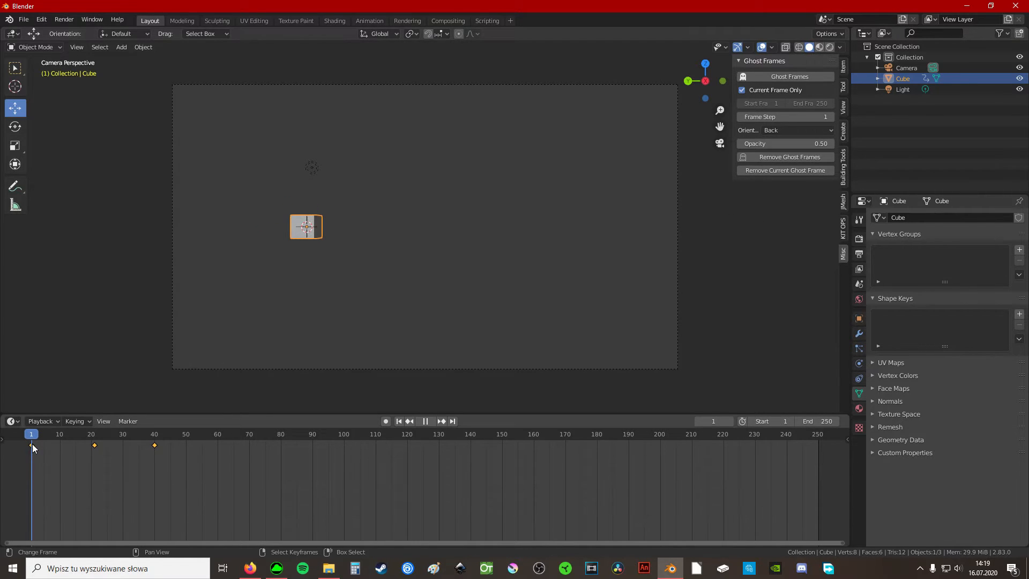
click(425, 421)
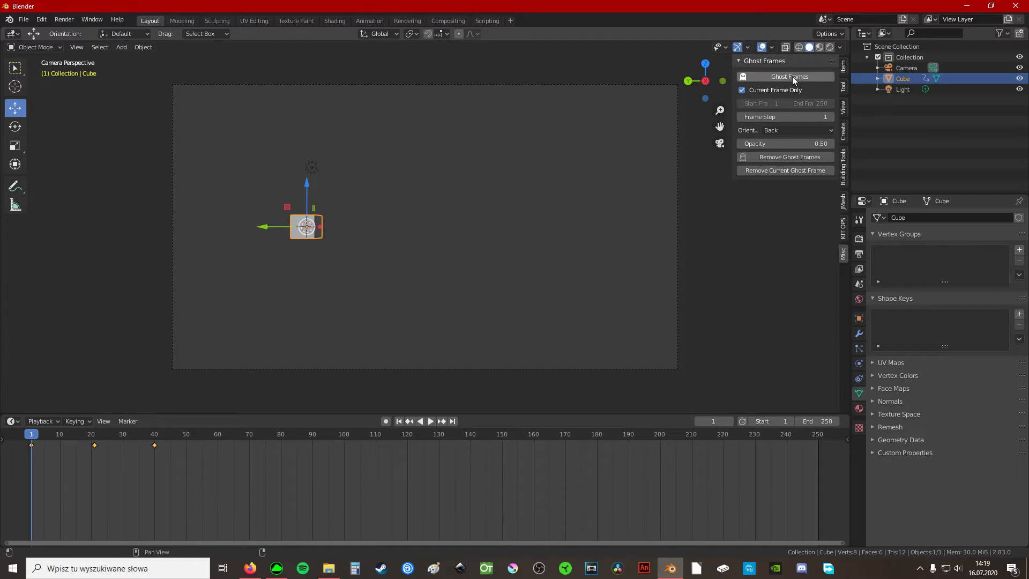
mouse_move(789, 77)
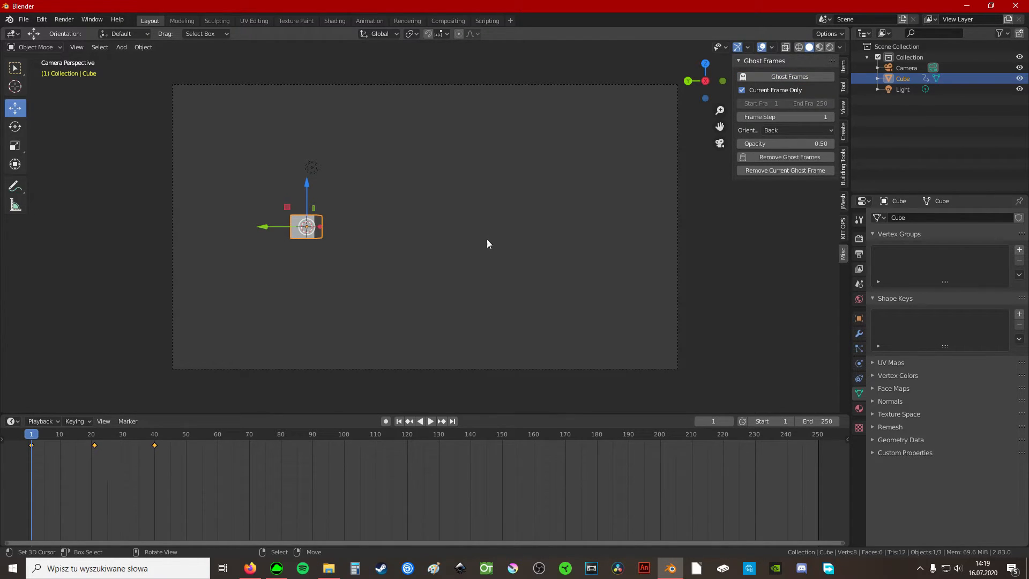
mouse_move(180, 375)
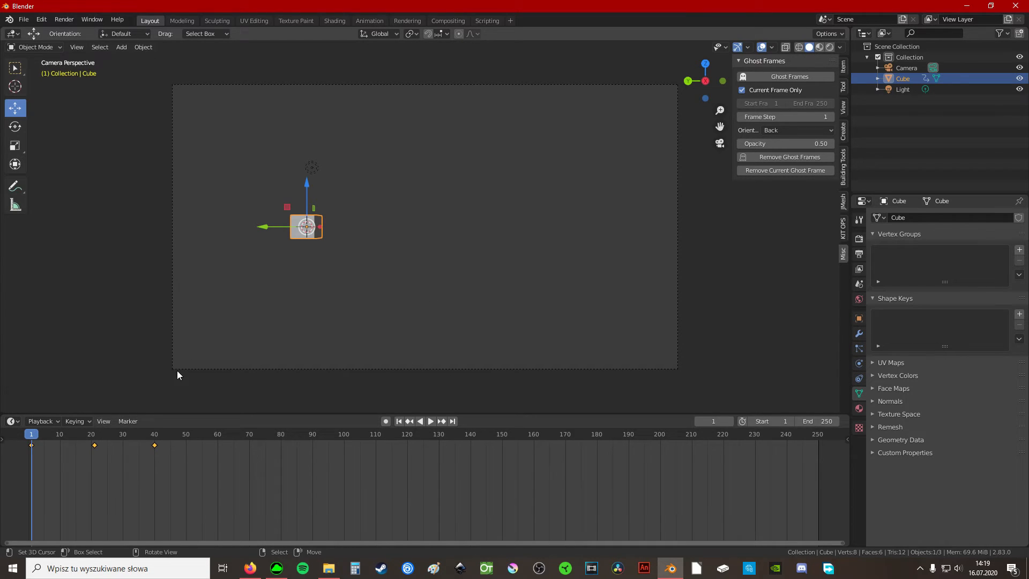
mouse_move(361, 495)
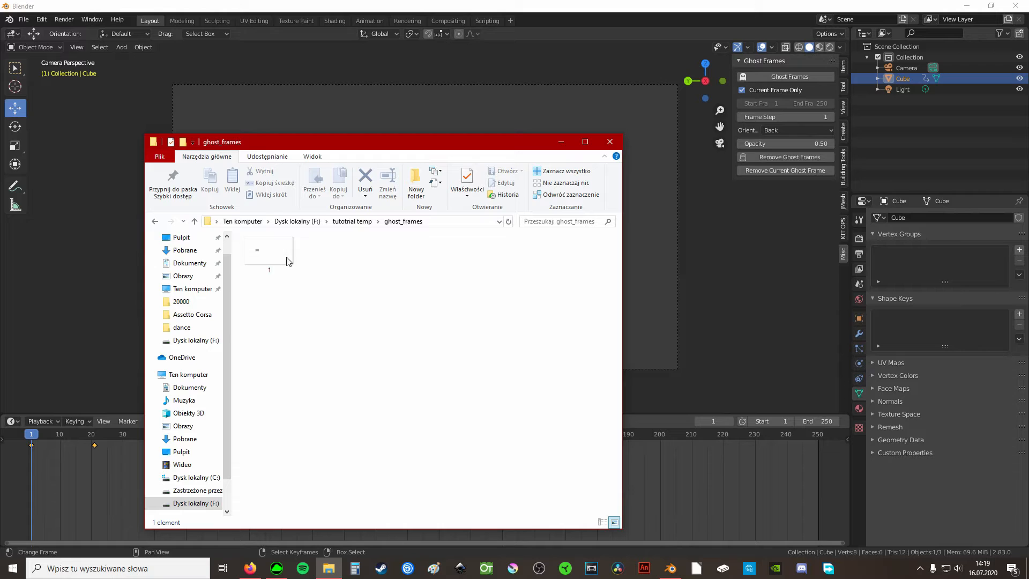
Close the ghost_frames folder window after checking its single saved image
click(609, 141)
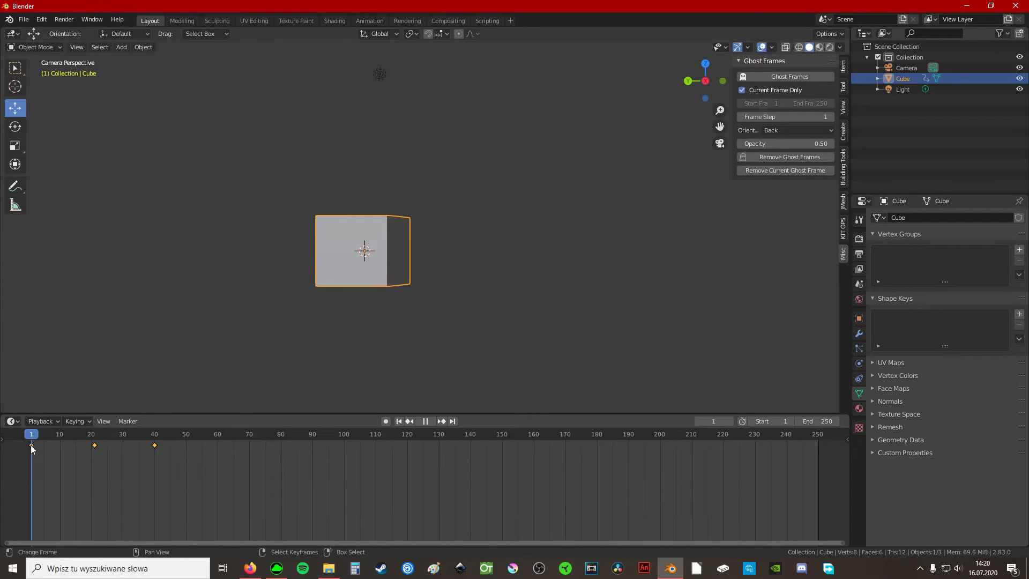
Return to frame 1, uncheck Current Frame Only and set the ghost range End Fra to 40
click(35, 449)
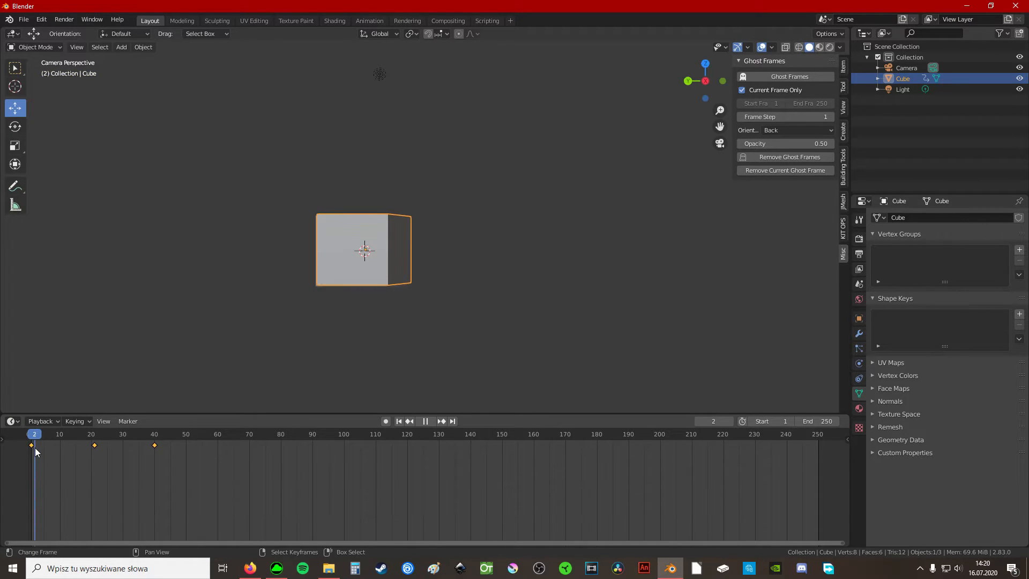
click(56, 447)
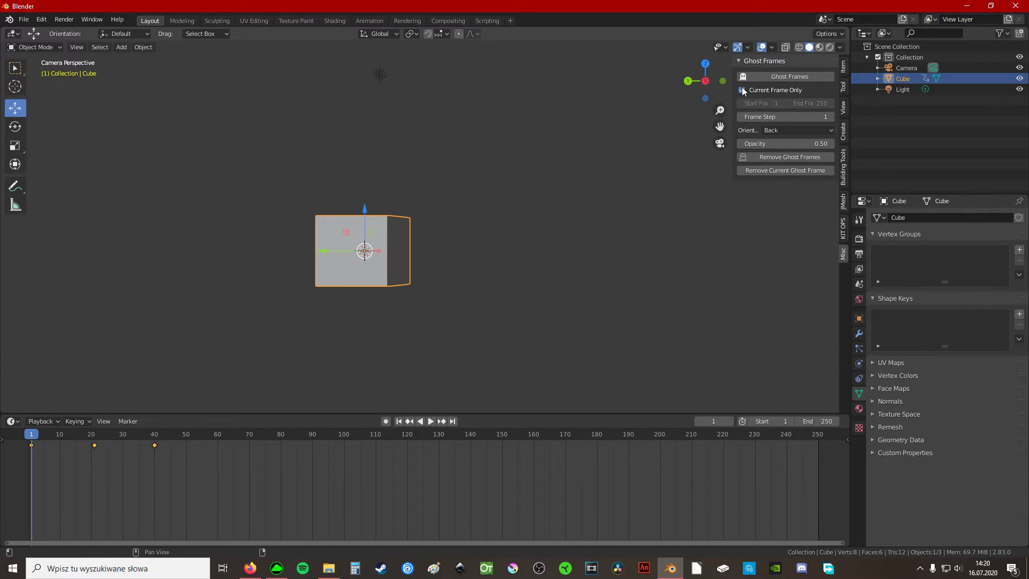
click(741, 90)
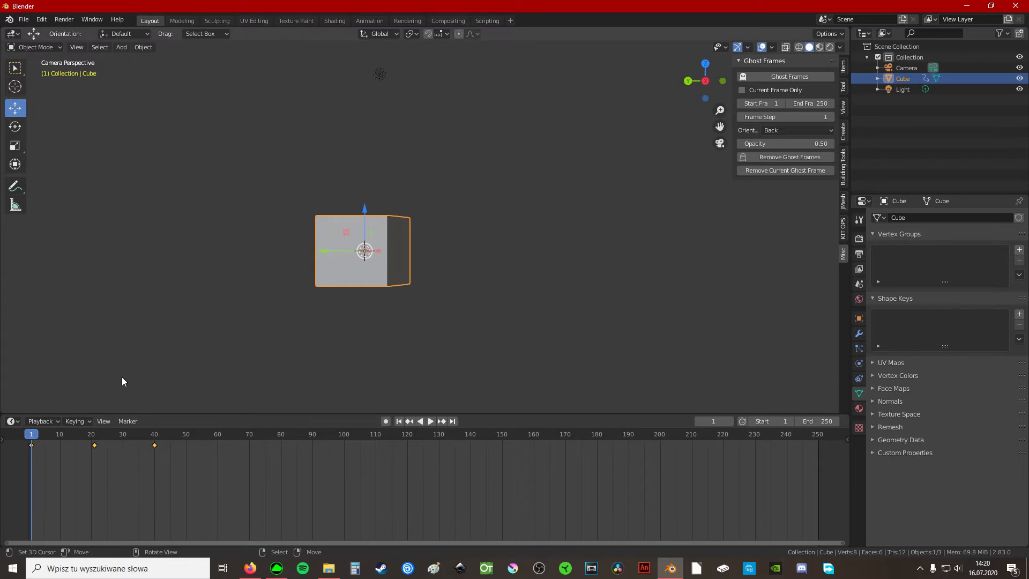
click(431, 421)
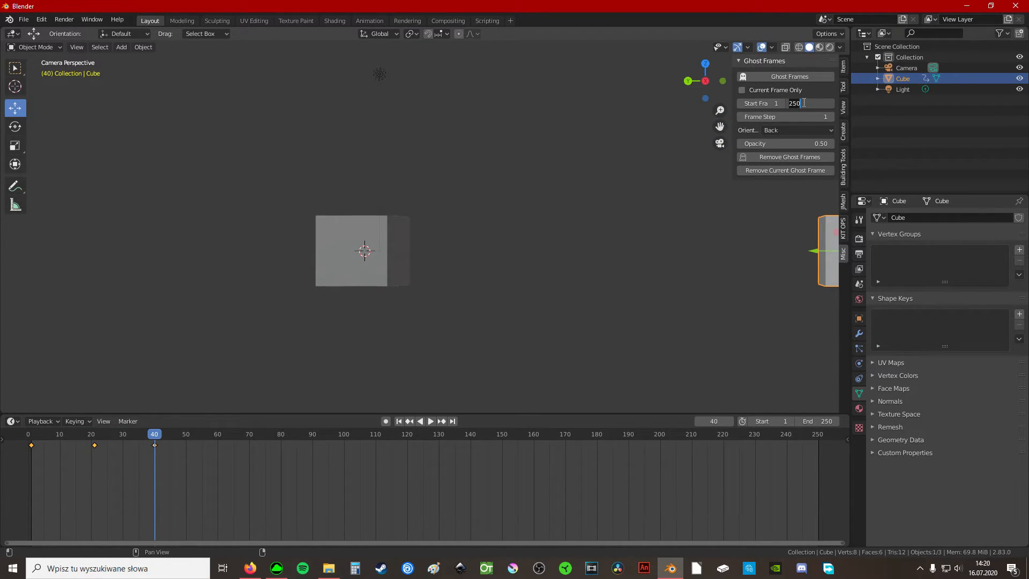
text(40)
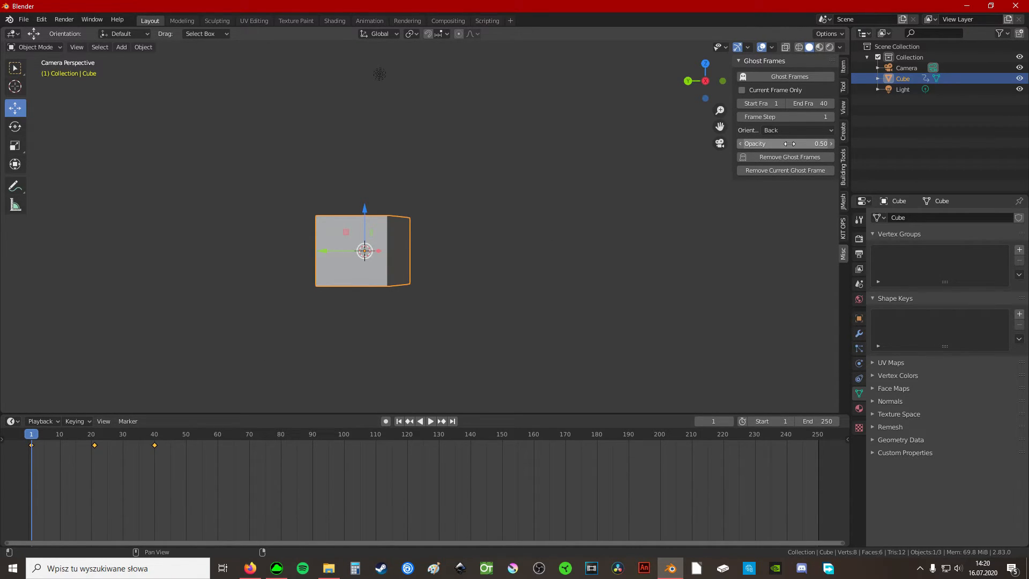
Keep Back as the ghost orientation and move the timeline to frame 0
click(794, 129)
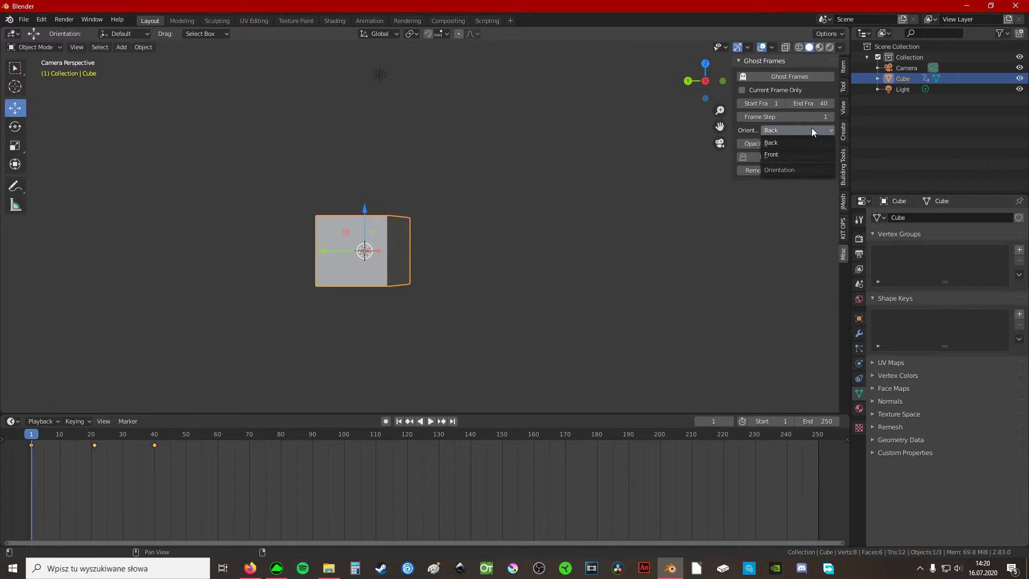
click(770, 143)
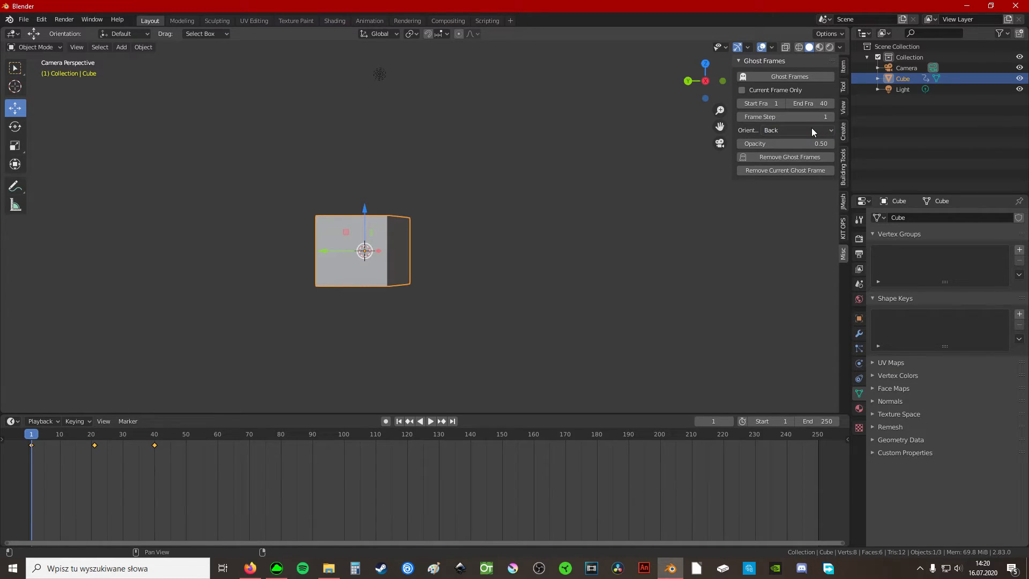
mouse_move(390, 233)
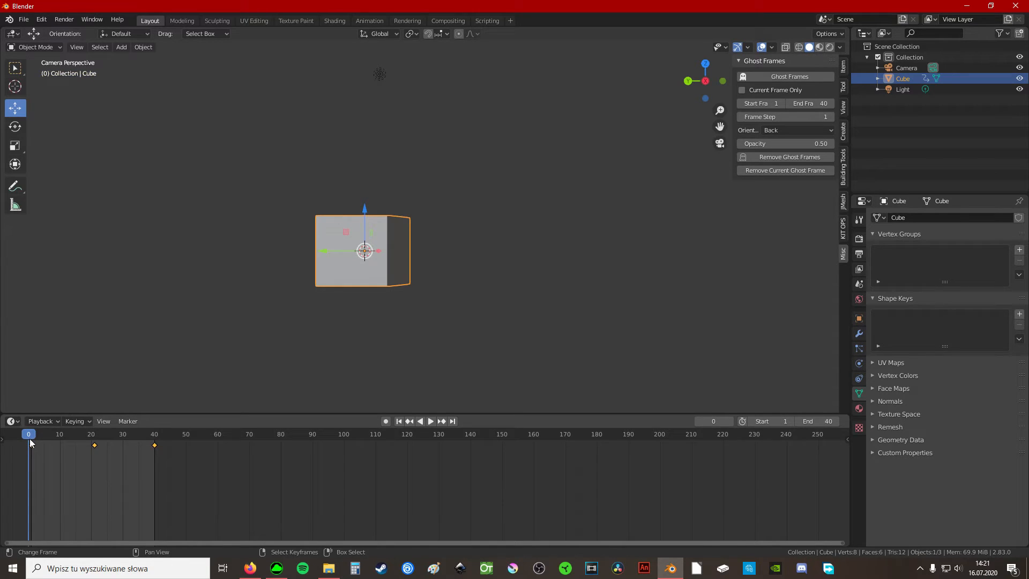
click(431, 420)
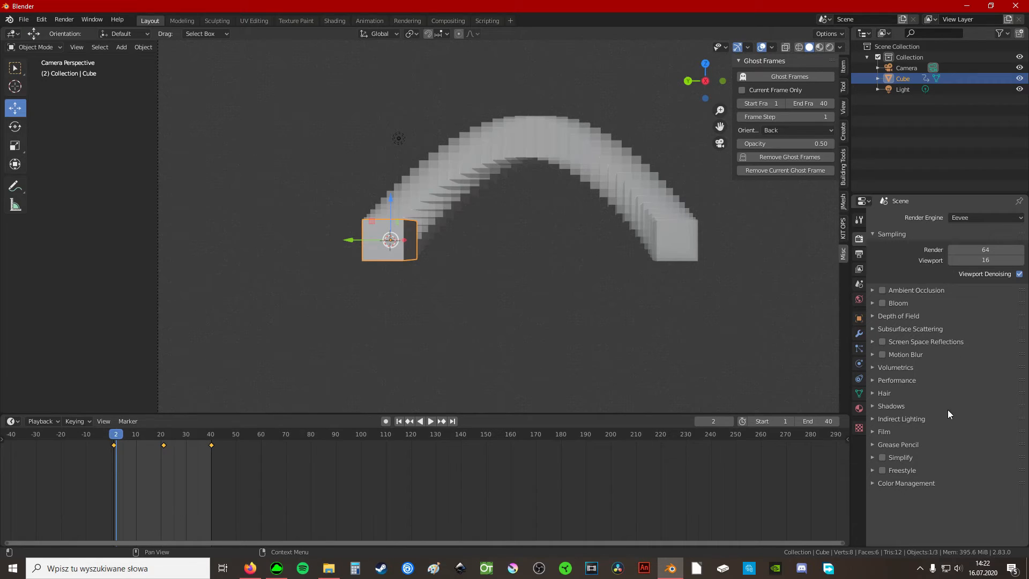
mouse_move(914, 423)
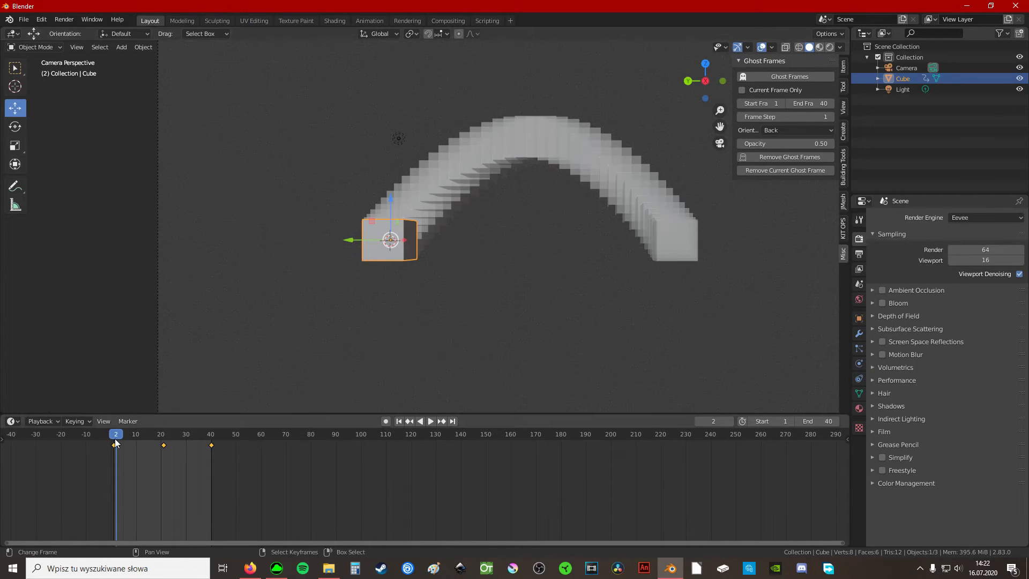
Bake ghost copies across frames 1–40 and begin changing the range start to 32
click(431, 421)
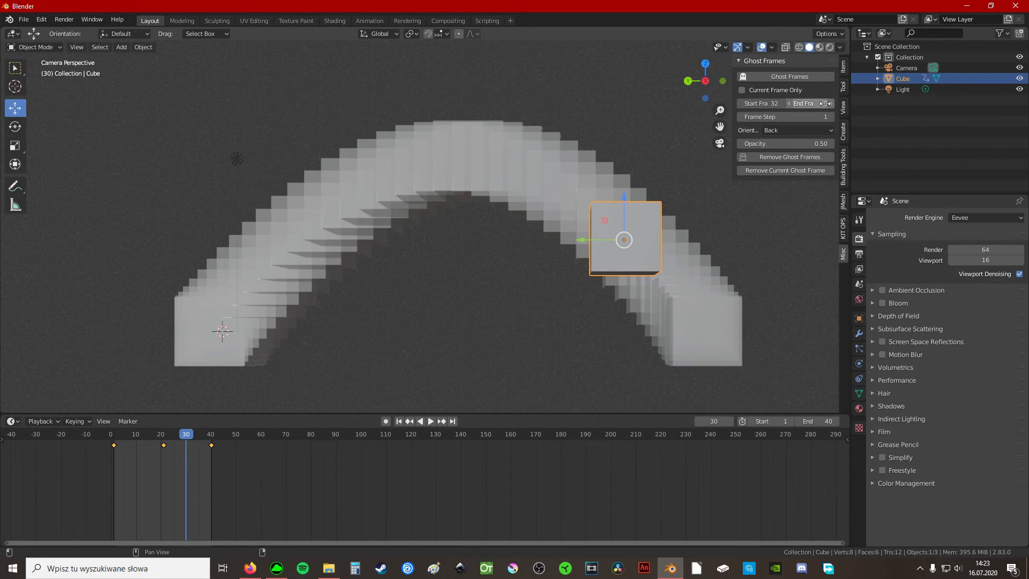
Set End Fra to 36, regenerate ghosts for frames 32–36 and scrub to frame 36 to check
click(831, 104)
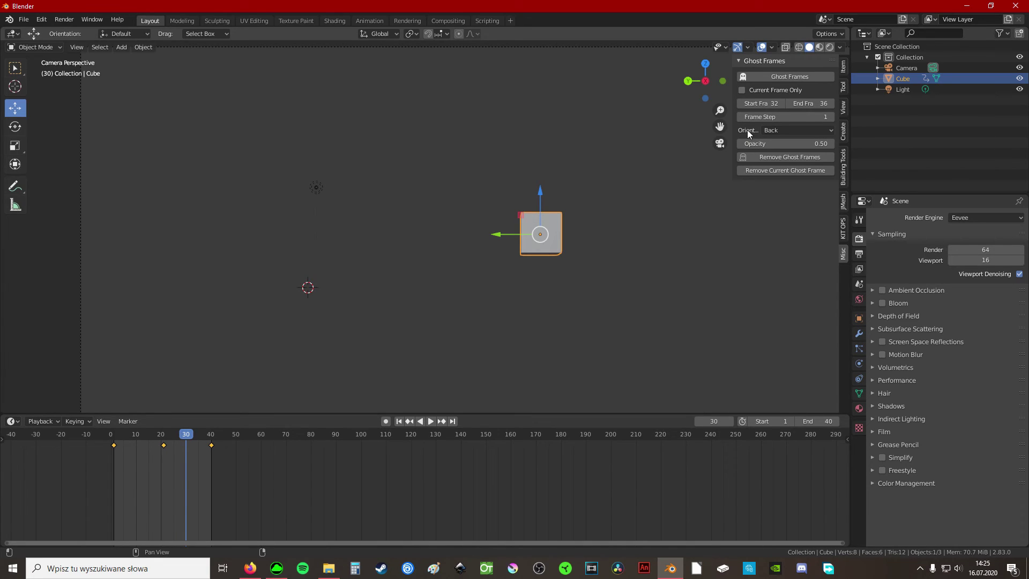
mouse_move(759, 131)
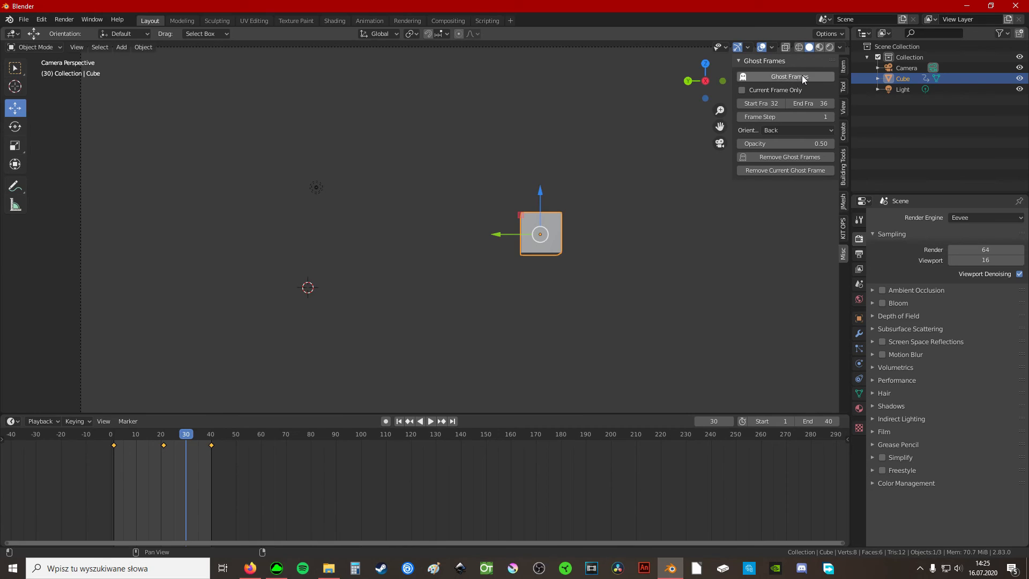
click(785, 76)
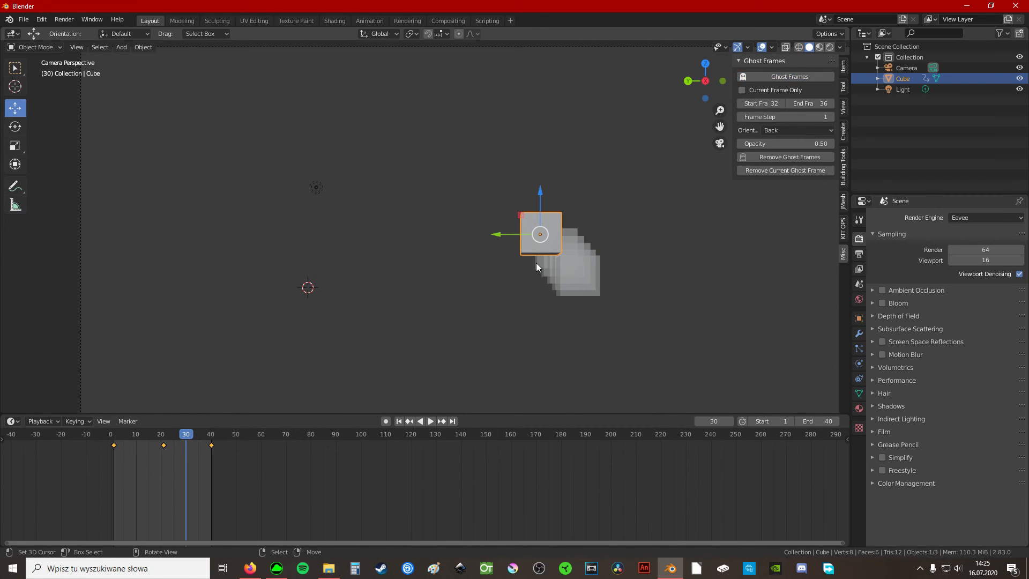
click(431, 420)
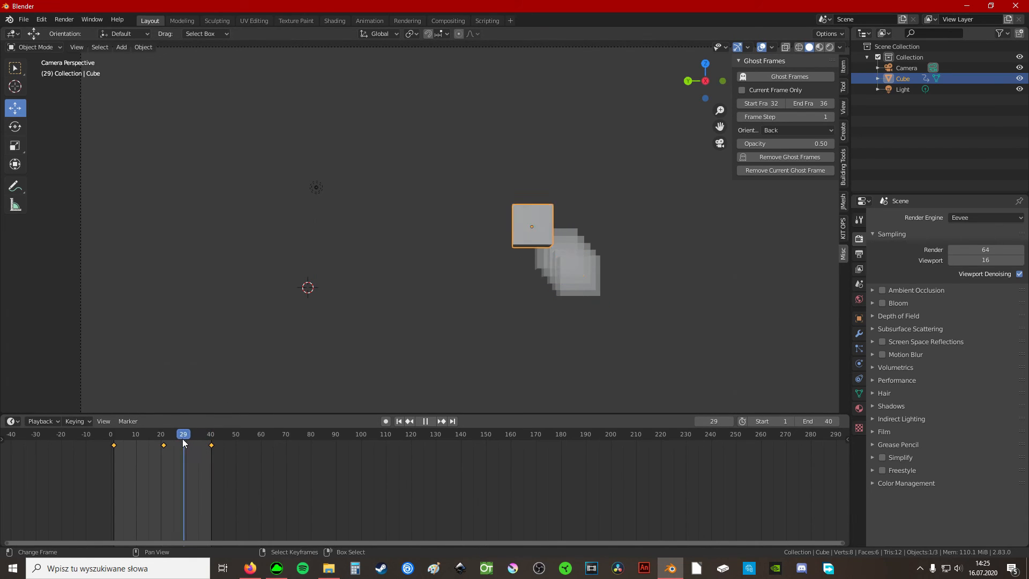
click(157, 444)
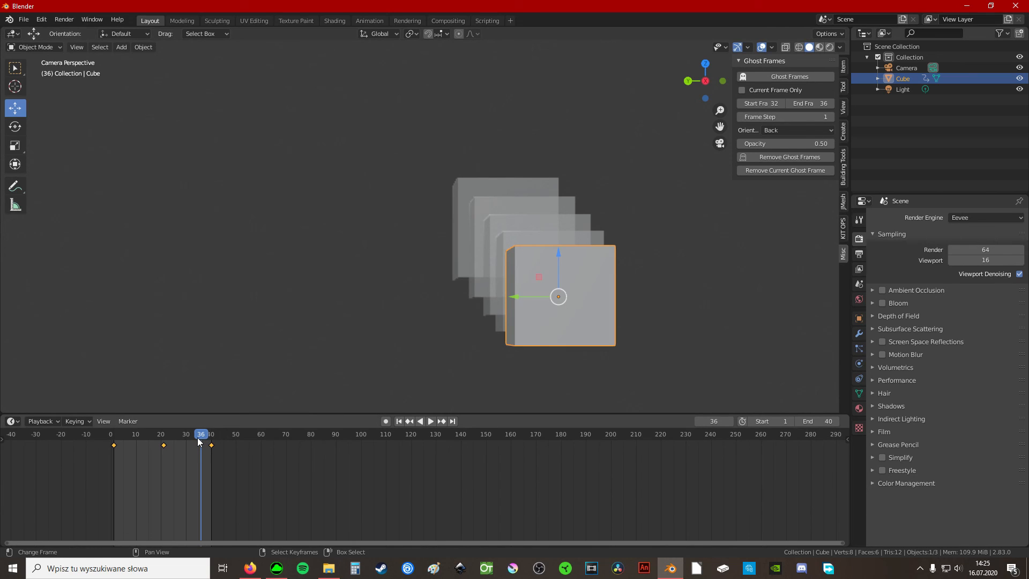
mouse_move(208, 440)
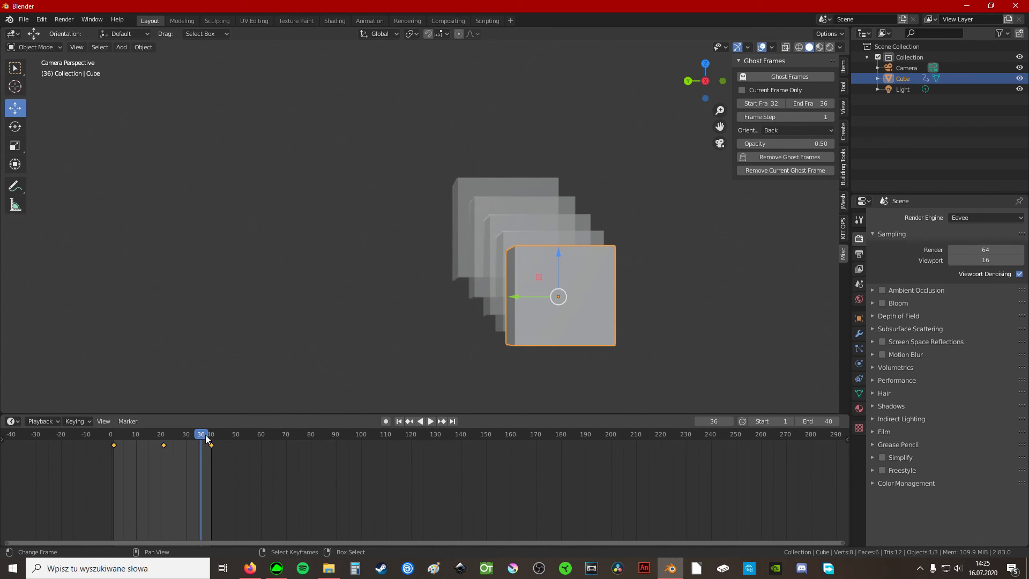